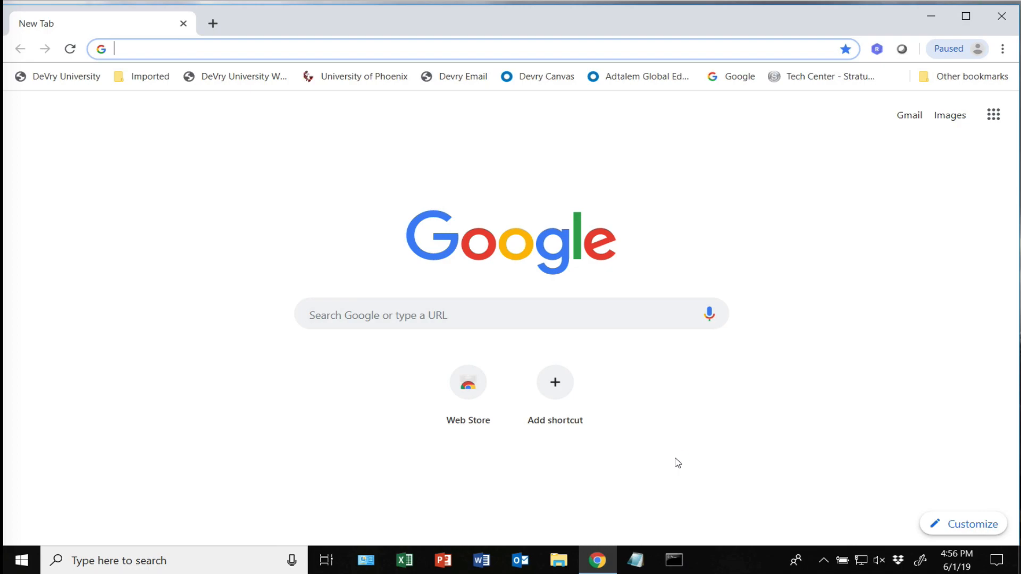
mouse_move(296, 164)
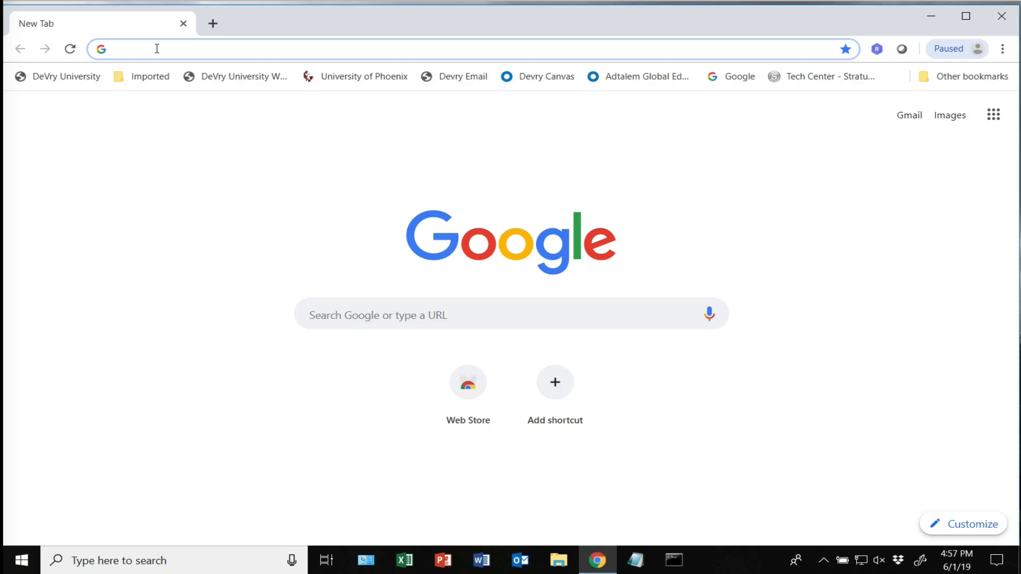
Search Google for sql server 2017 and visit Microsoft's SQL Server 2017 page.
text(SQL Server 2)
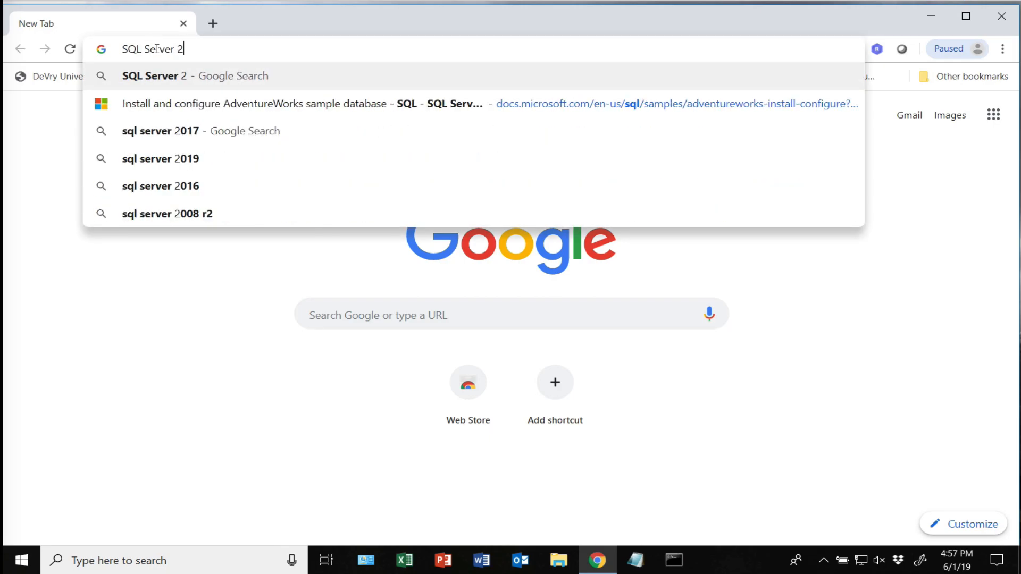
key(Backspace)
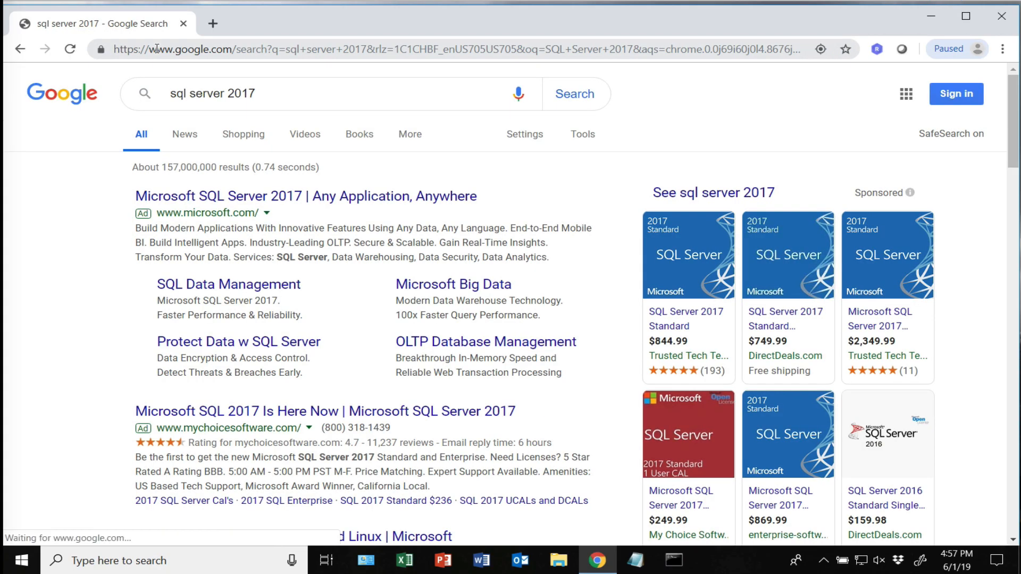
mouse_move(247, 201)
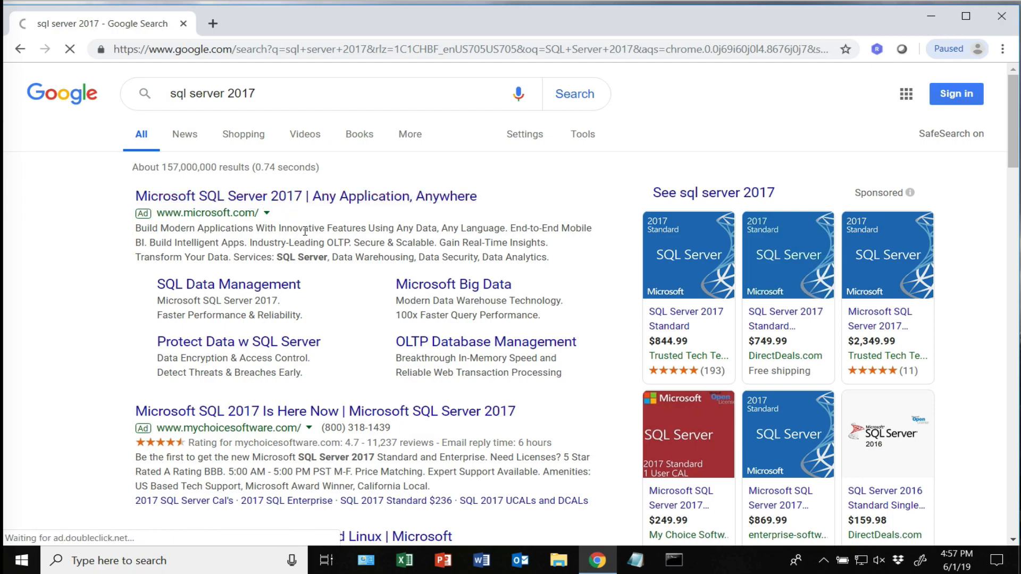
click(305, 196)
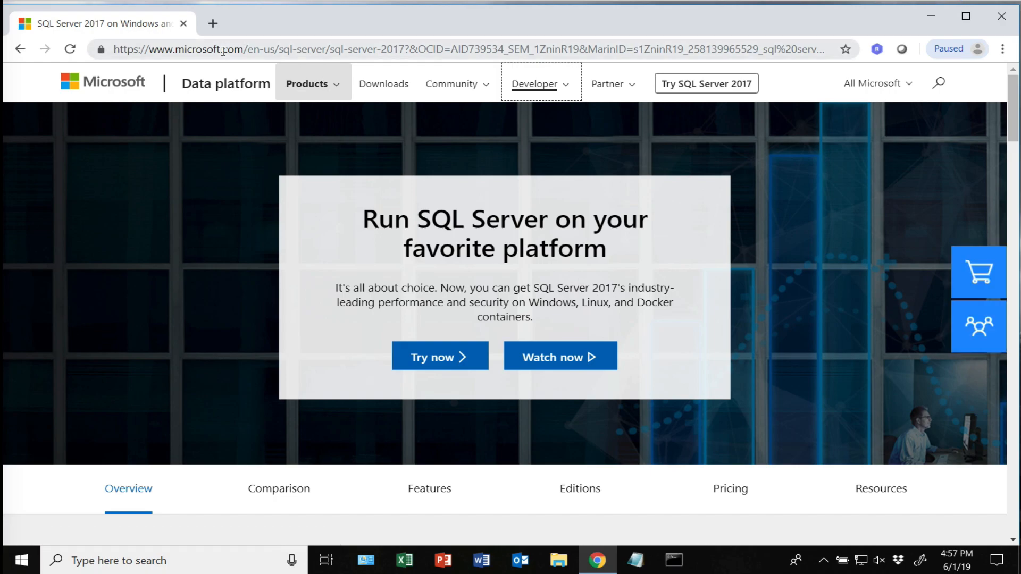
Refine the search to sql server 2017 express via the suggestion.
click(223, 49)
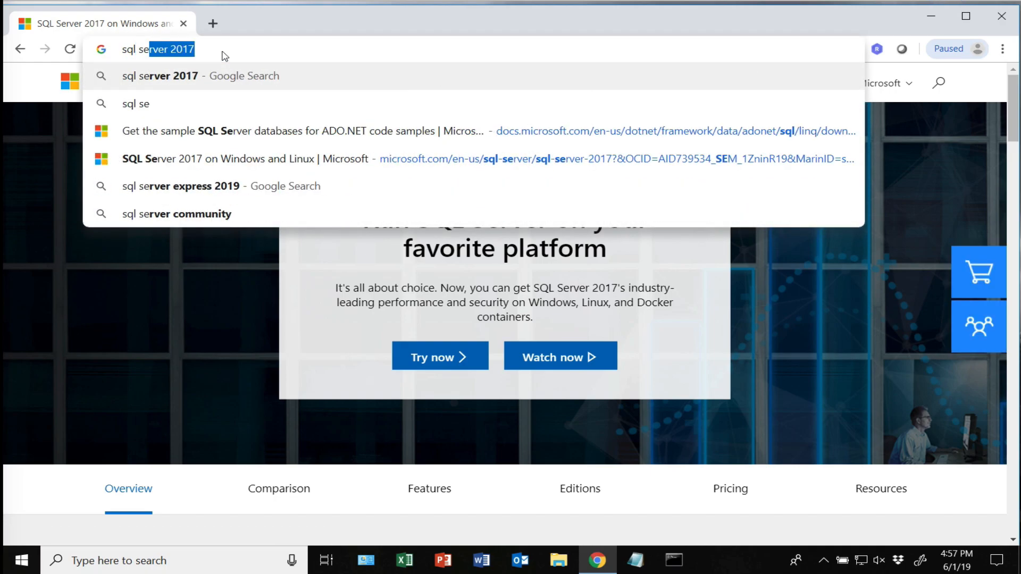
text(er 2017 e)
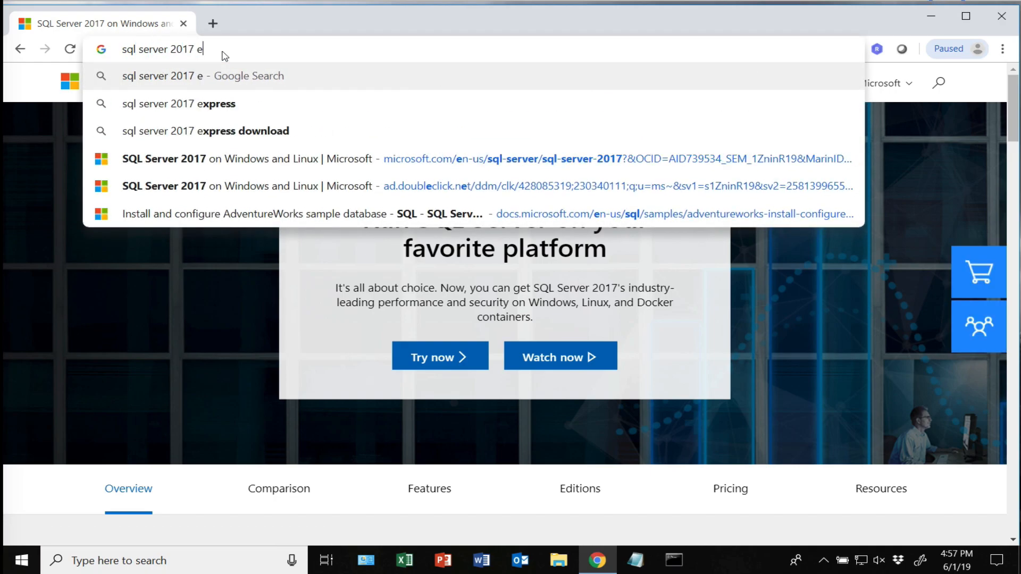
click(179, 104)
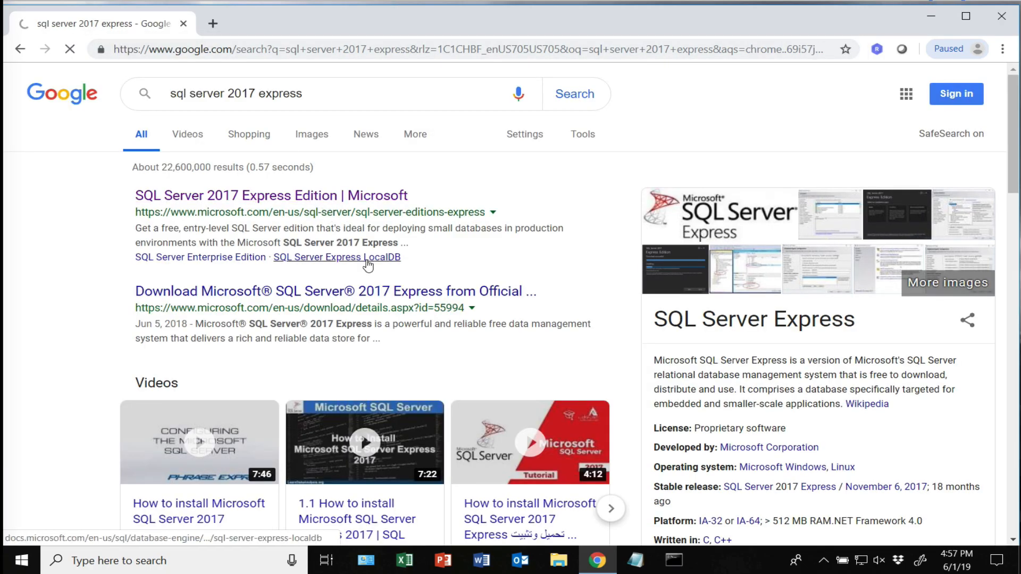
Download the SQL Server 2017 Express installer from the Express Edition page.
click(271, 195)
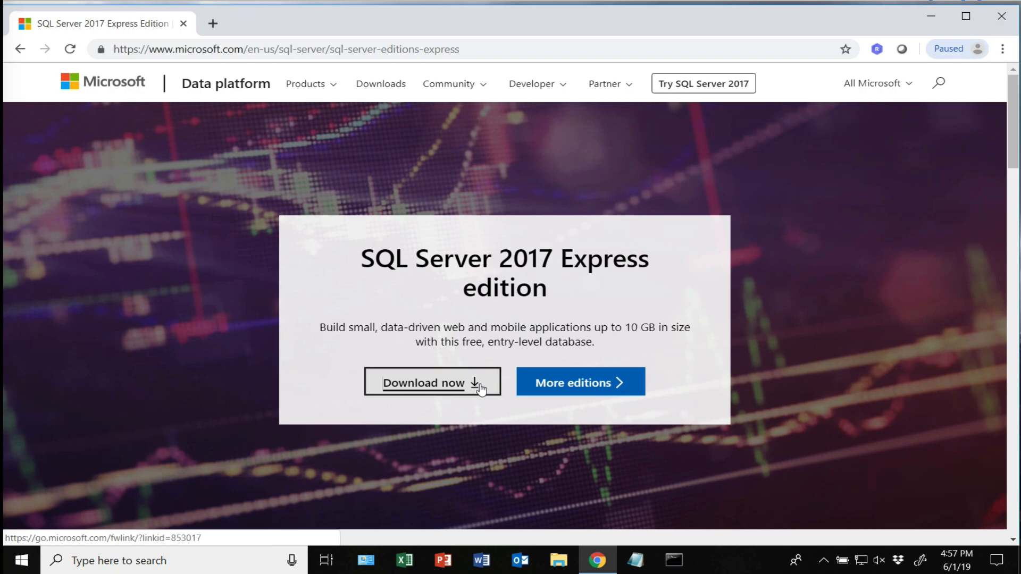
click(456, 383)
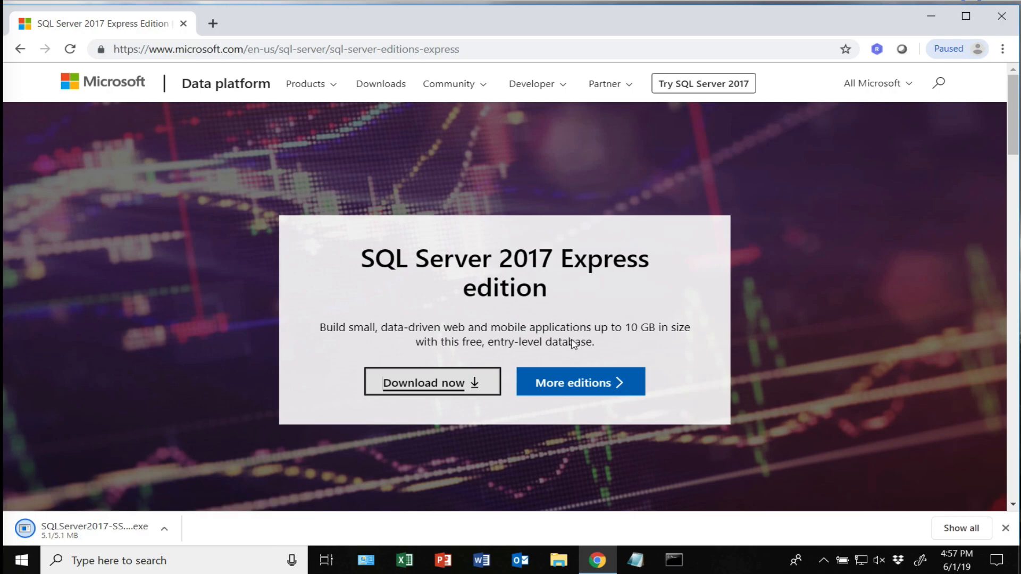
mouse_move(628, 339)
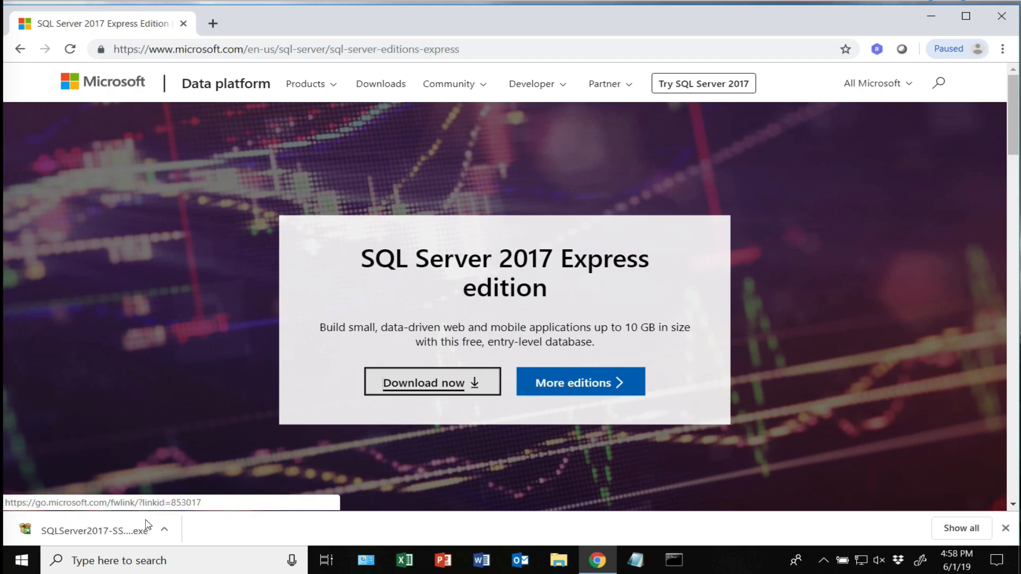
Run the downloaded installer and approve the User Account Control prompt.
click(166, 530)
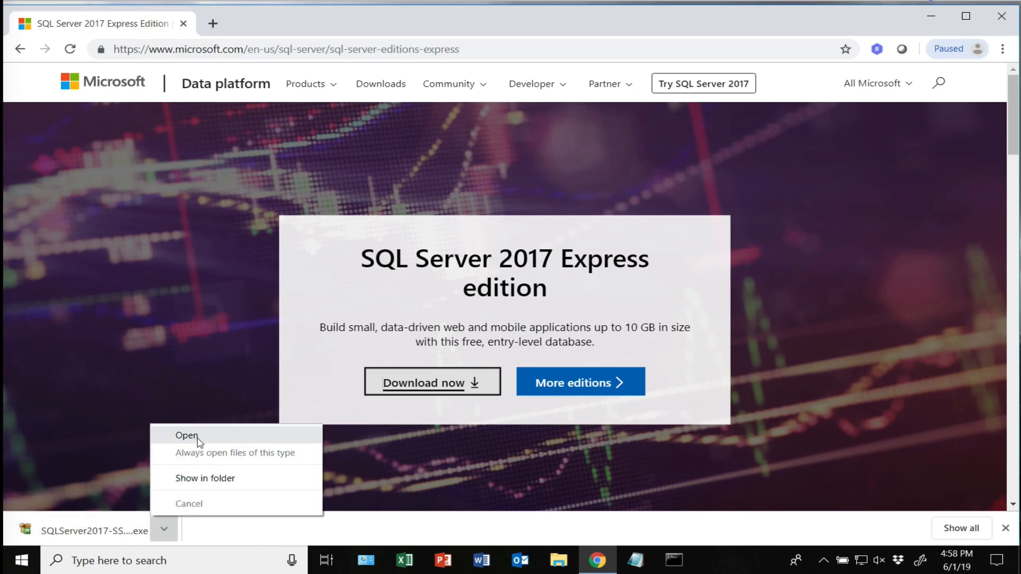
click(183, 436)
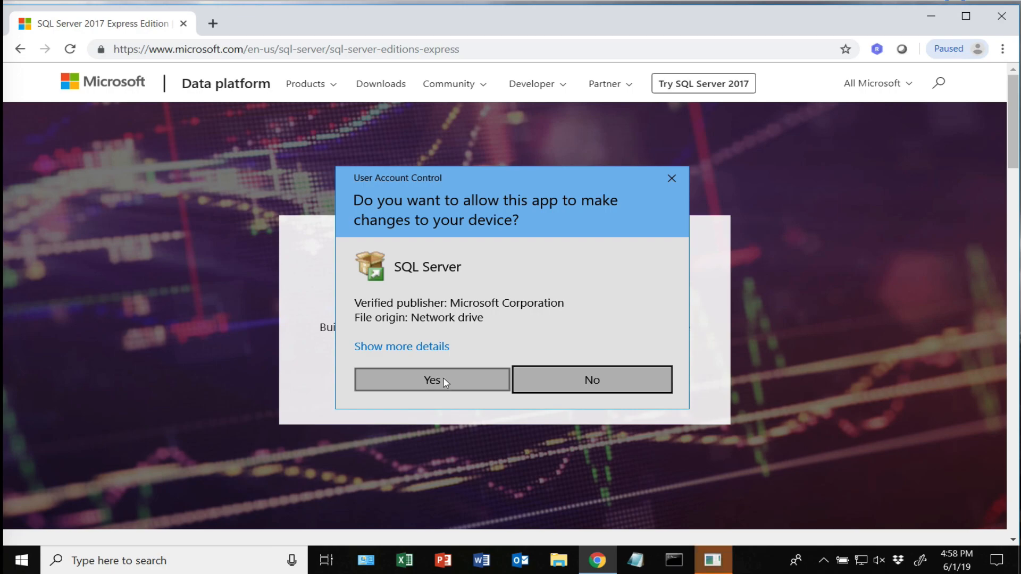
click(432, 380)
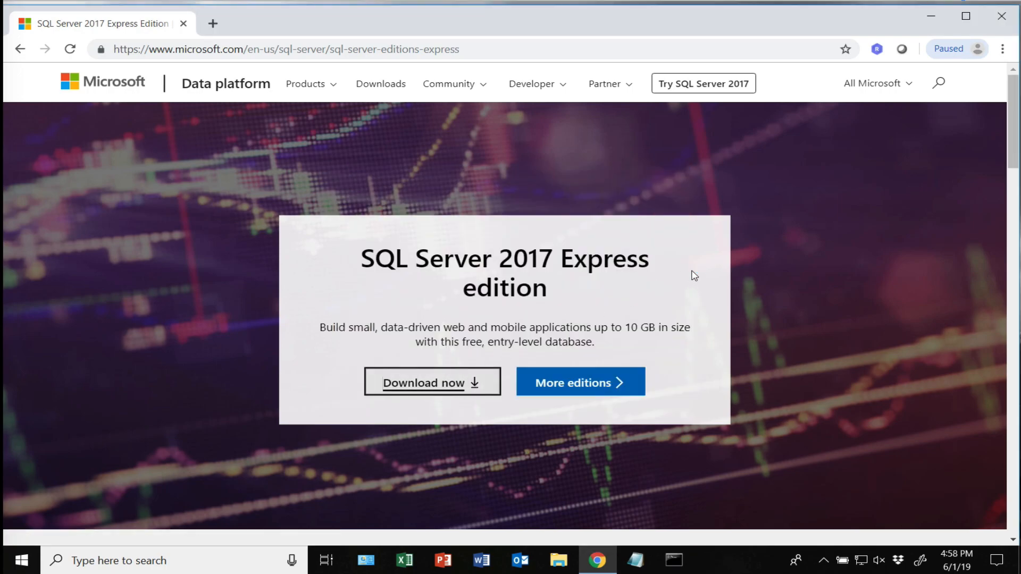
Choose the Basic installation type and accept the license terms, keeping the default location.
click(432, 382)
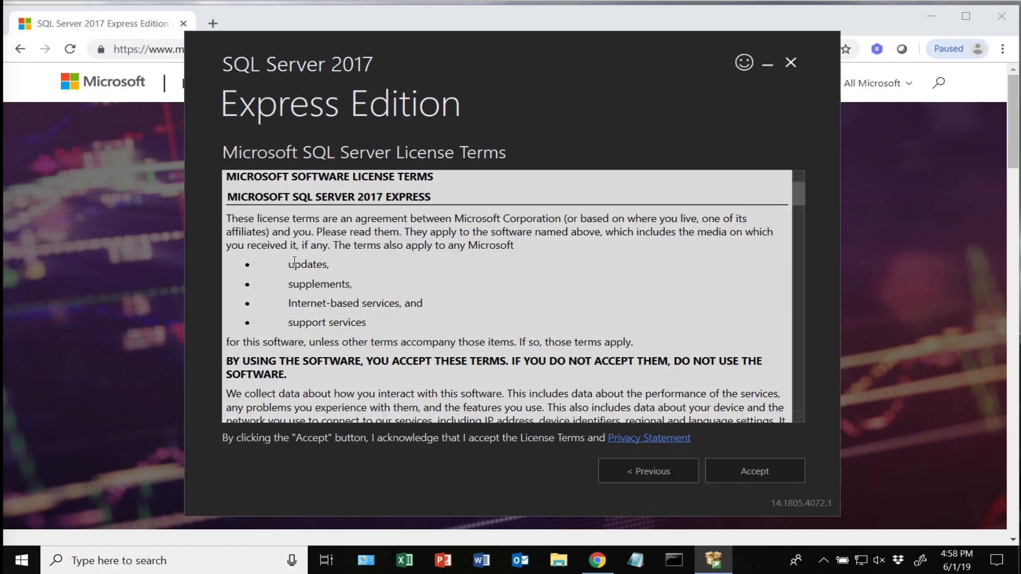
scroll(down, 3)
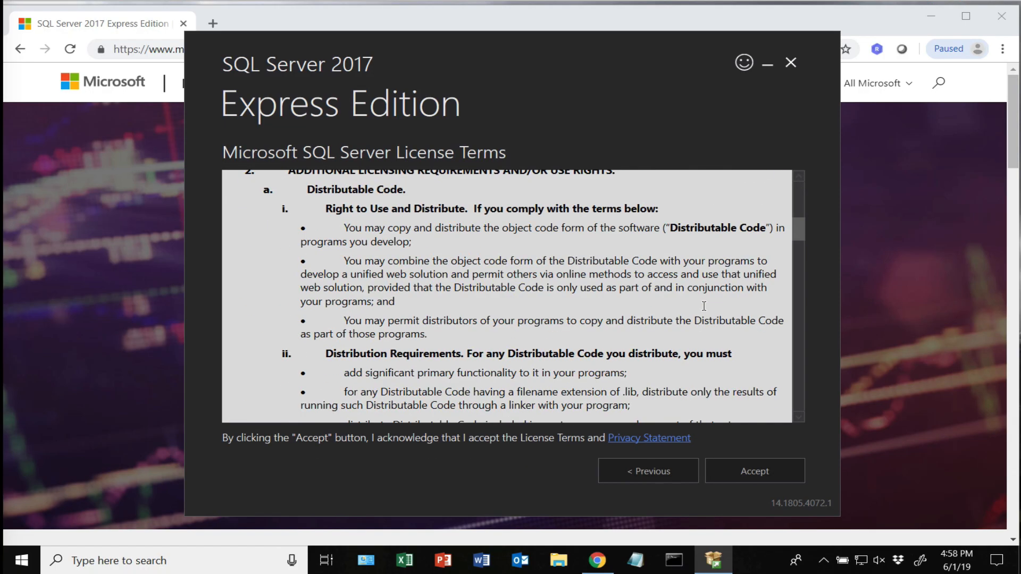
scroll(down, 3)
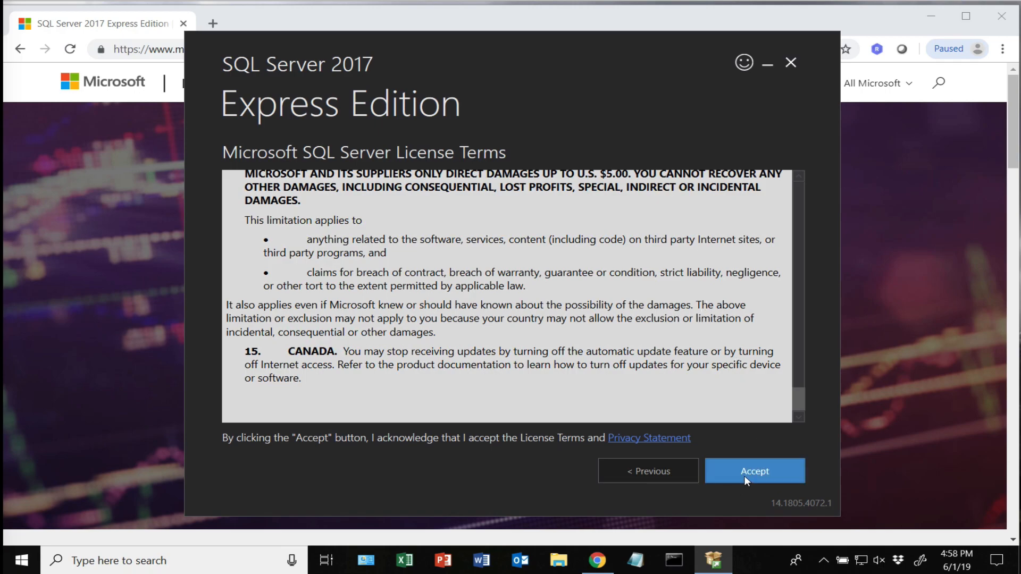
mouse_move(749, 478)
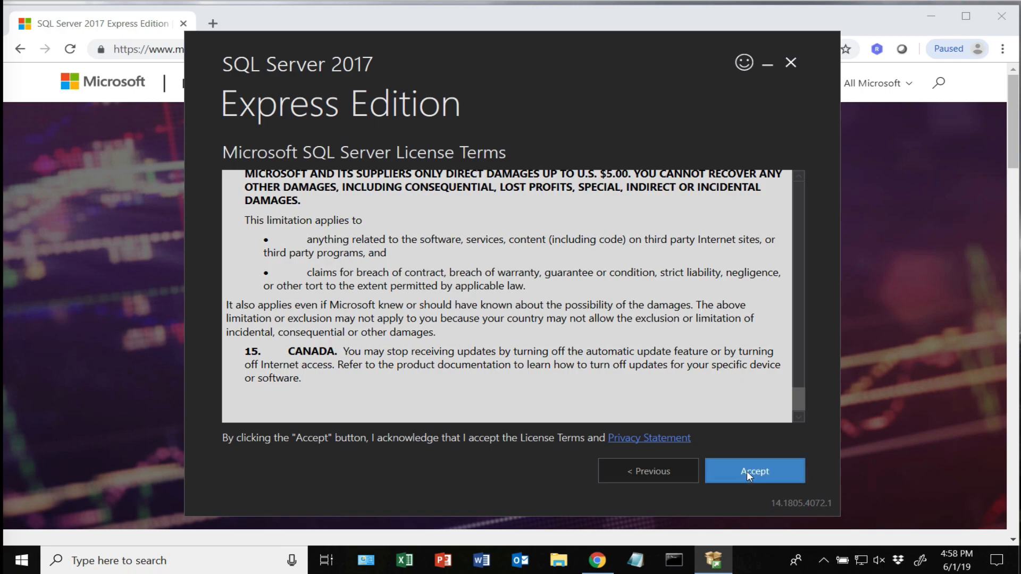
click(756, 470)
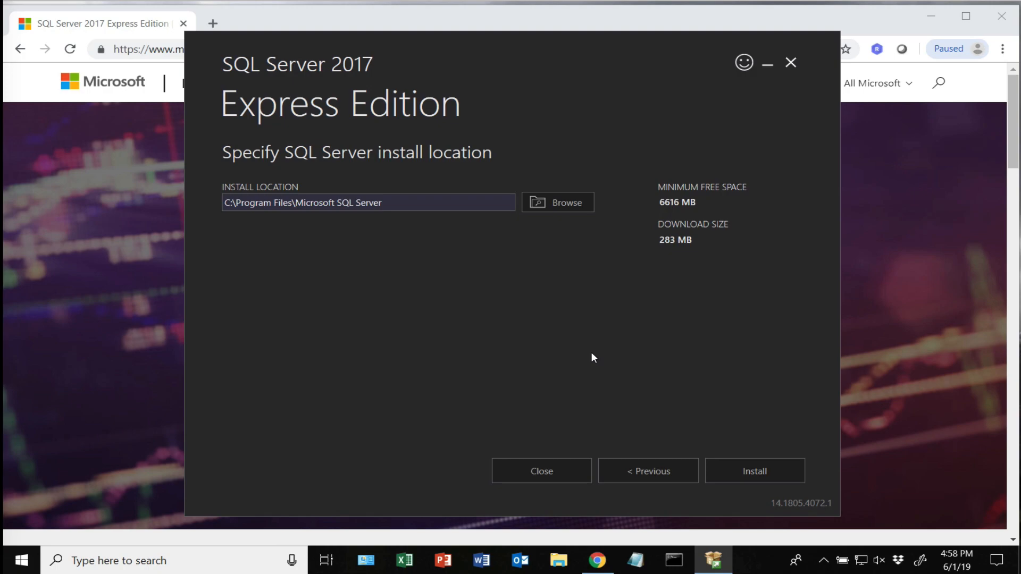
mouse_move(394, 243)
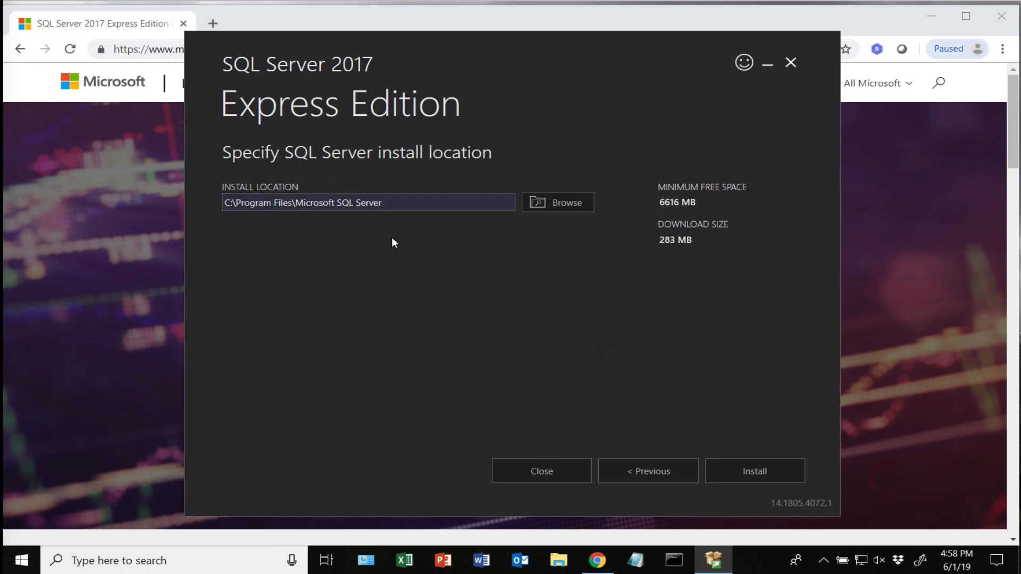
mouse_move(566, 348)
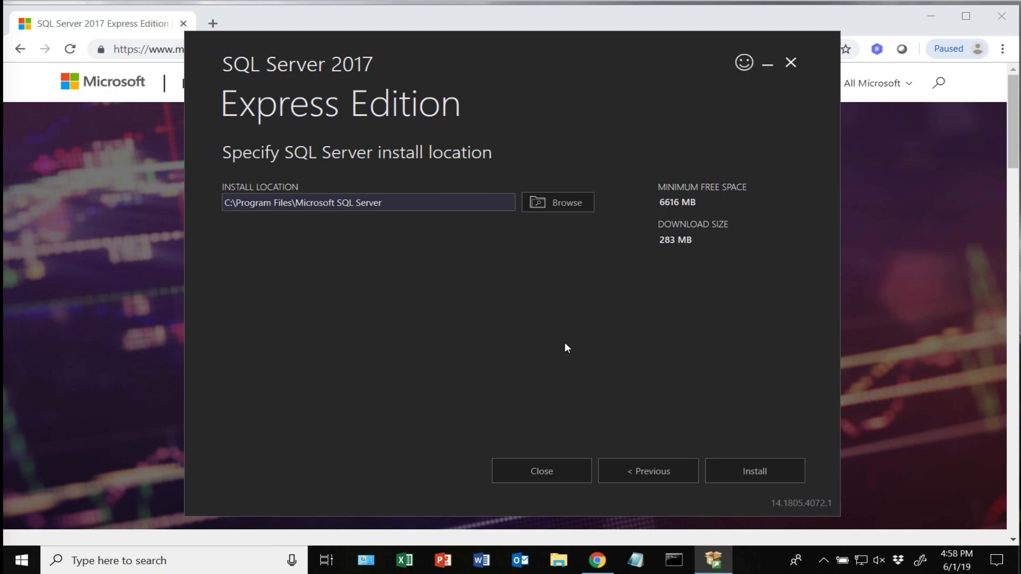
mouse_move(738, 470)
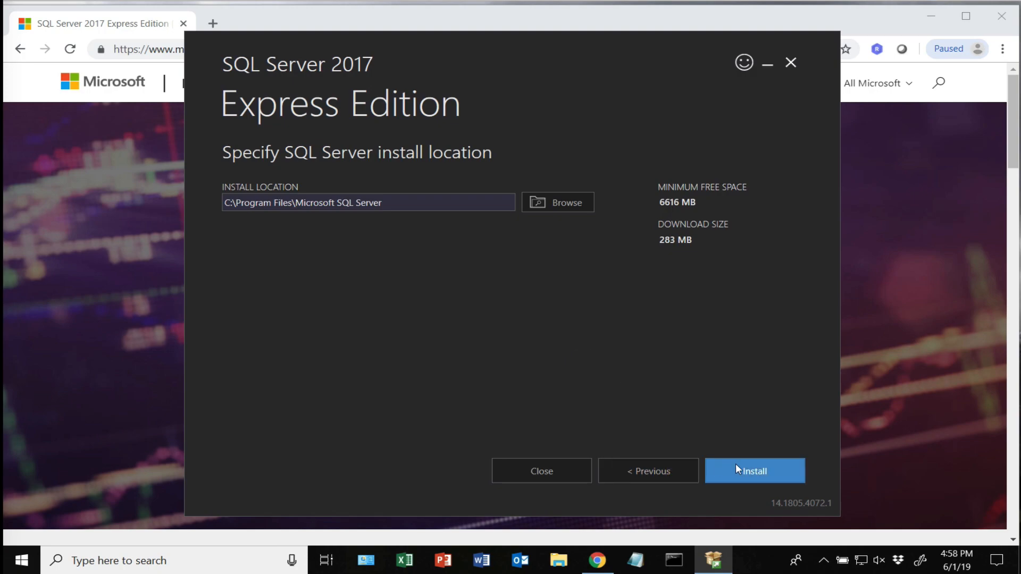
Start the installation so the install package begins downloading.
click(755, 471)
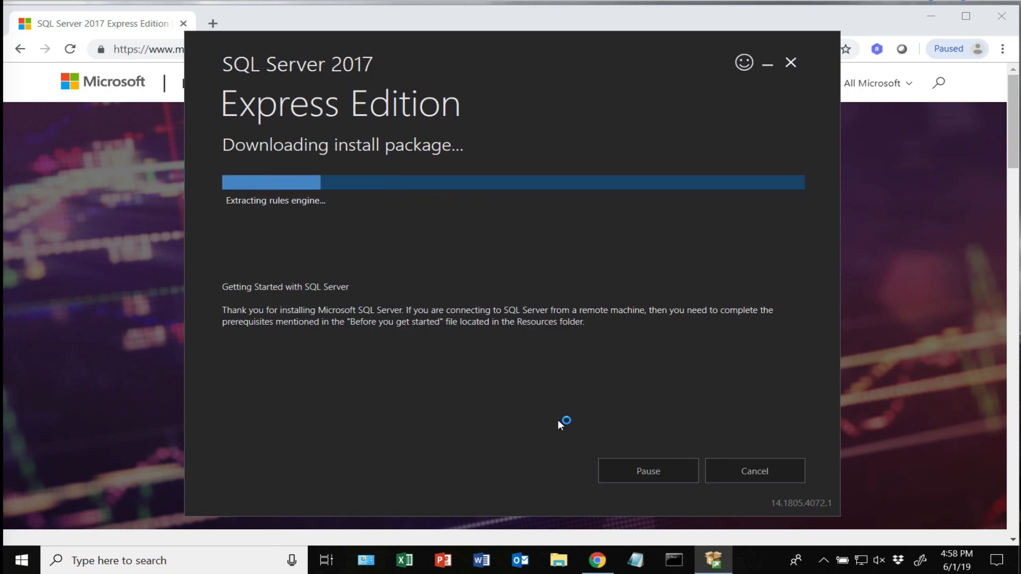
mouse_move(560, 425)
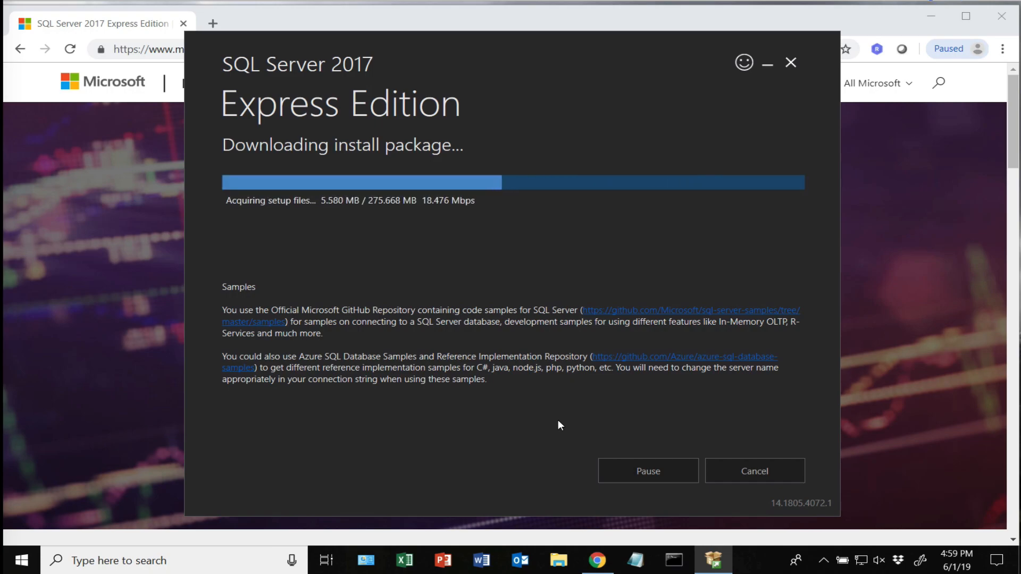
mouse_move(372, 224)
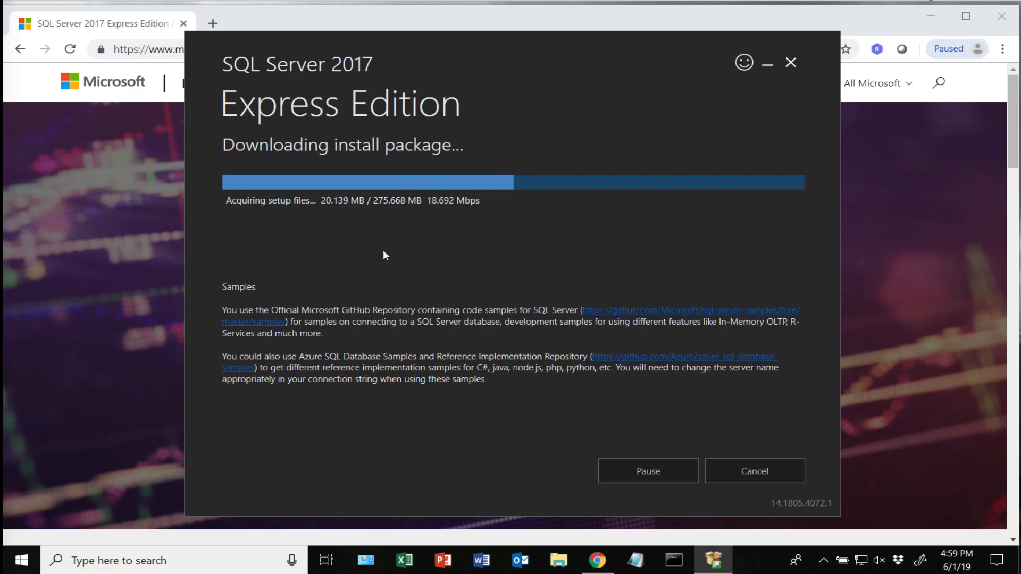
mouse_move(585, 61)
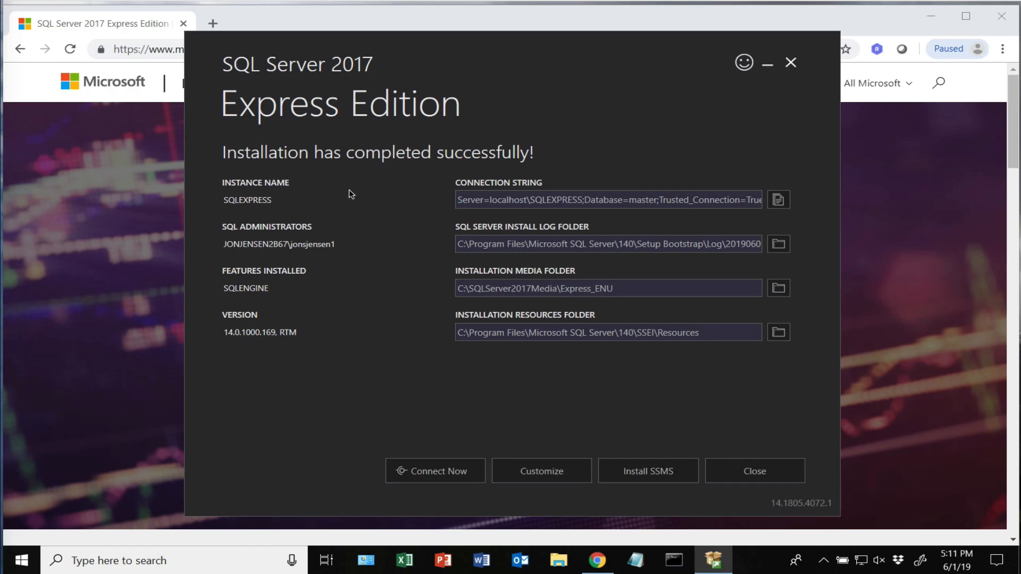
mouse_move(470, 210)
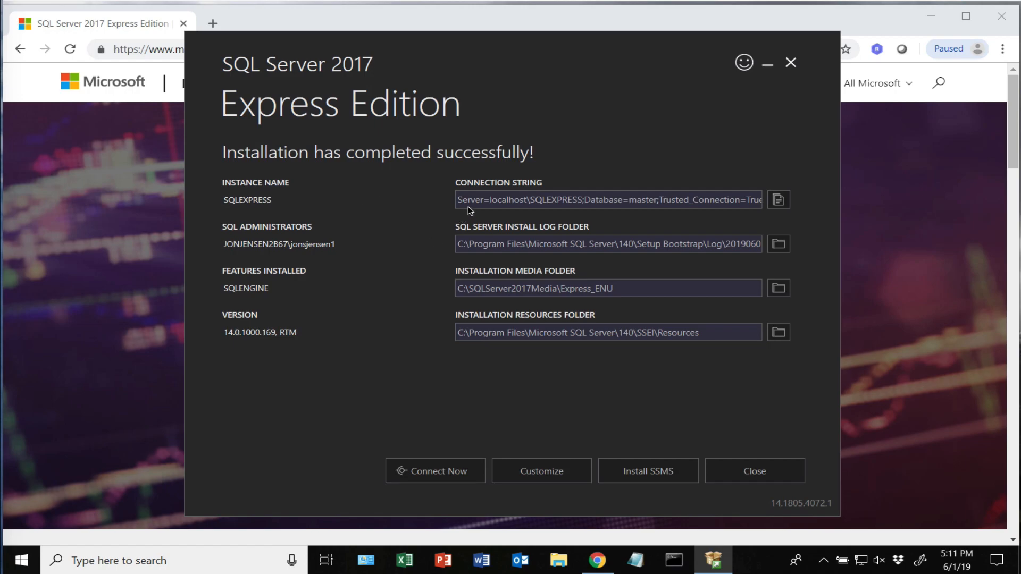
mouse_move(476, 258)
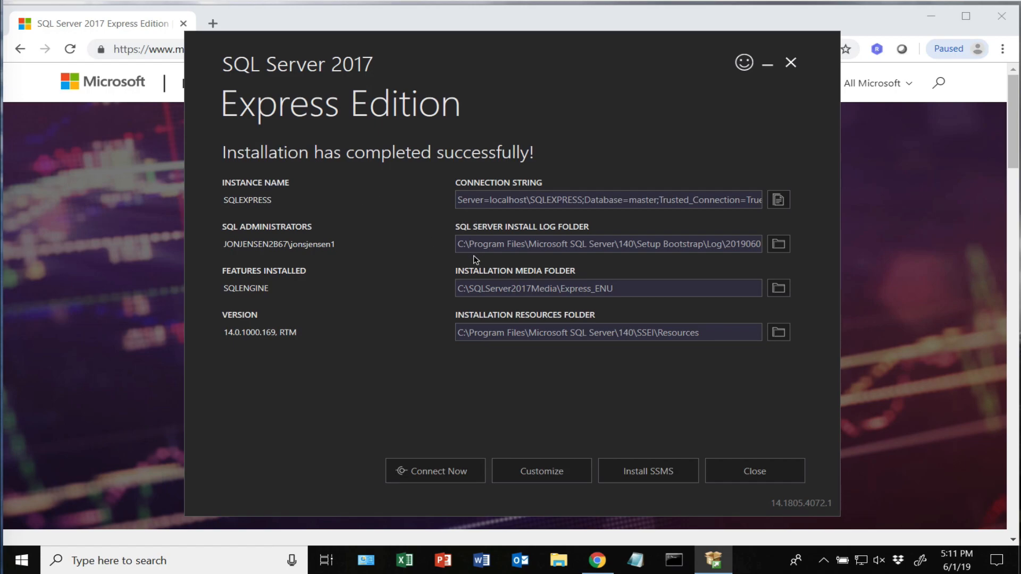
mouse_move(601, 362)
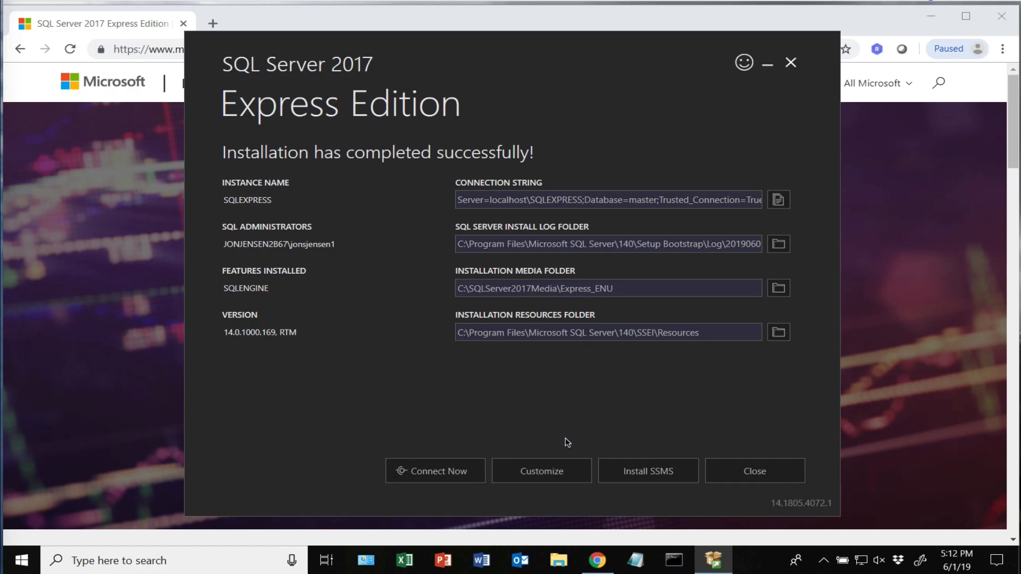
mouse_move(623, 412)
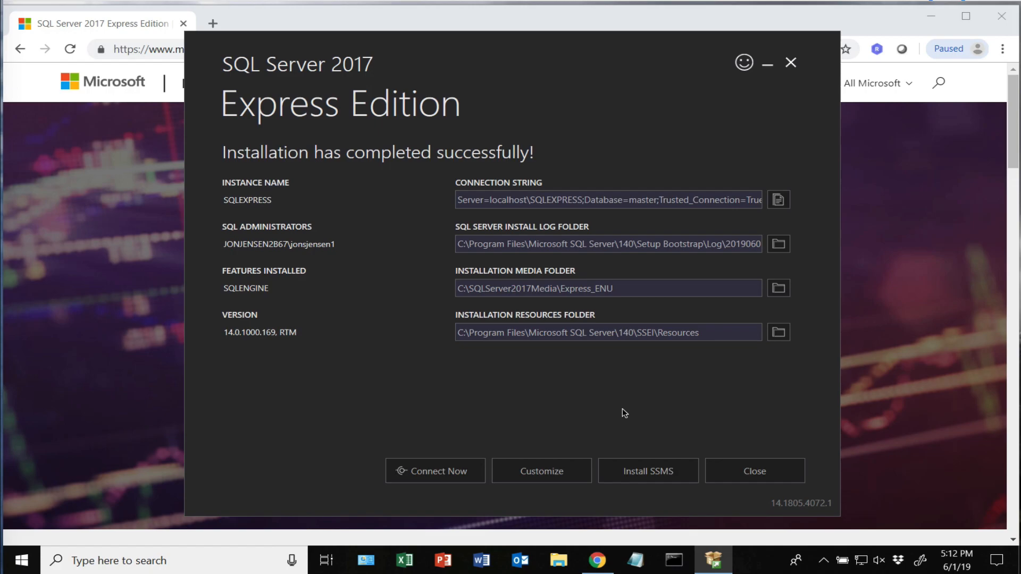
mouse_move(645, 458)
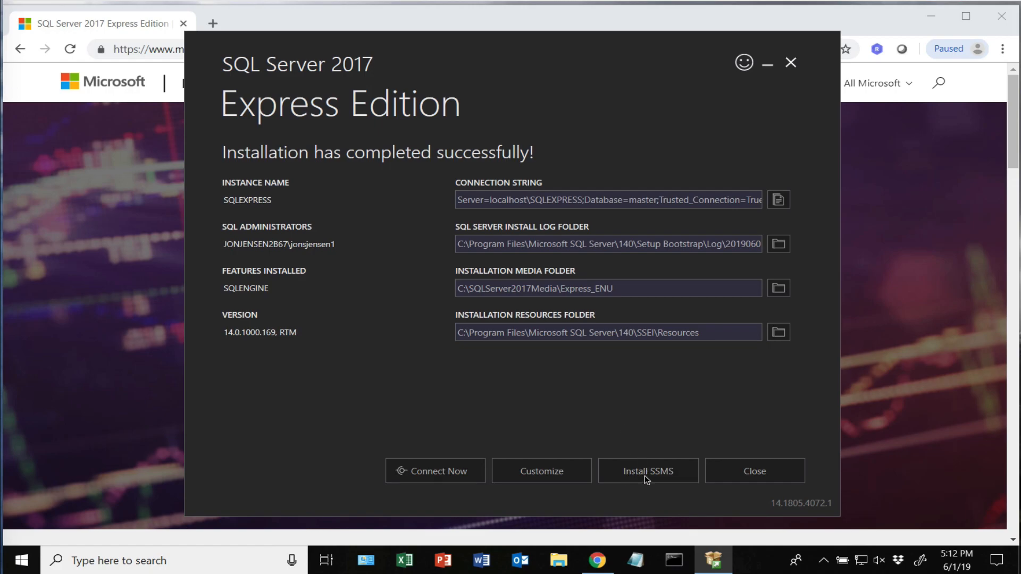
Download the SSMS 18.0 (GA) installer from the Microsoft Docs page.
click(648, 470)
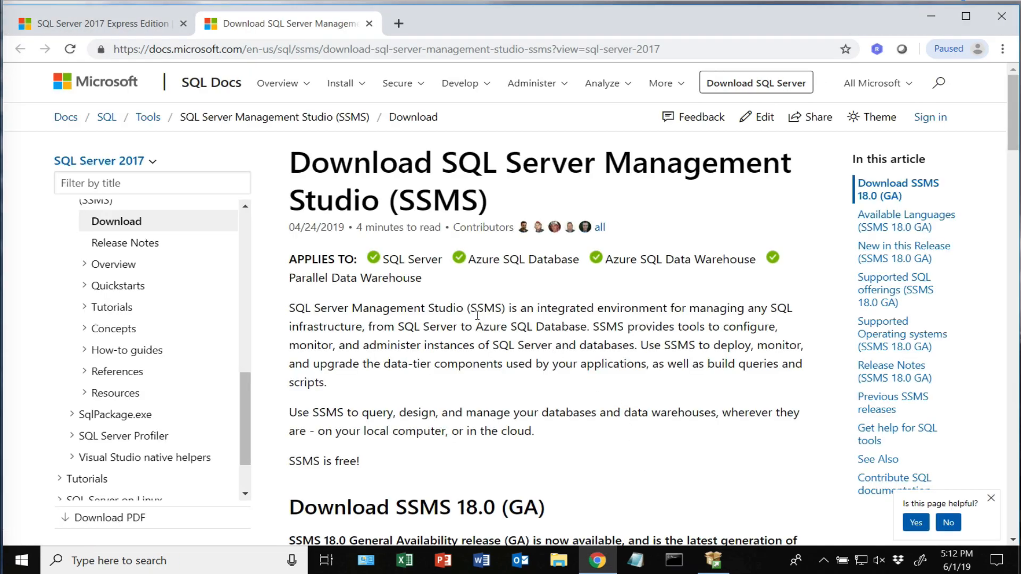
scroll(down, 3)
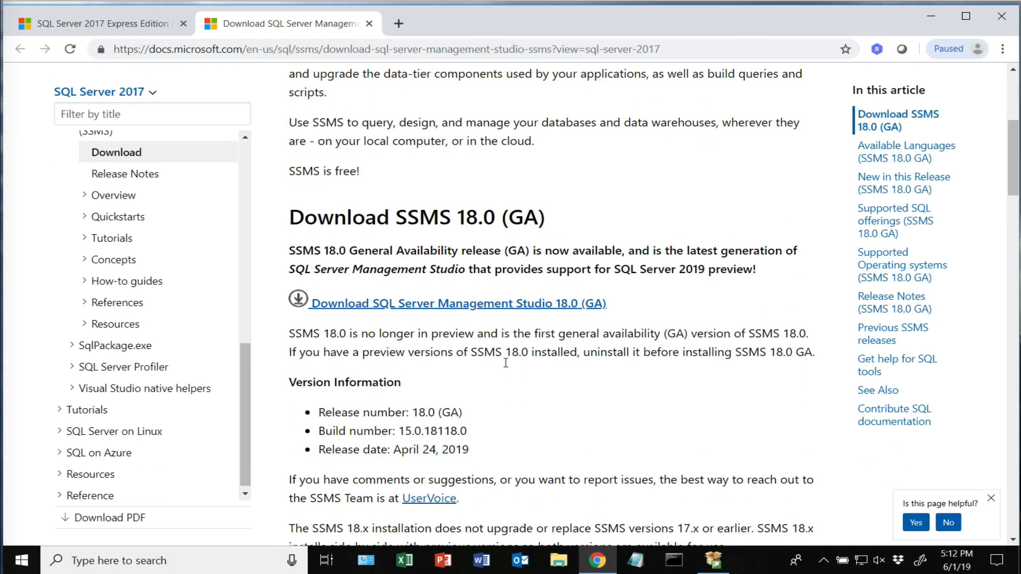
mouse_move(526, 359)
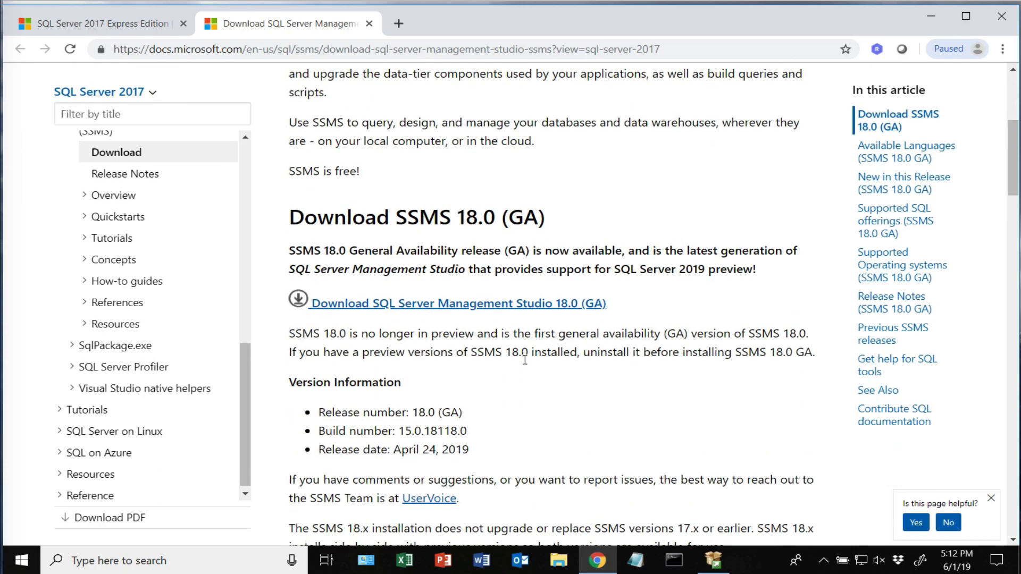
scroll(down, 3)
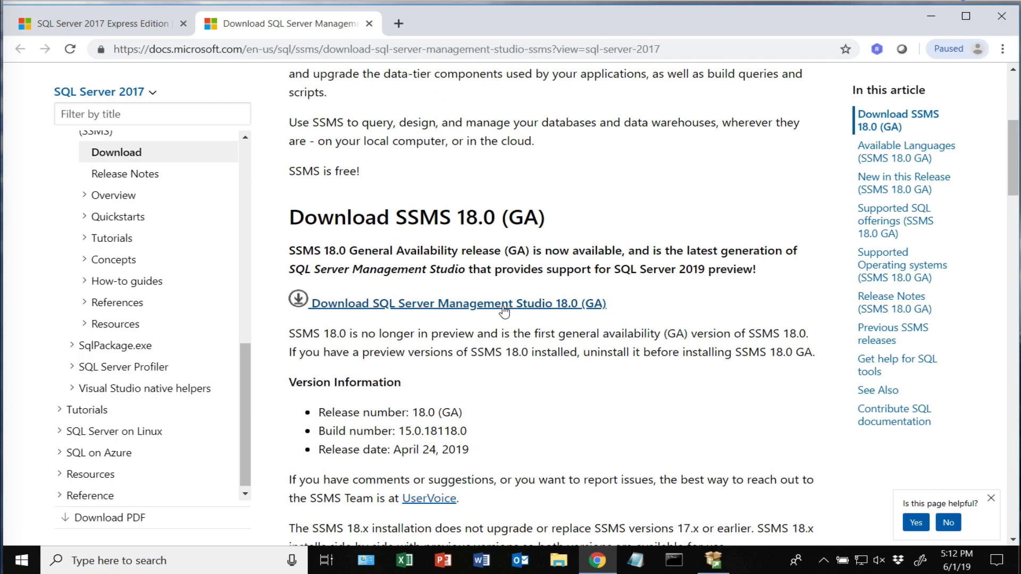
click(500, 304)
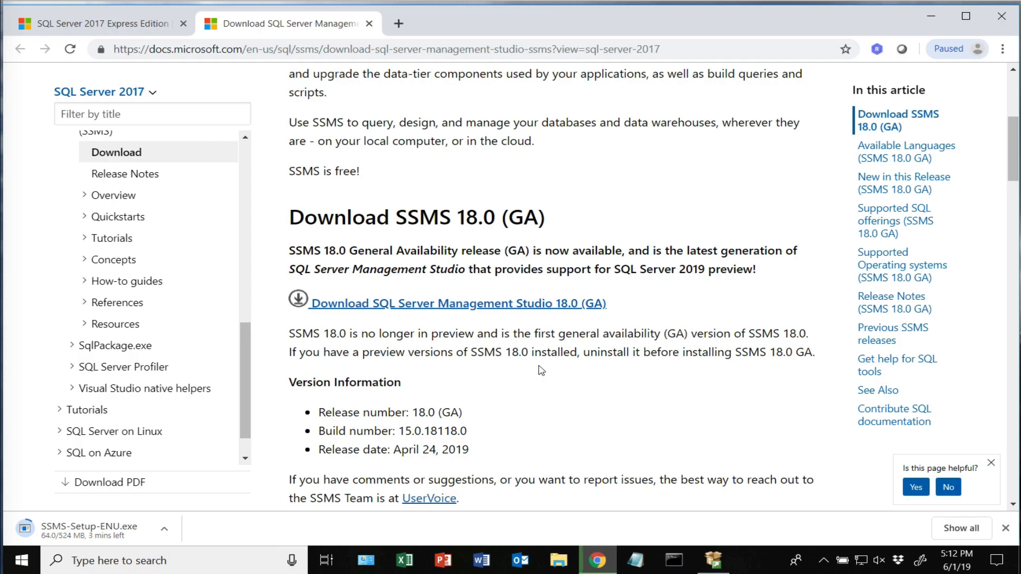
mouse_move(590, 33)
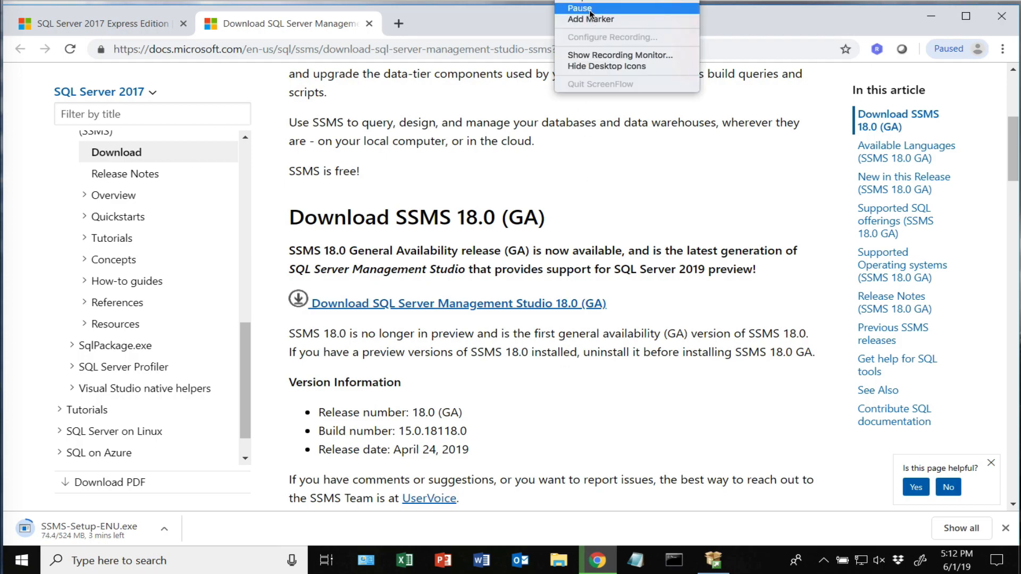
Launch the downloaded SSMS-Setup-ENU.exe from the download bar.
click(580, 8)
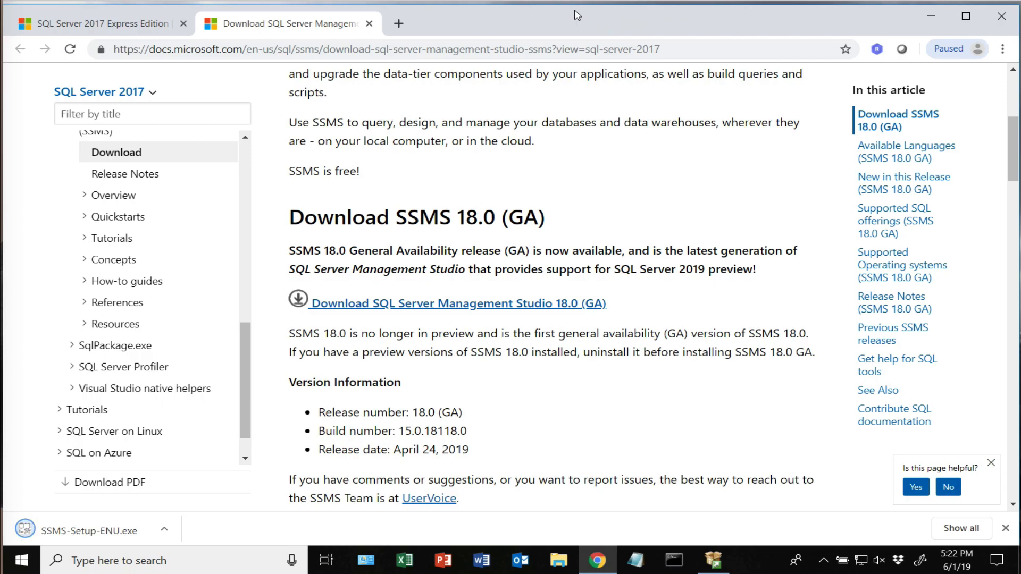
mouse_move(196, 513)
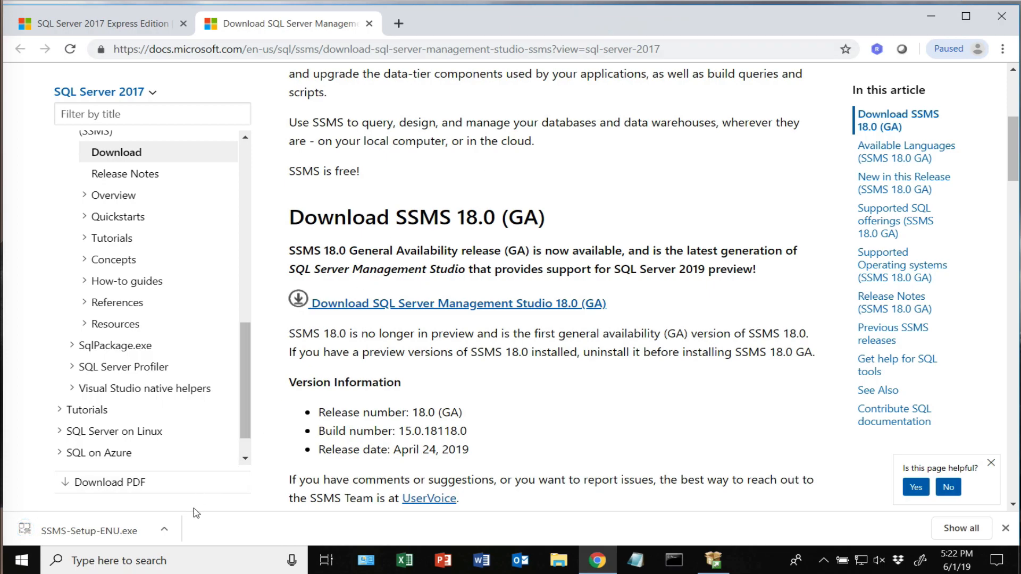
click(164, 529)
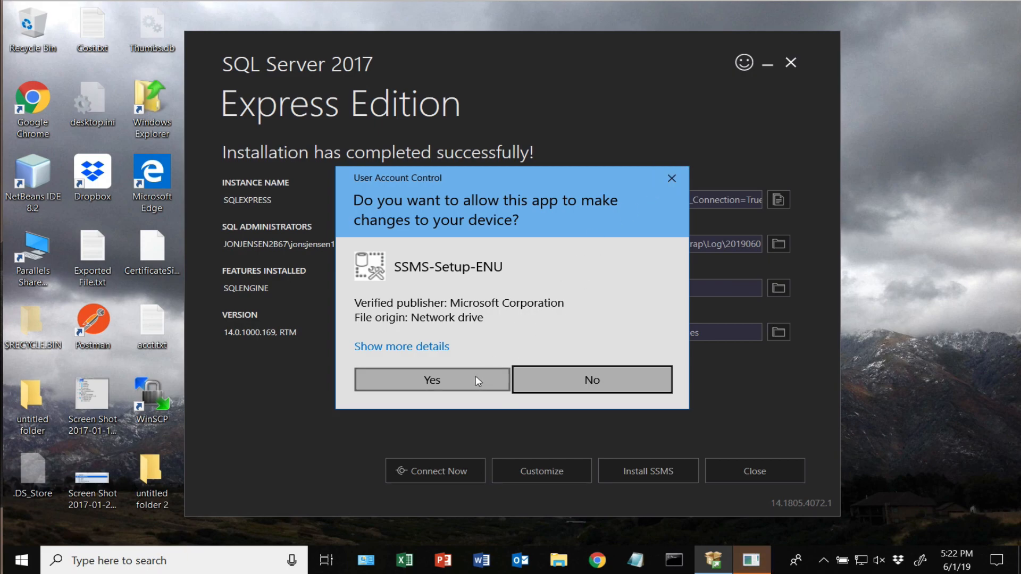
Approve the SSMS setup and start installing Management Studio 18 in the default location.
click(432, 379)
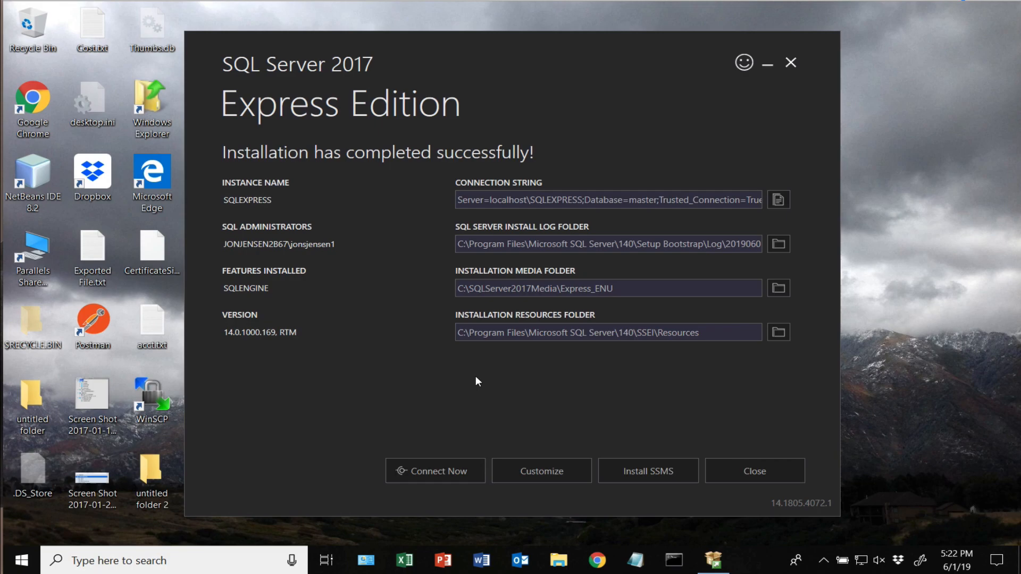
click(648, 470)
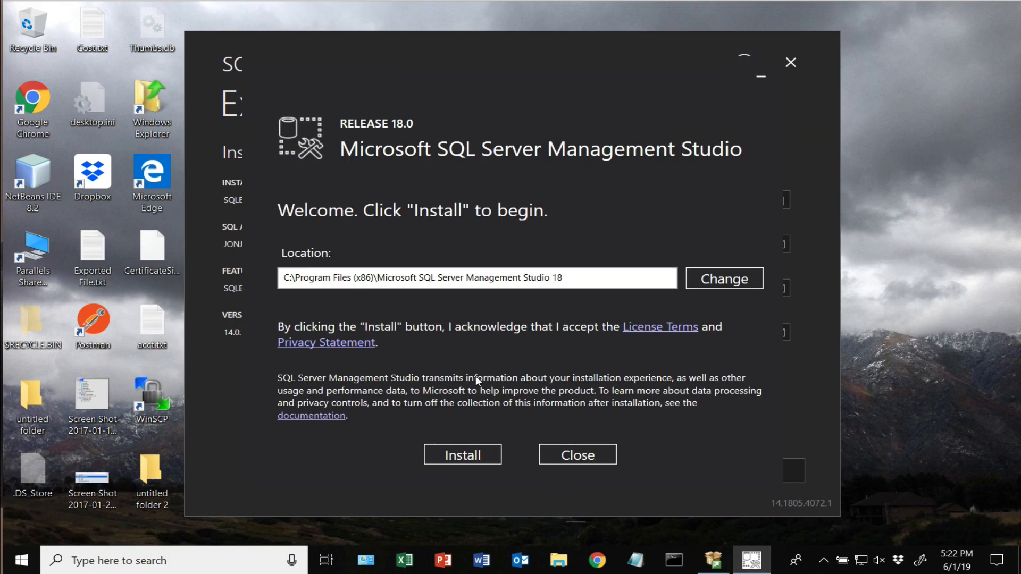
click(463, 455)
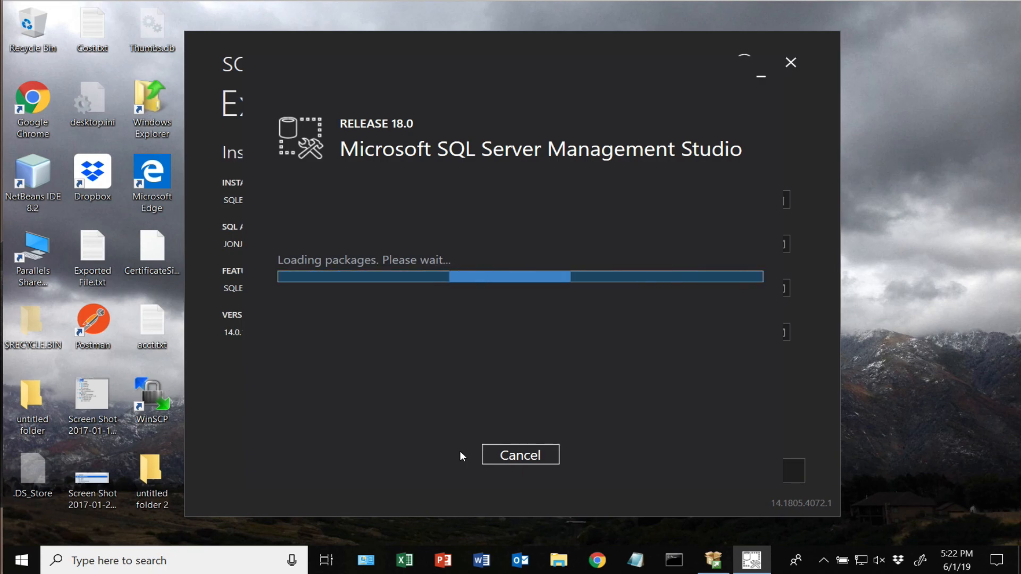
mouse_move(594, 465)
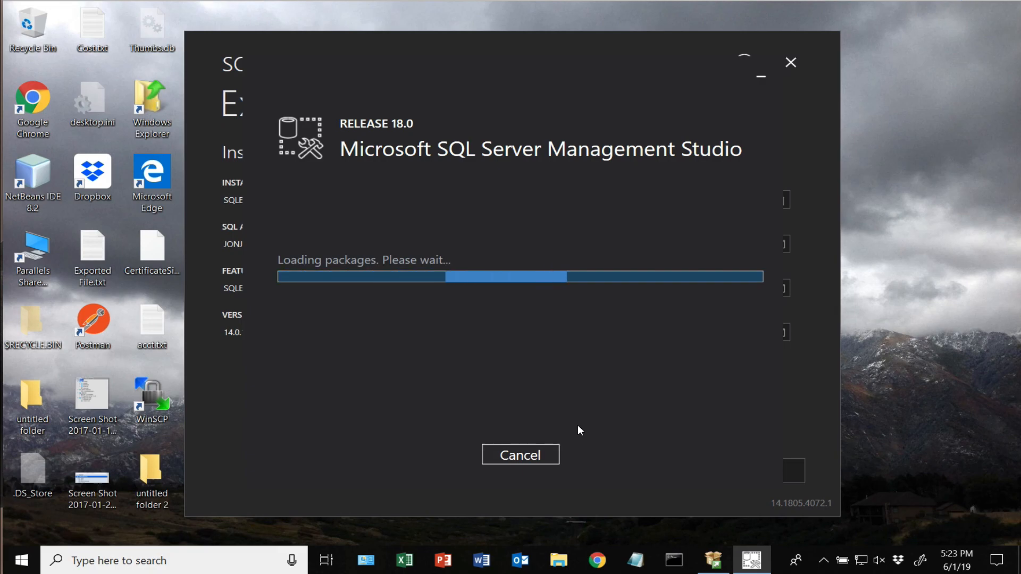
mouse_move(581, 421)
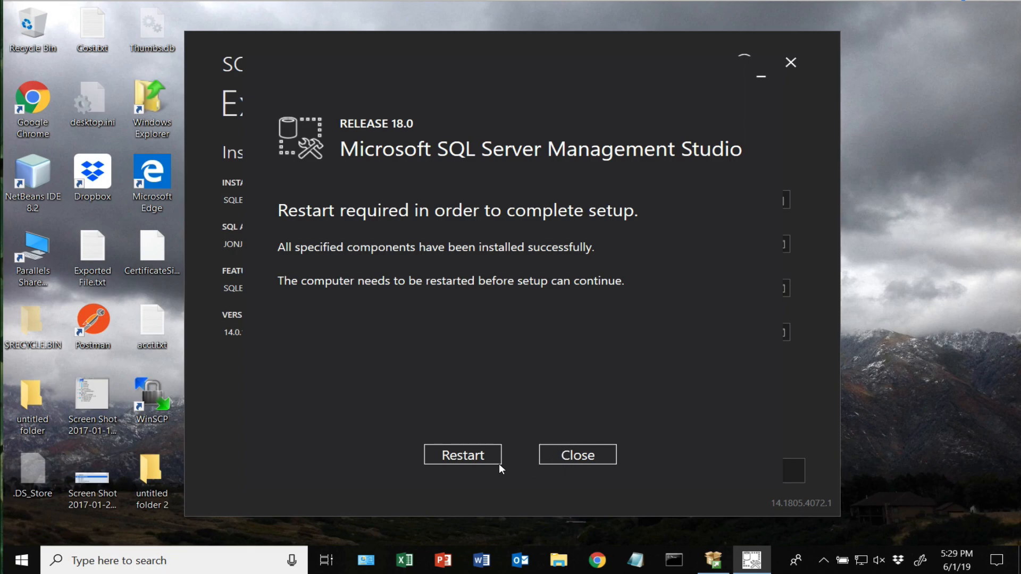
mouse_move(478, 457)
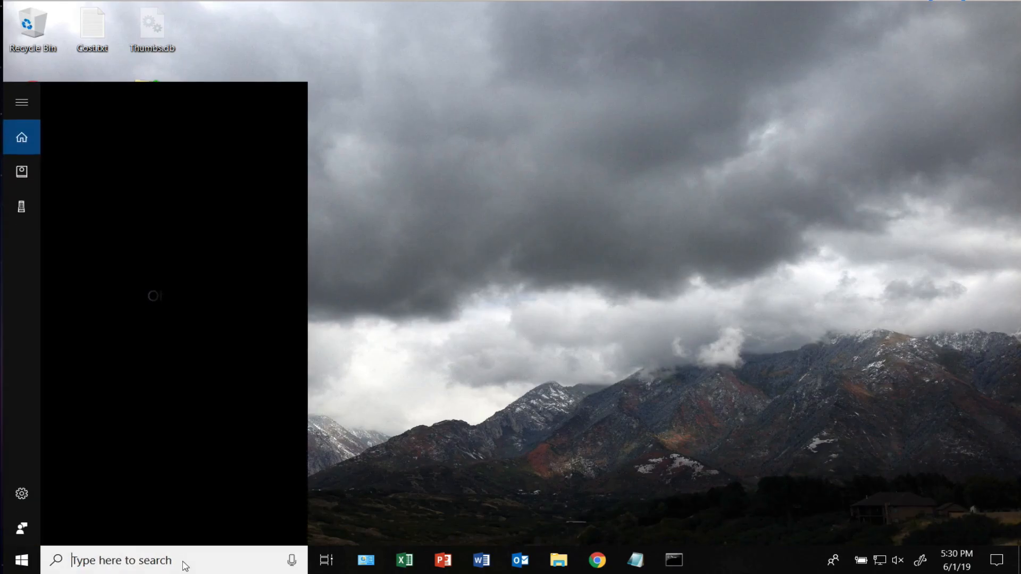
Search the Start menu for SQL to find SQL Server Management Studio 18.
text(s)
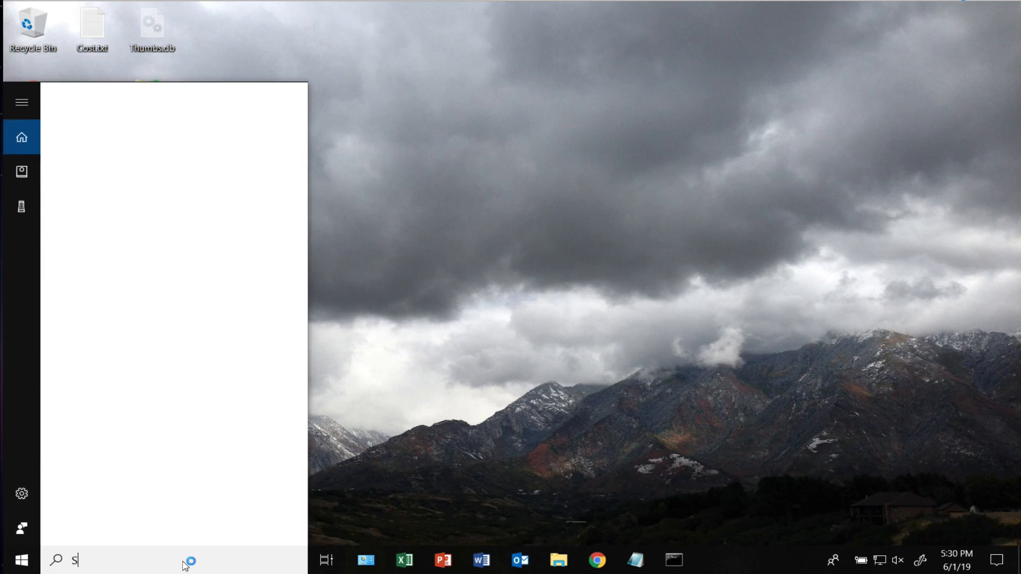
text(QL)
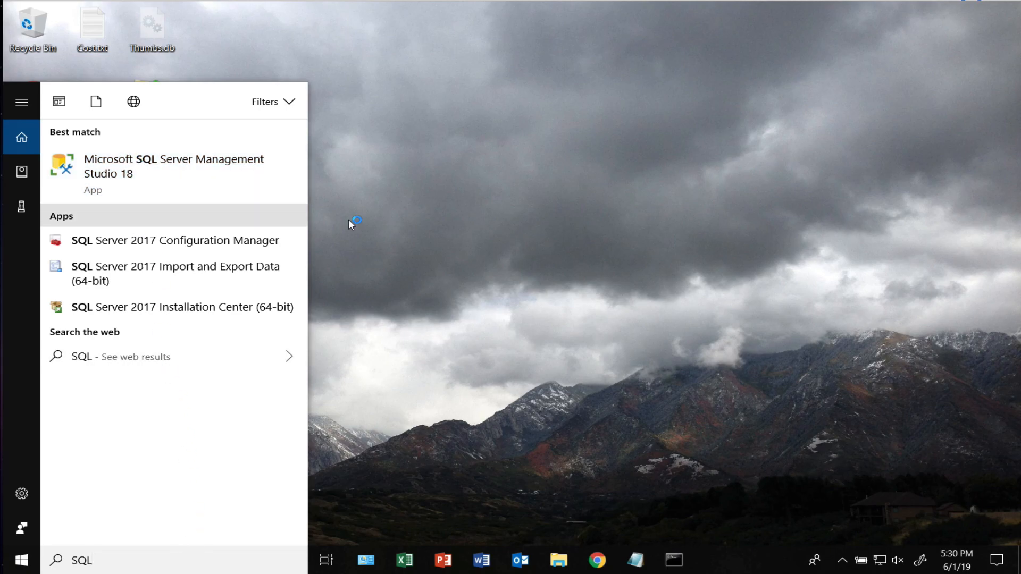
mouse_move(579, 288)
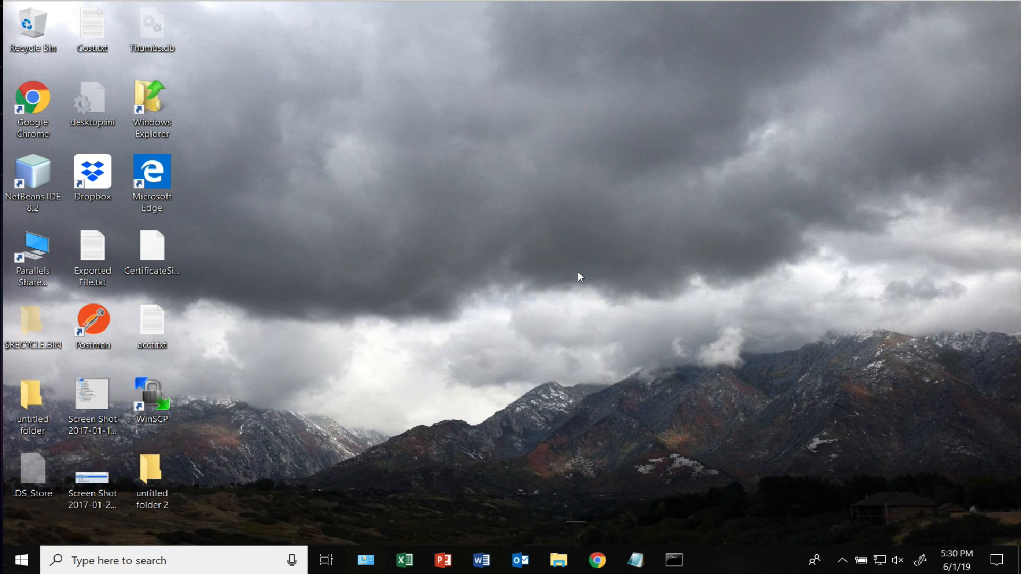
mouse_move(524, 347)
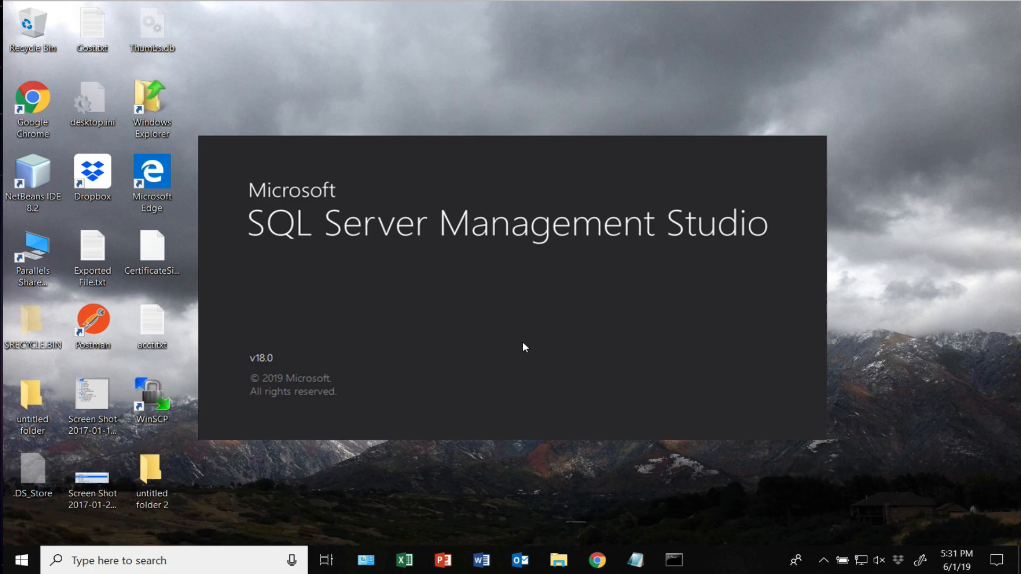
mouse_move(529, 351)
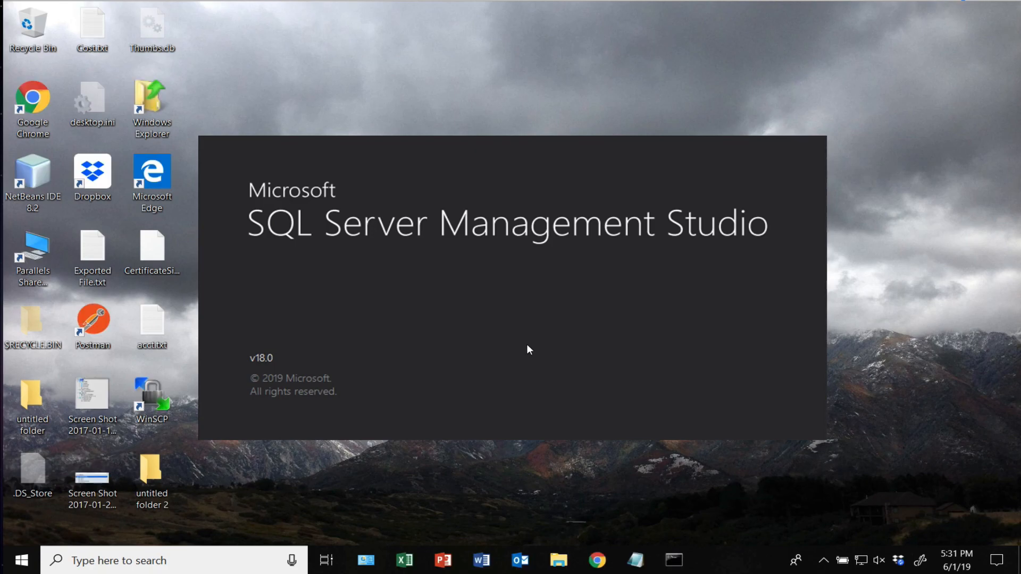
mouse_move(617, 404)
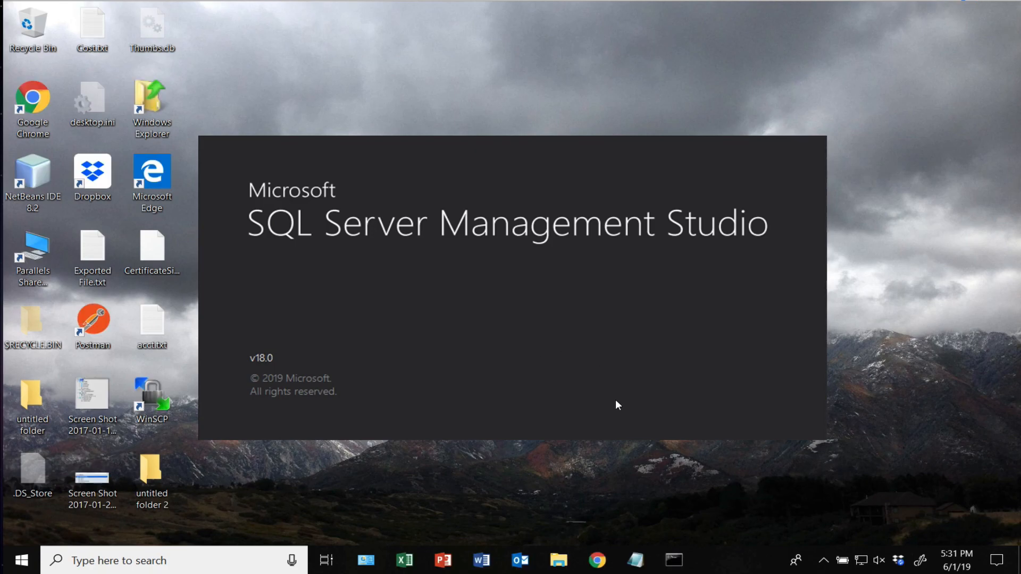
mouse_move(609, 316)
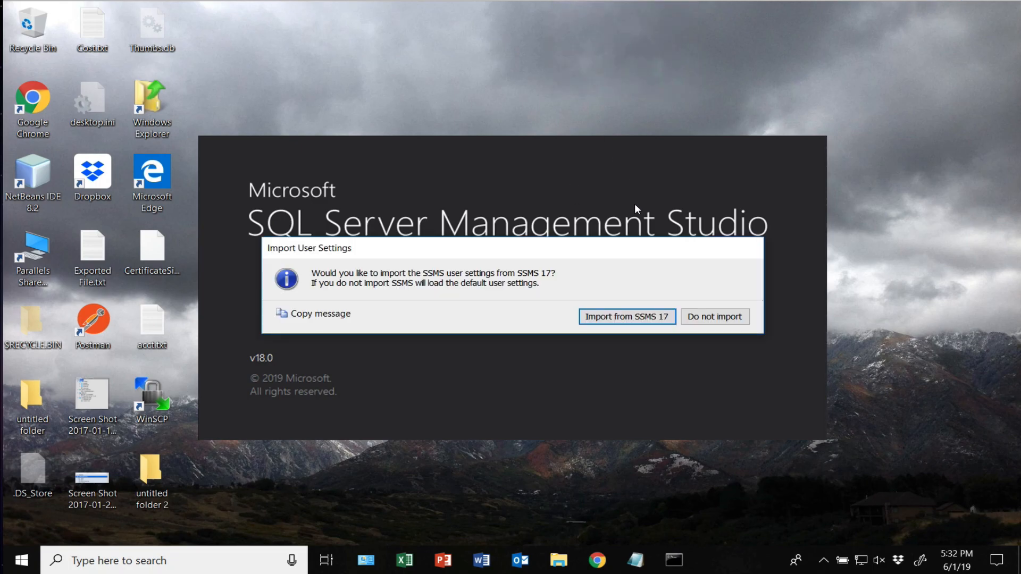
mouse_move(492, 320)
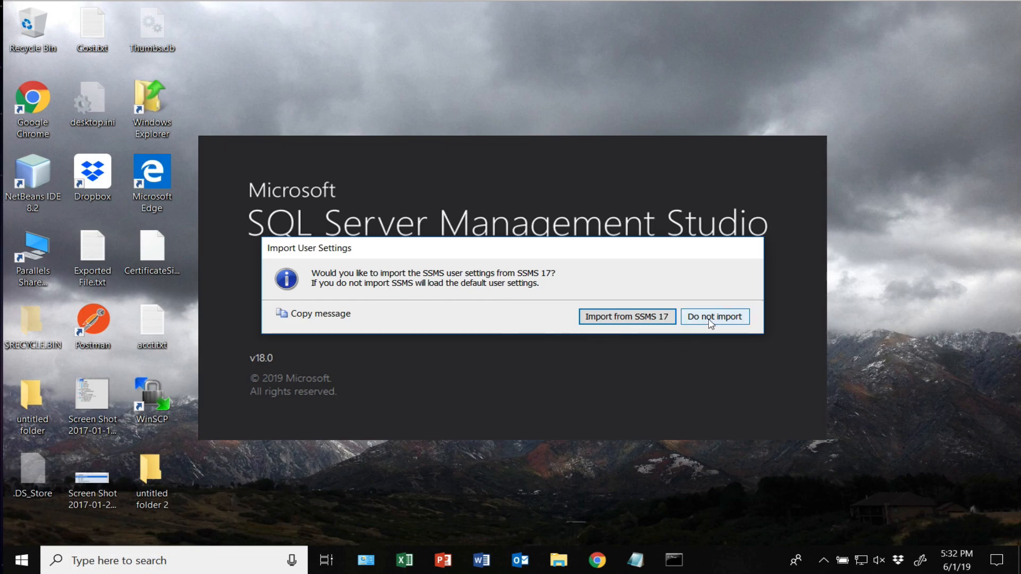
Decline importing the SSMS 17 user settings.
click(715, 317)
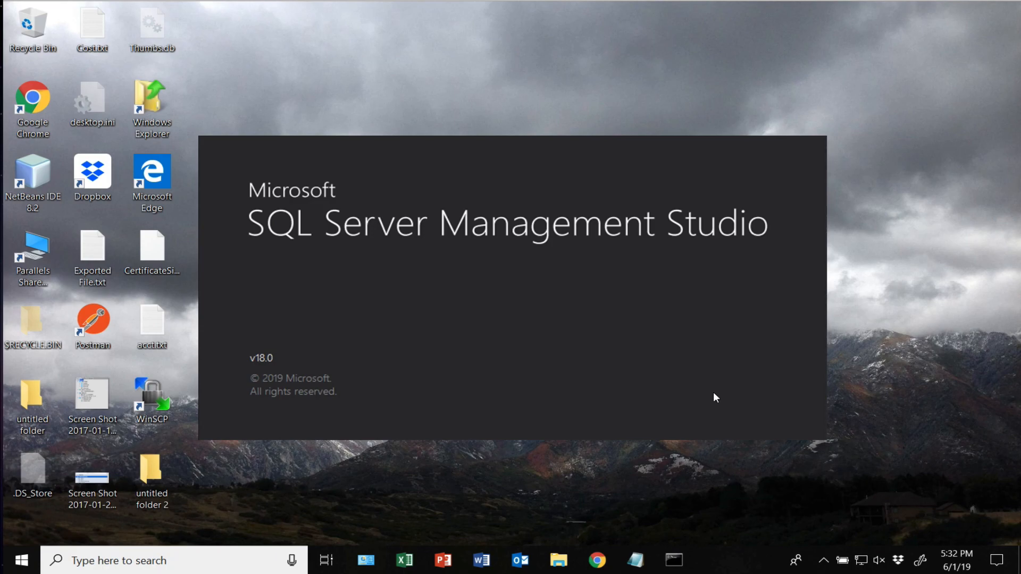
mouse_move(595, 362)
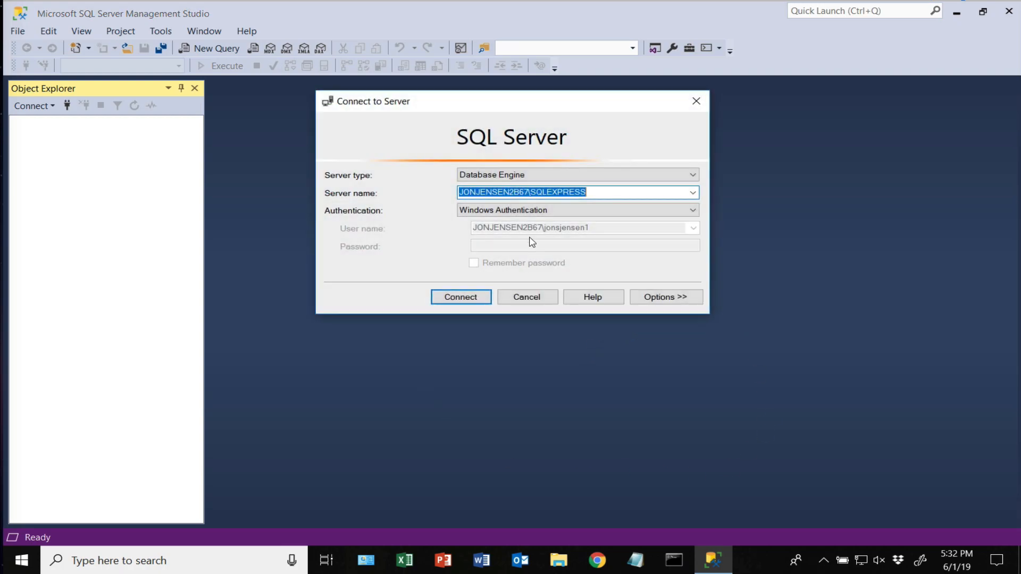
mouse_move(568, 206)
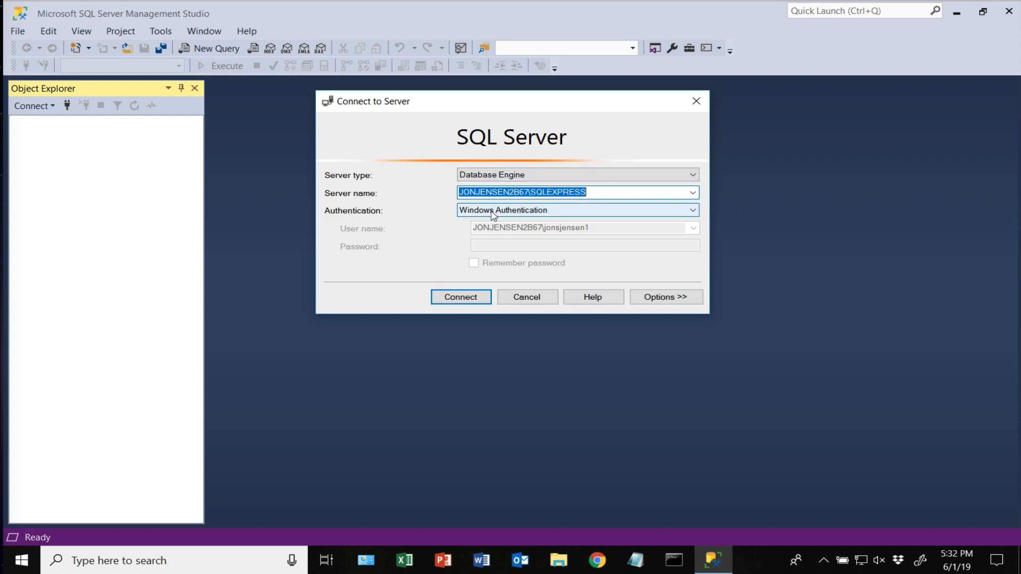
mouse_move(500, 218)
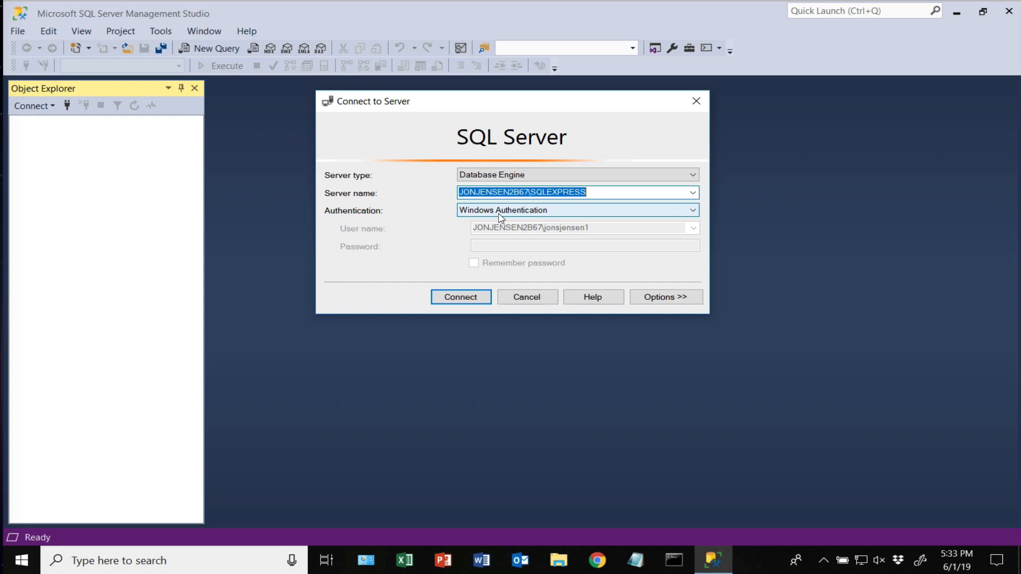
mouse_move(504, 211)
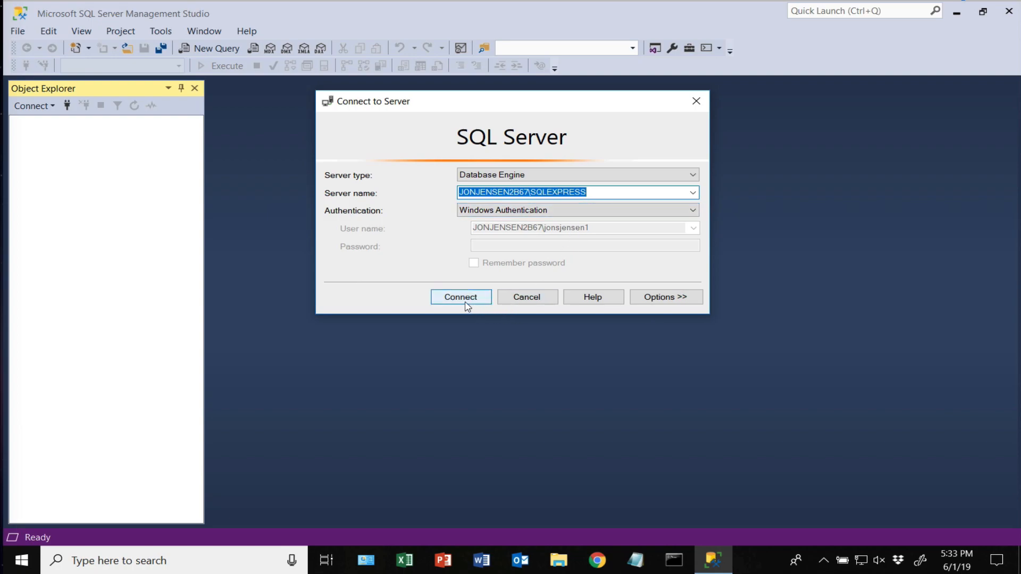
Connect to the local SQLEXPRESS server with Windows Authentication.
click(461, 297)
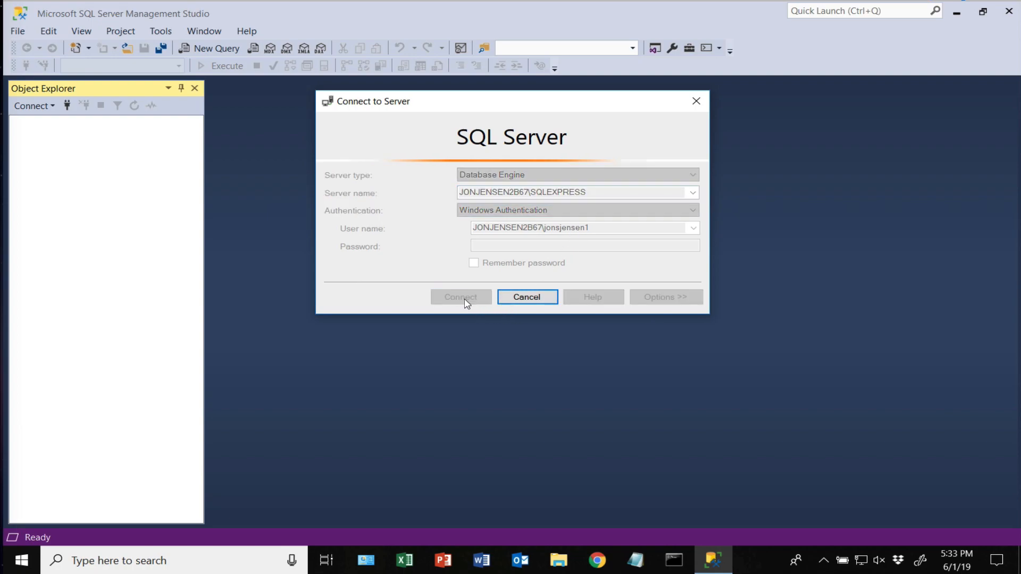
click(461, 298)
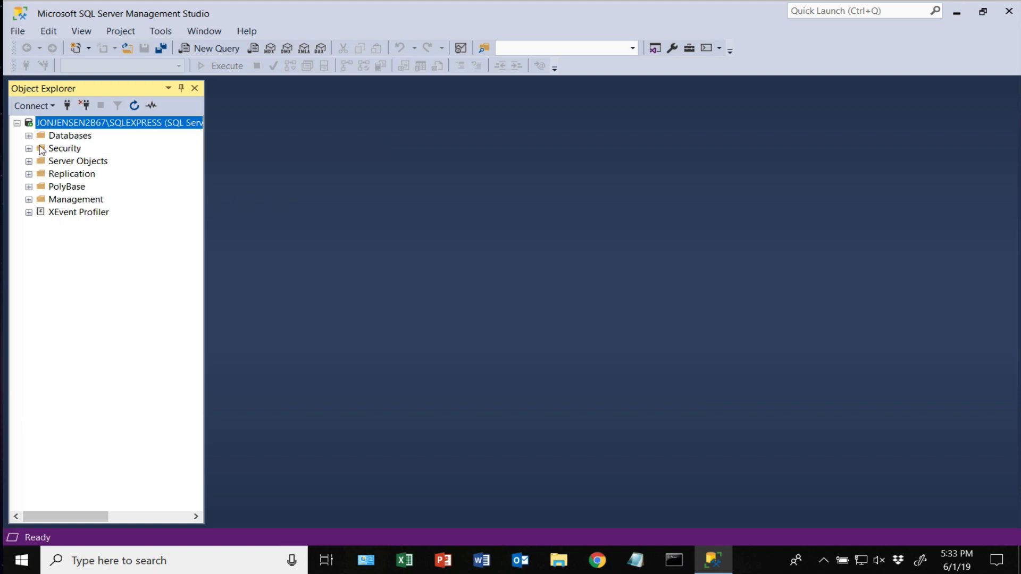
Expand Databases and Security in Object Explorer, then collapse Security.
click(30, 136)
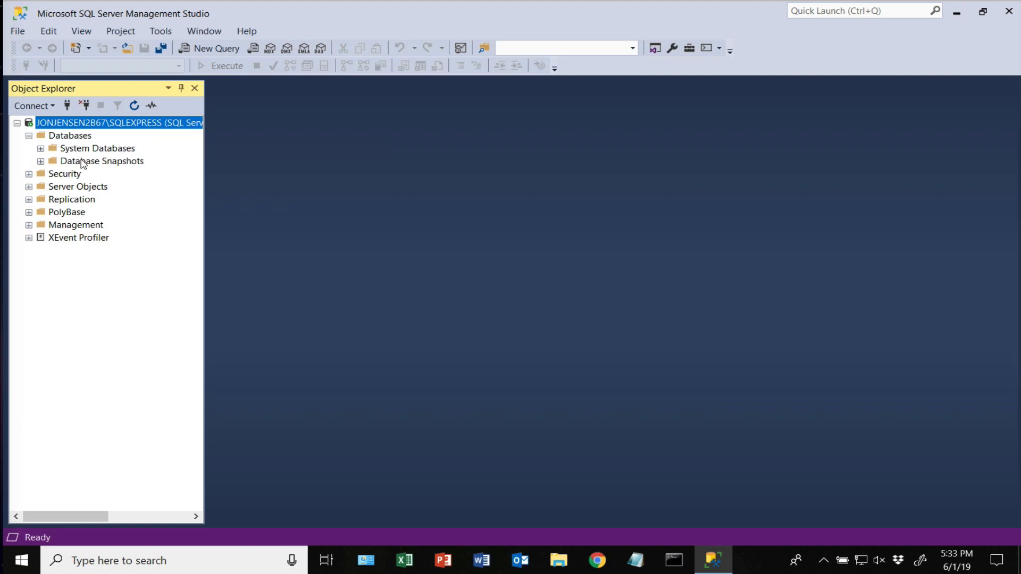
click(29, 173)
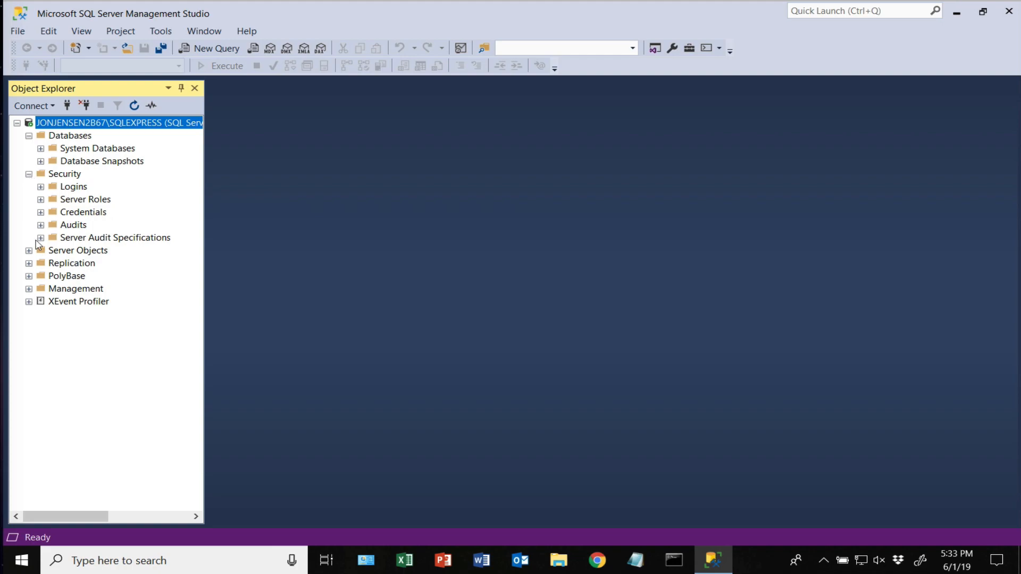
click(30, 173)
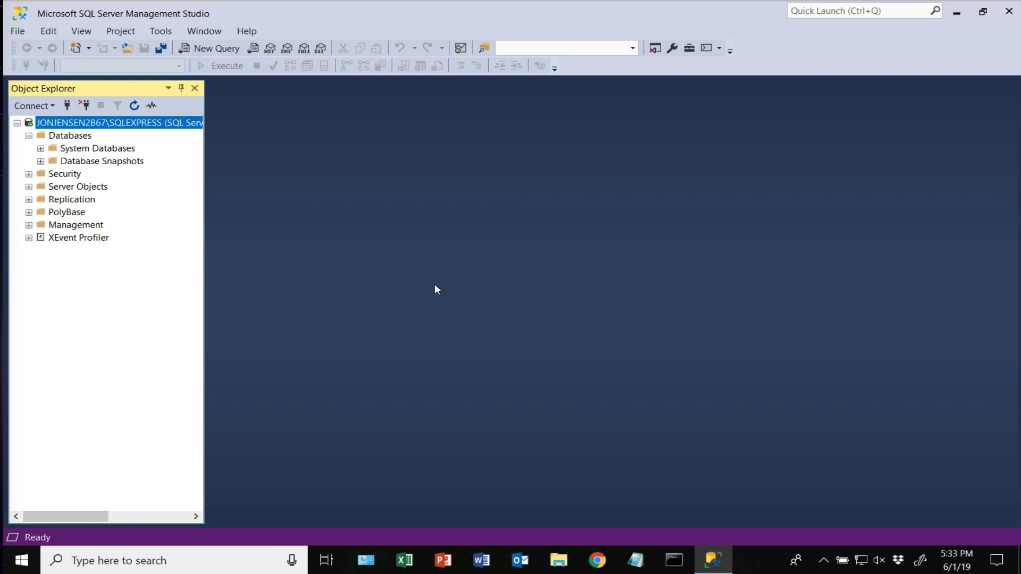
mouse_move(955, 30)
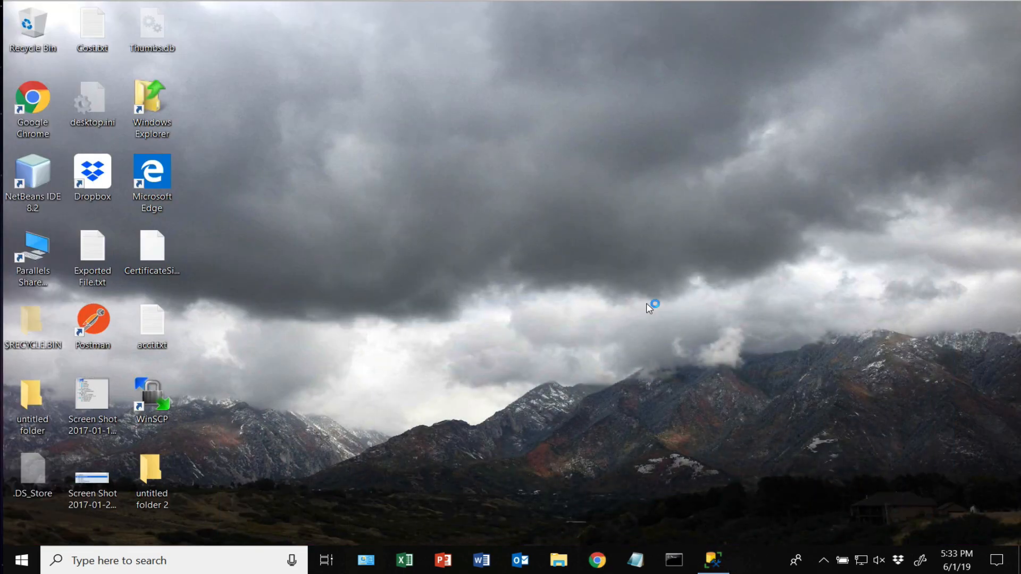
Launch Chrome and search for adventureworks sample database.
click(598, 559)
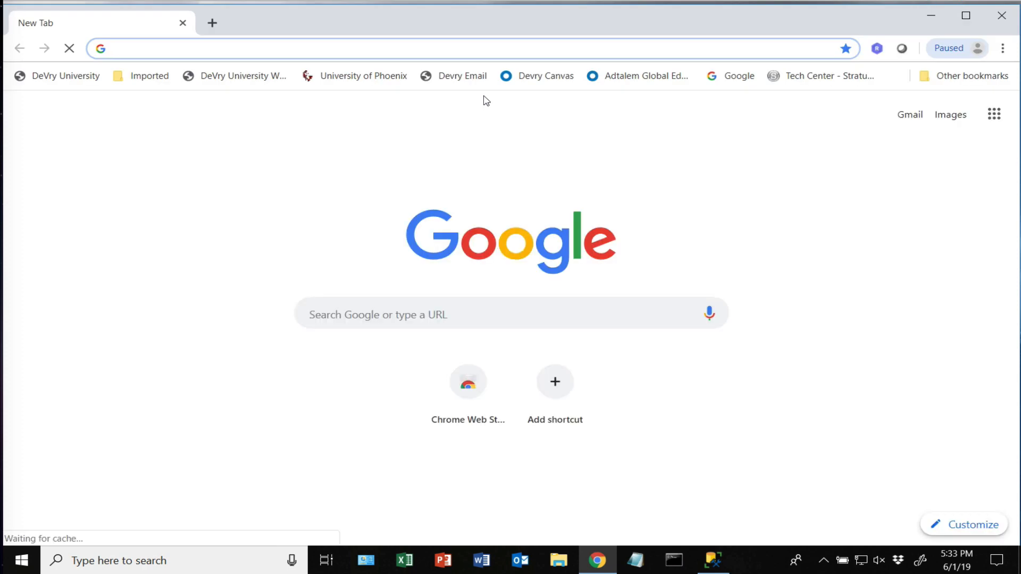
text(a)
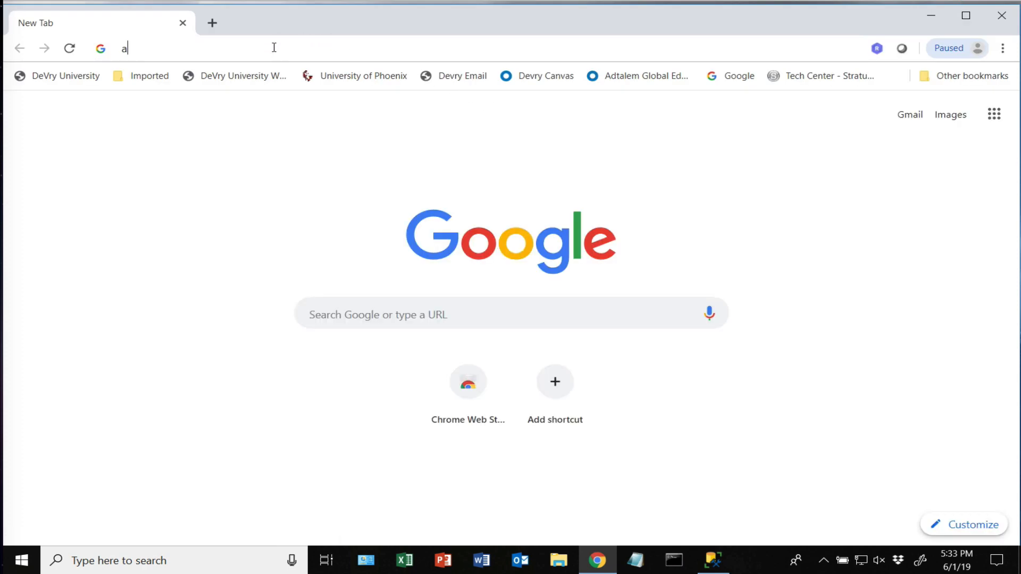
text(dventureworks+sample+database&rlz=1C1CHBF_enUS705US705&oq=adventureWorks+&aqs=chrome....)
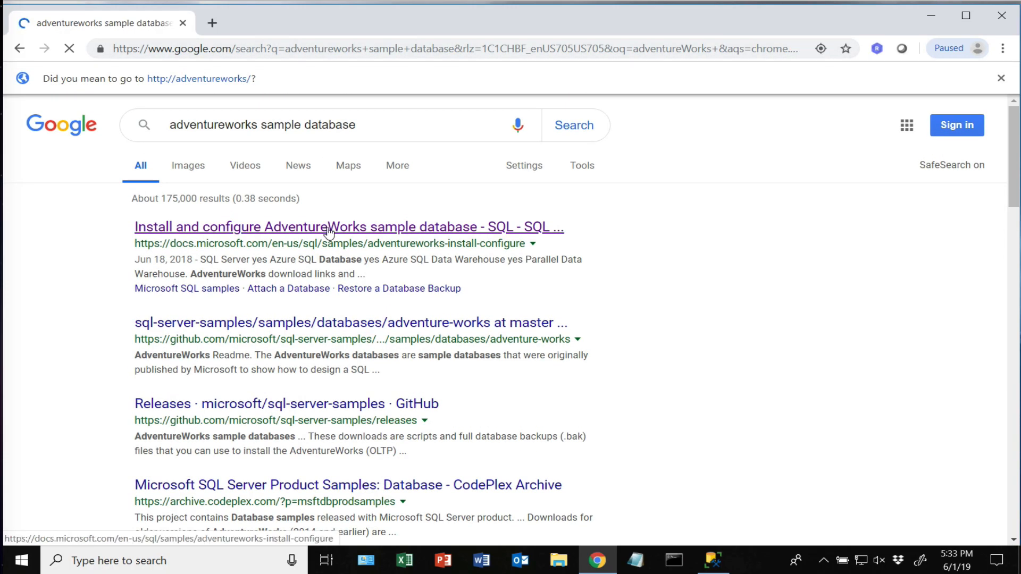
From the Microsoft Docs AdventureWorks install article, start downloading AdventureWorks2017.bak under OLTP downloads.
click(327, 226)
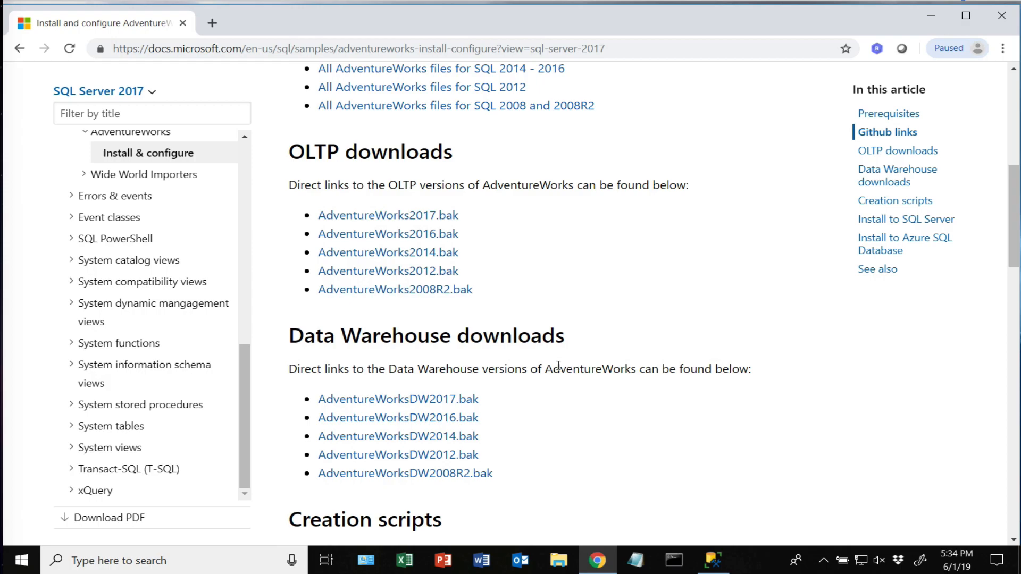
scroll(down, 3)
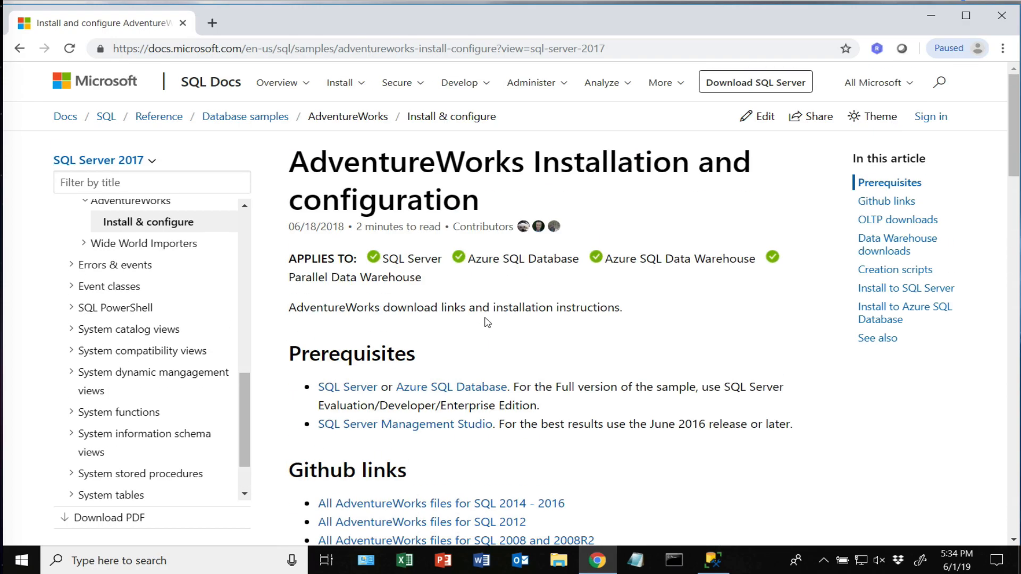
scroll(down, 3)
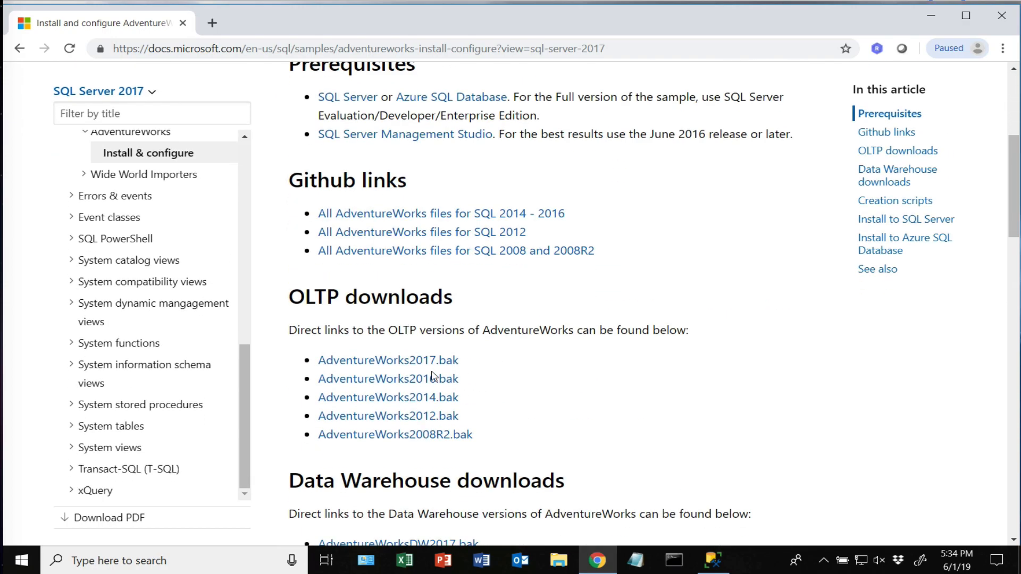
mouse_move(407, 364)
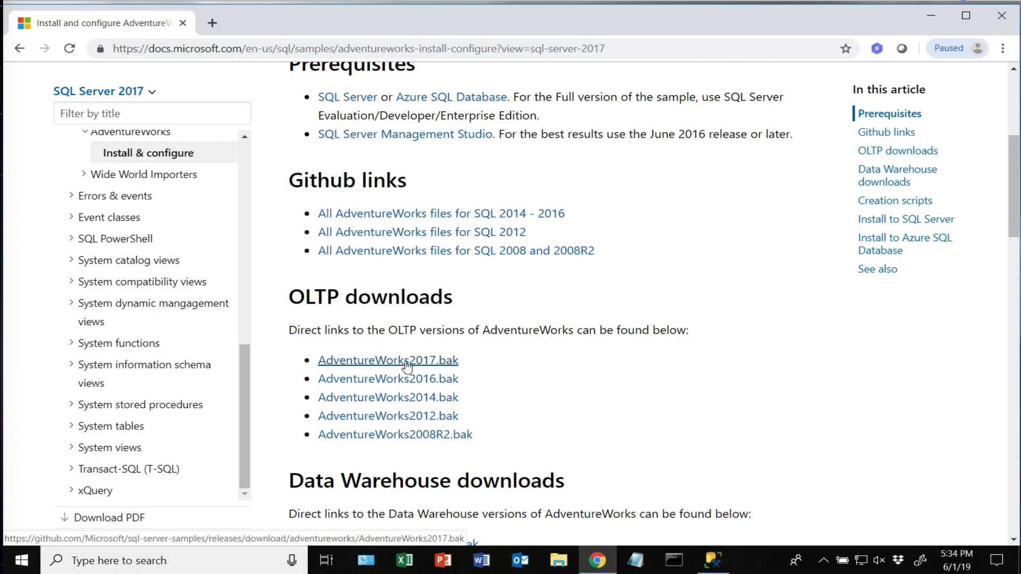
click(388, 359)
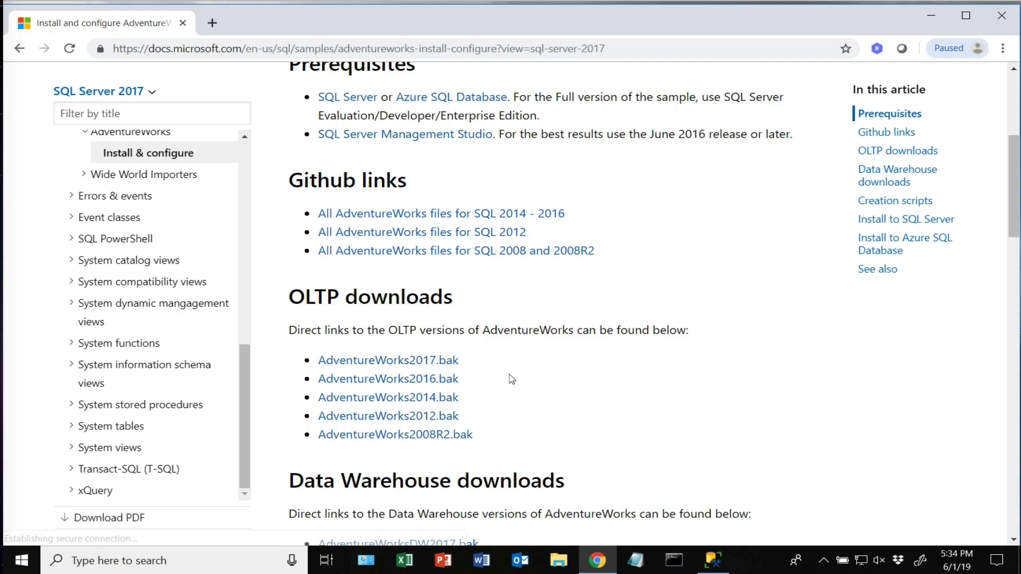
click(388, 359)
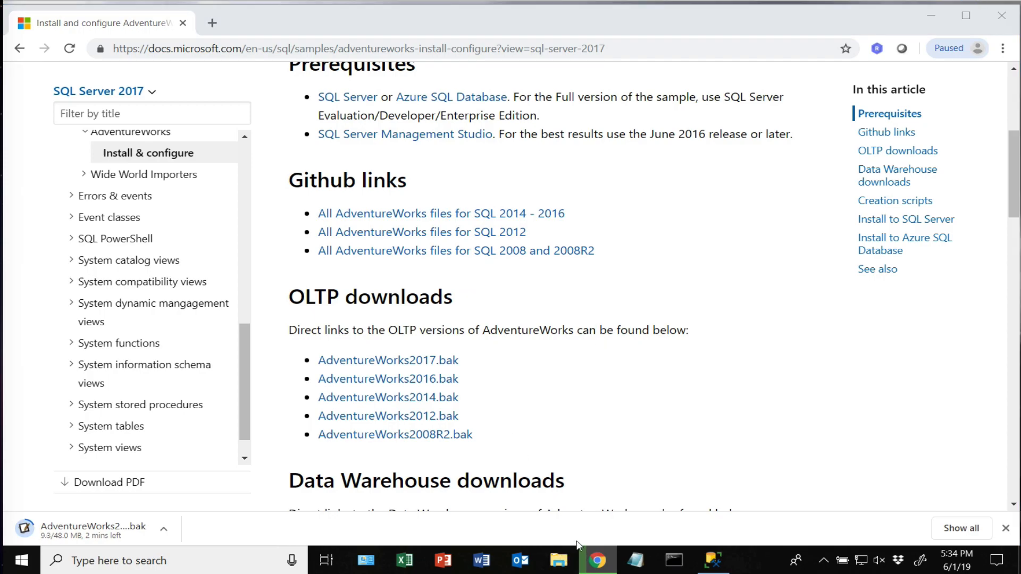
Bring up File Explorer at Quick access from the taskbar while the backup downloads.
click(560, 573)
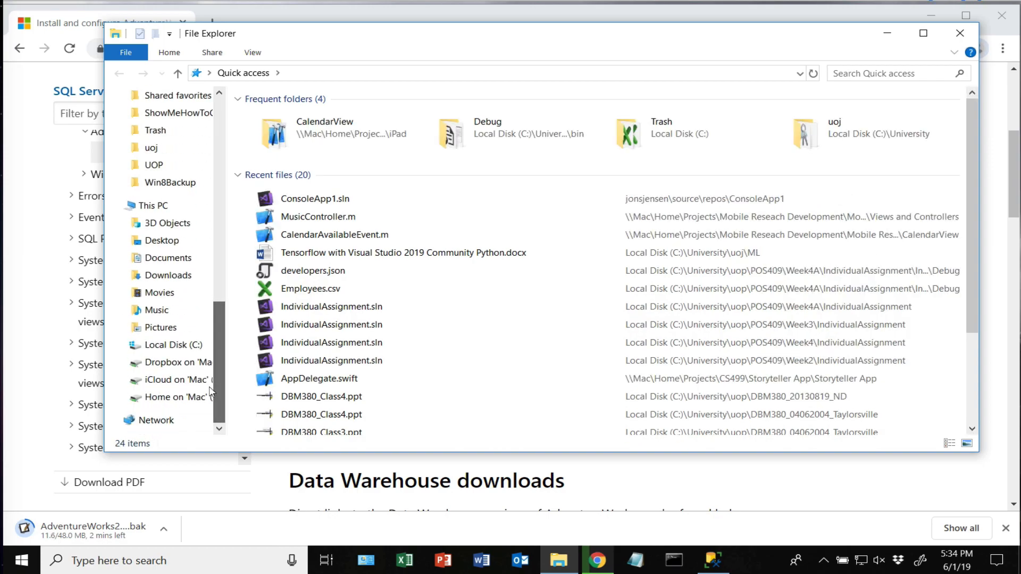
Browse to C:\University\uoj\SQL and view its SQL Server presentation files.
click(173, 345)
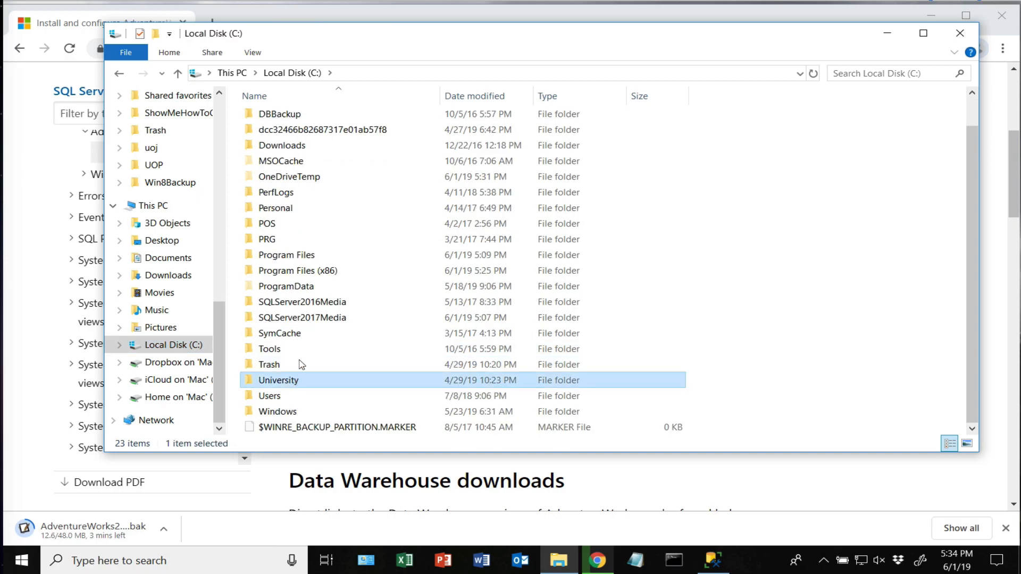
double_click(278, 380)
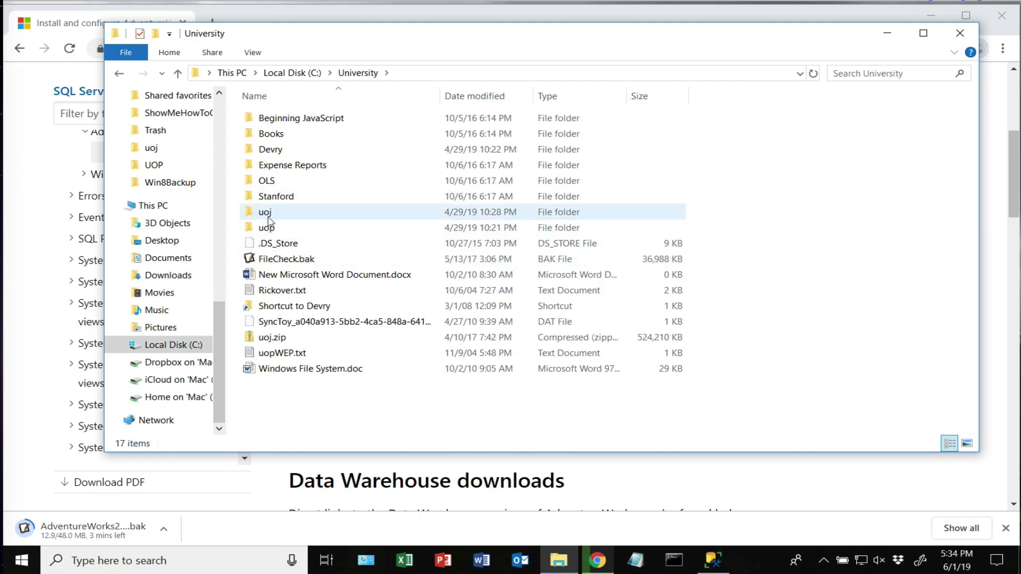
double_click(264, 212)
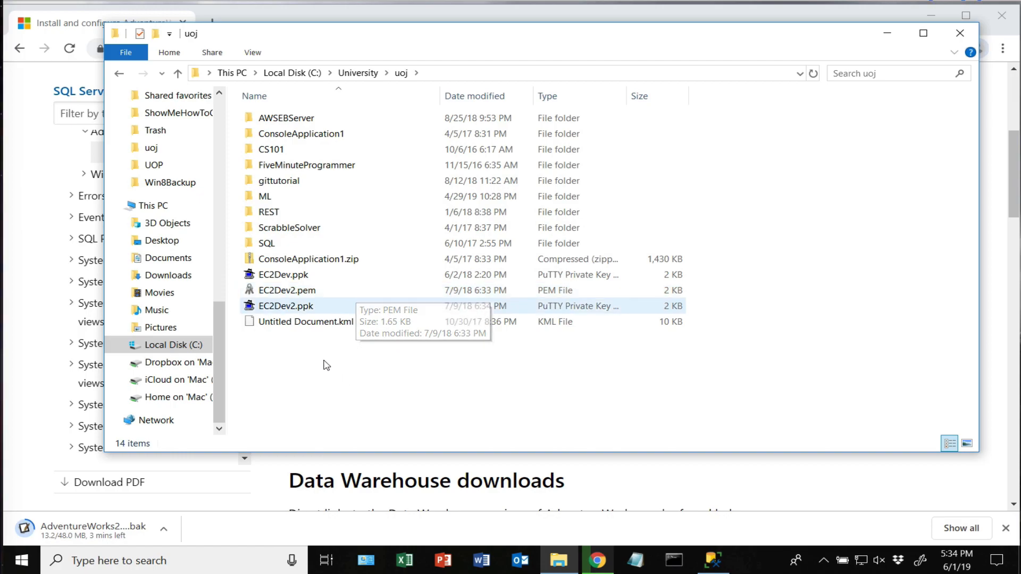
double_click(266, 243)
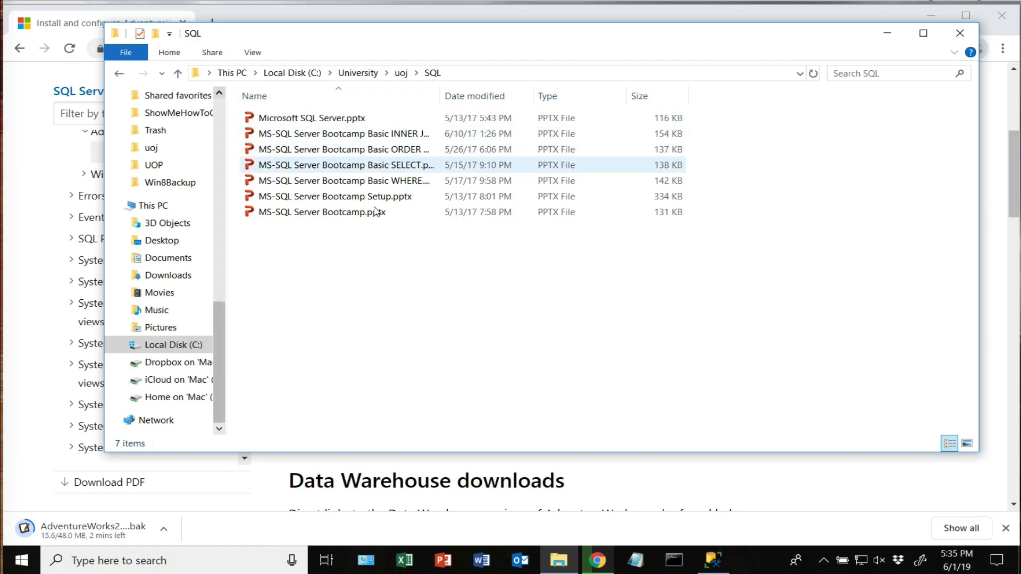
click(438, 317)
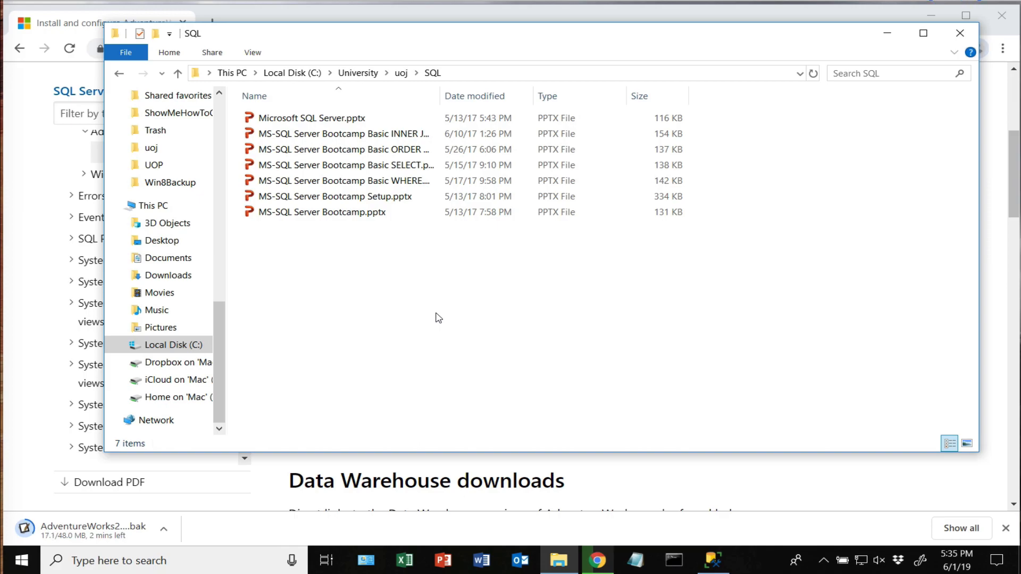
mouse_move(454, 340)
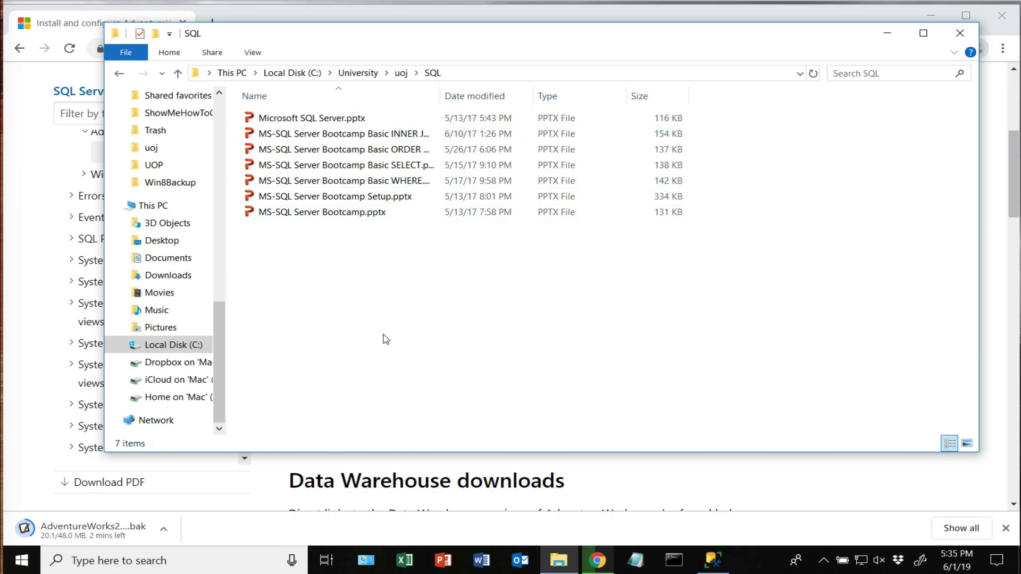
mouse_move(405, 347)
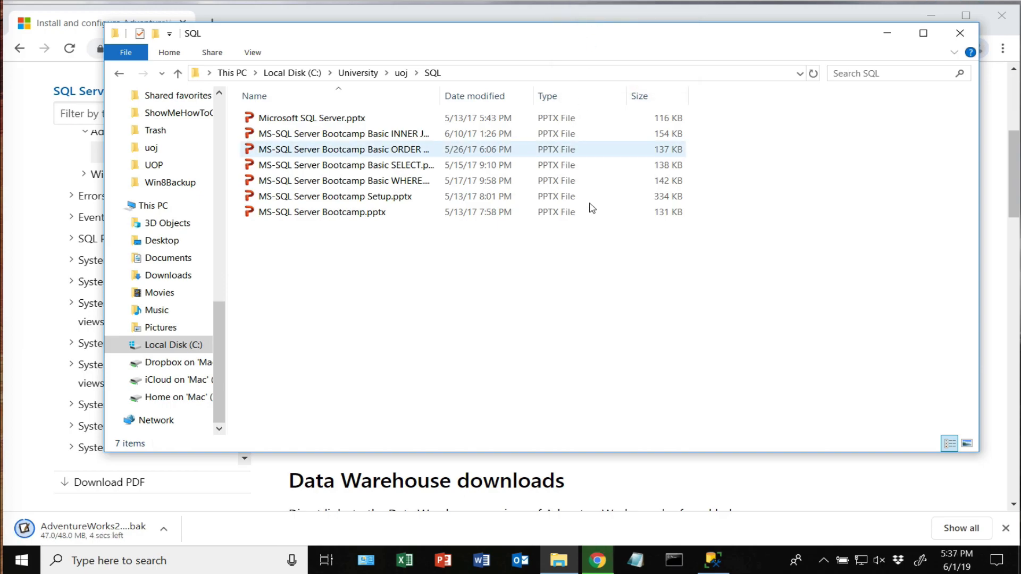
Dismiss Chrome's 'not optimized for your Mac' alert and return to File Explorer.
click(663, 324)
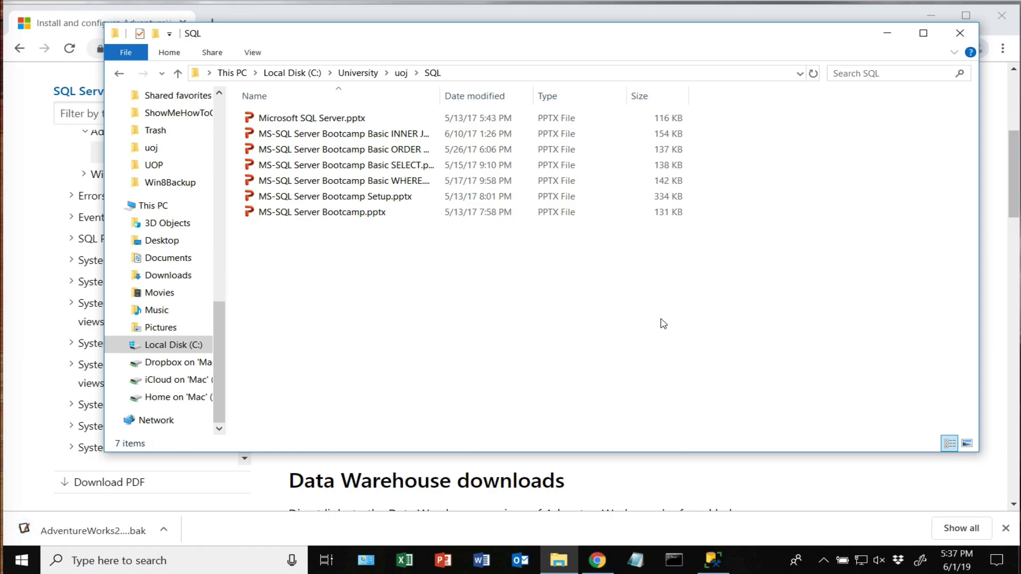
click(164, 532)
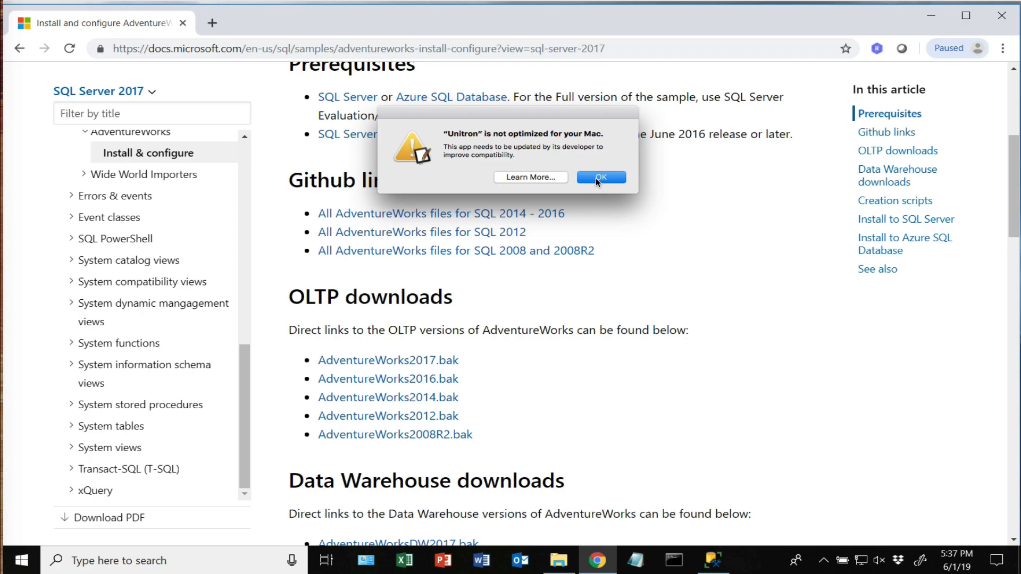
click(601, 177)
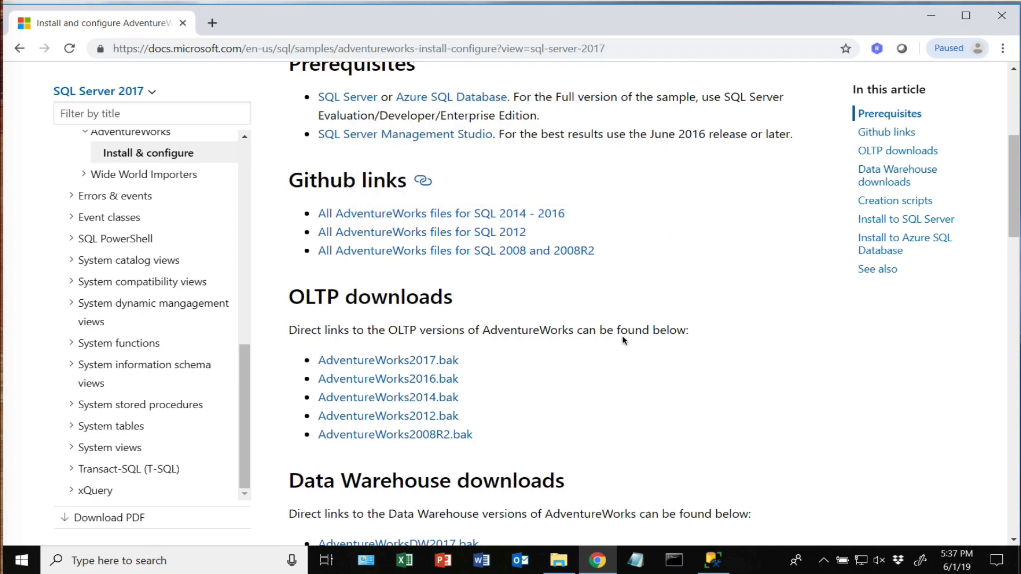
click(558, 559)
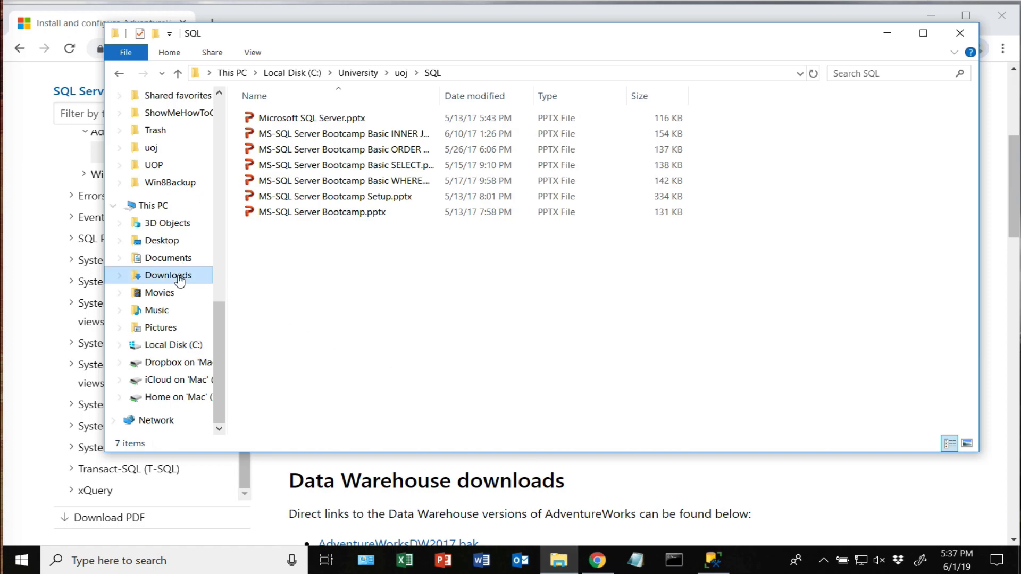
Move AdventureWorks2017.bak from Downloads into C:\University\uoj\SQL, then return to Management Studio.
click(168, 275)
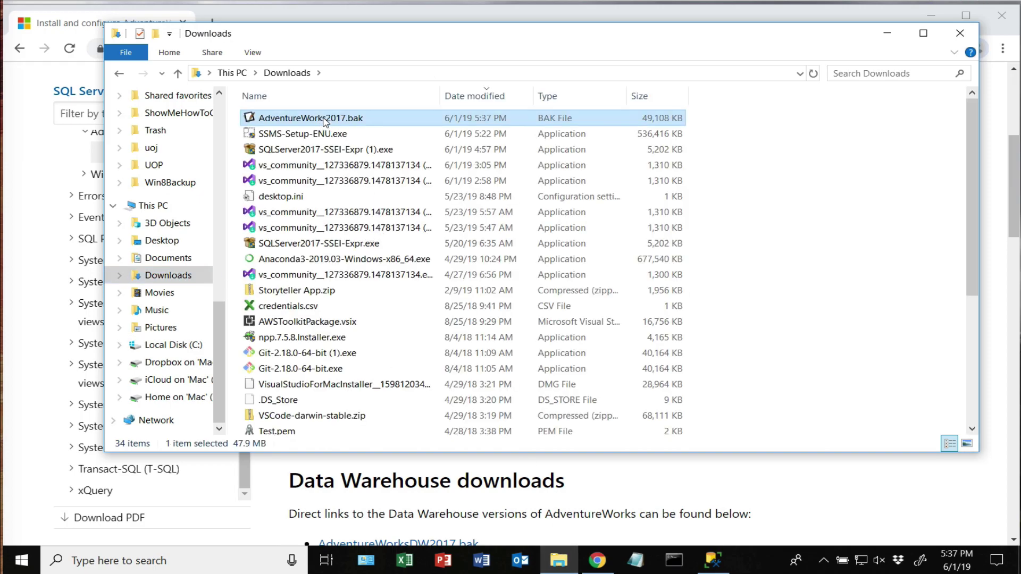
right_click(323, 118)
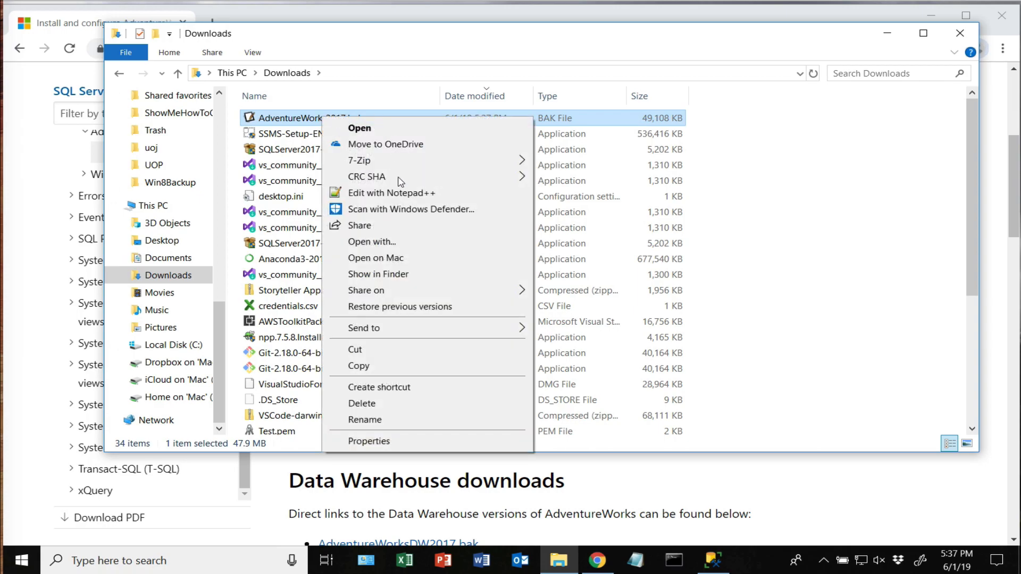
mouse_move(411, 156)
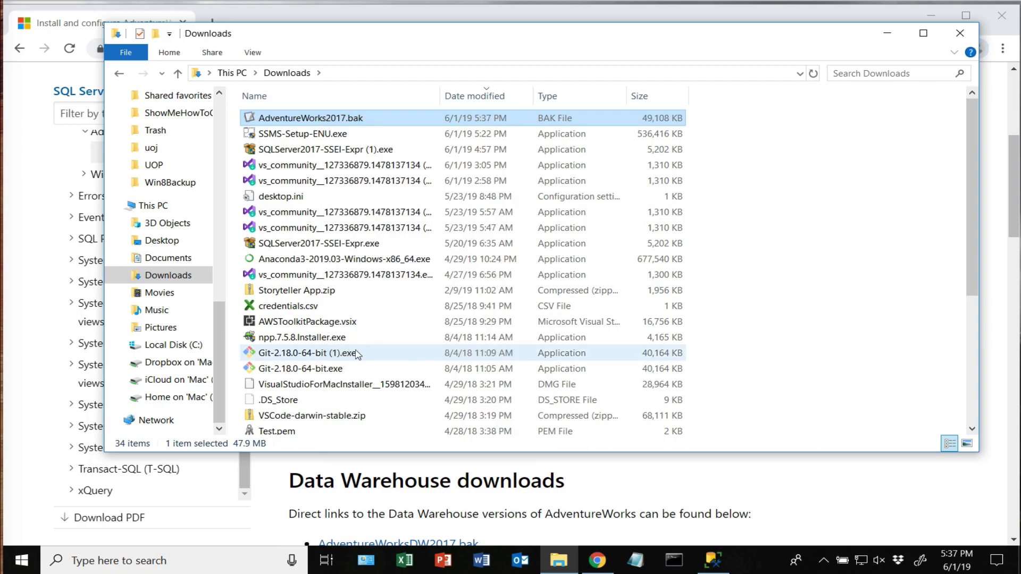
click(170, 345)
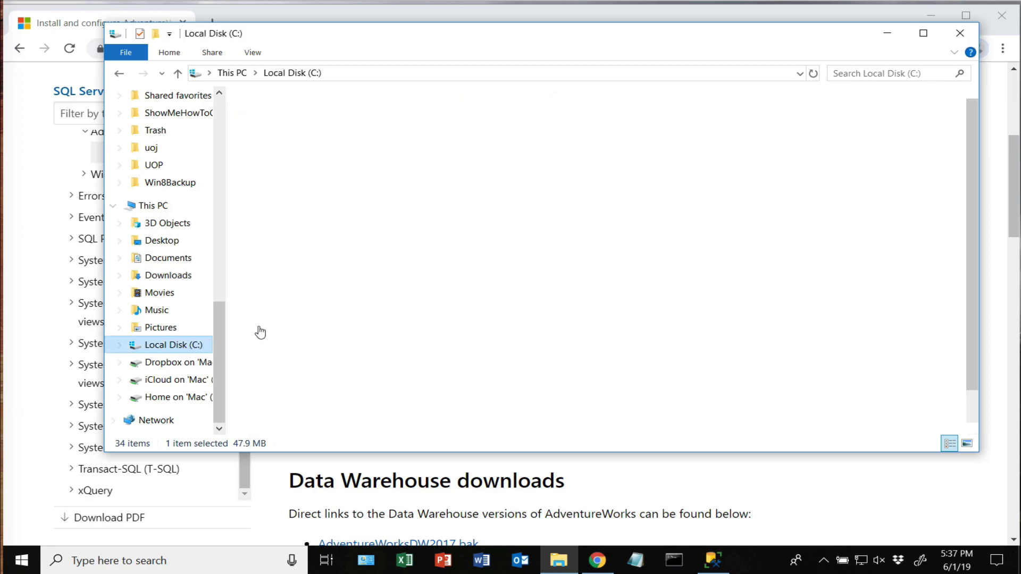
click(169, 345)
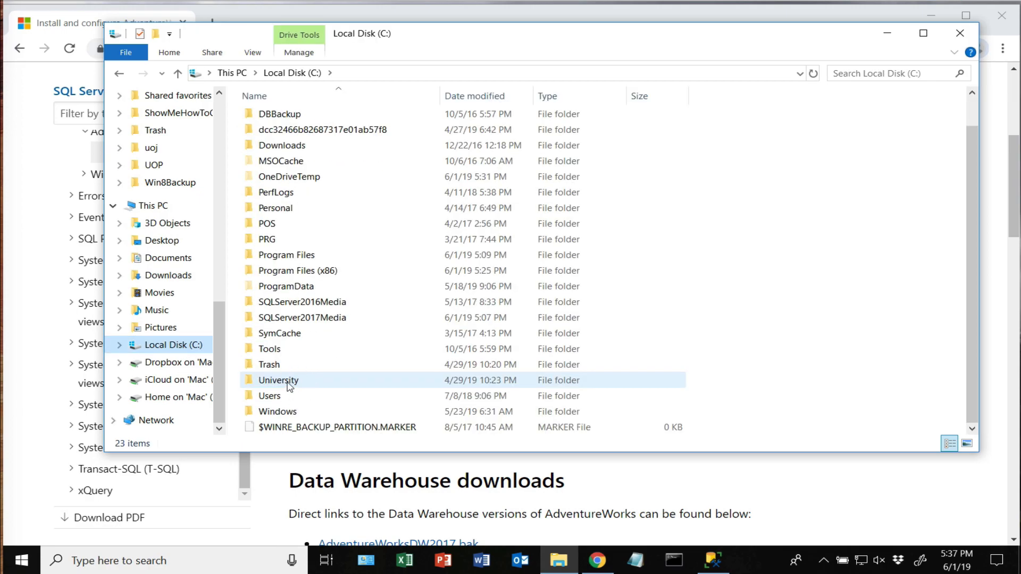
double_click(278, 380)
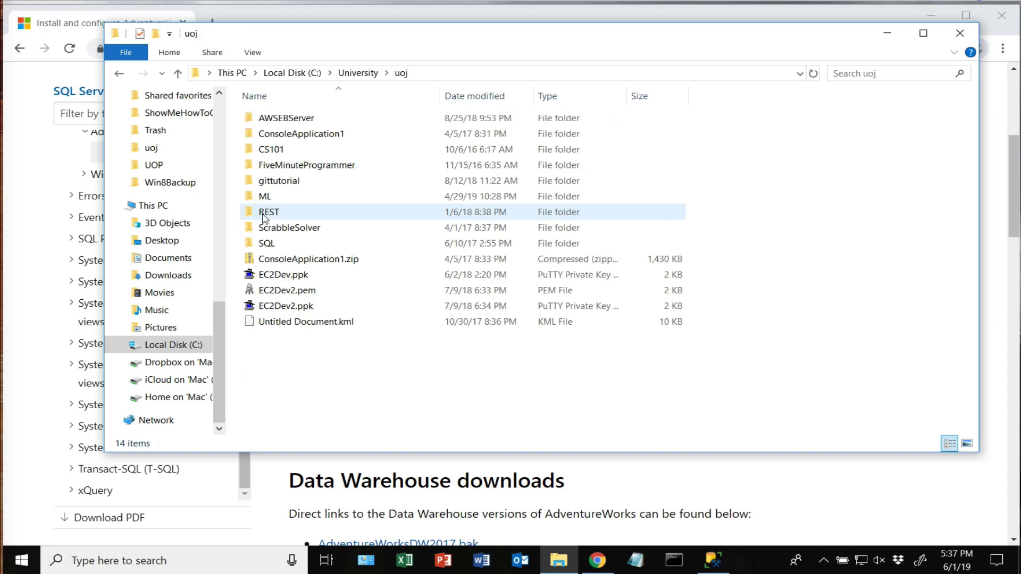
double_click(266, 243)
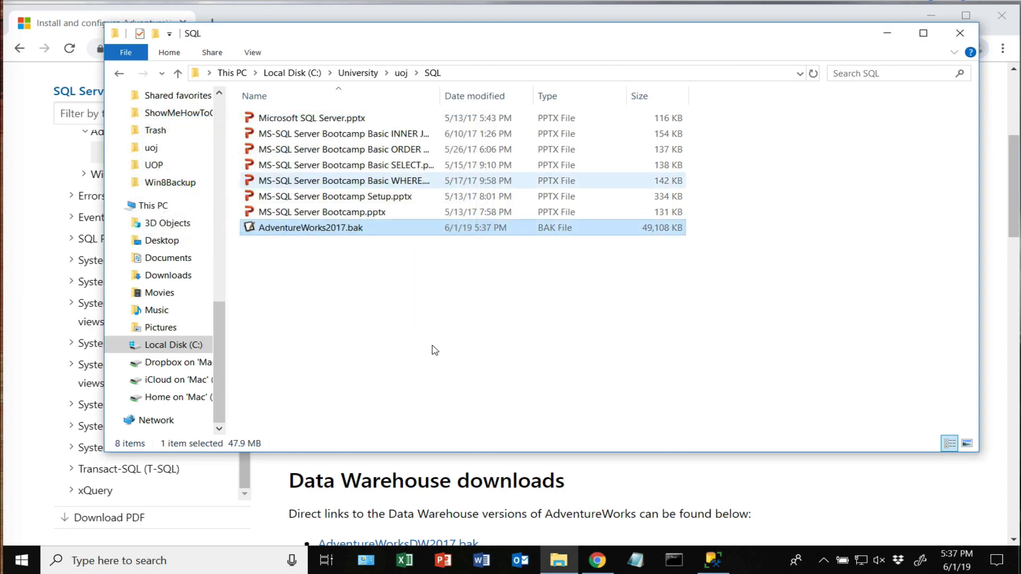
double_click(311, 227)
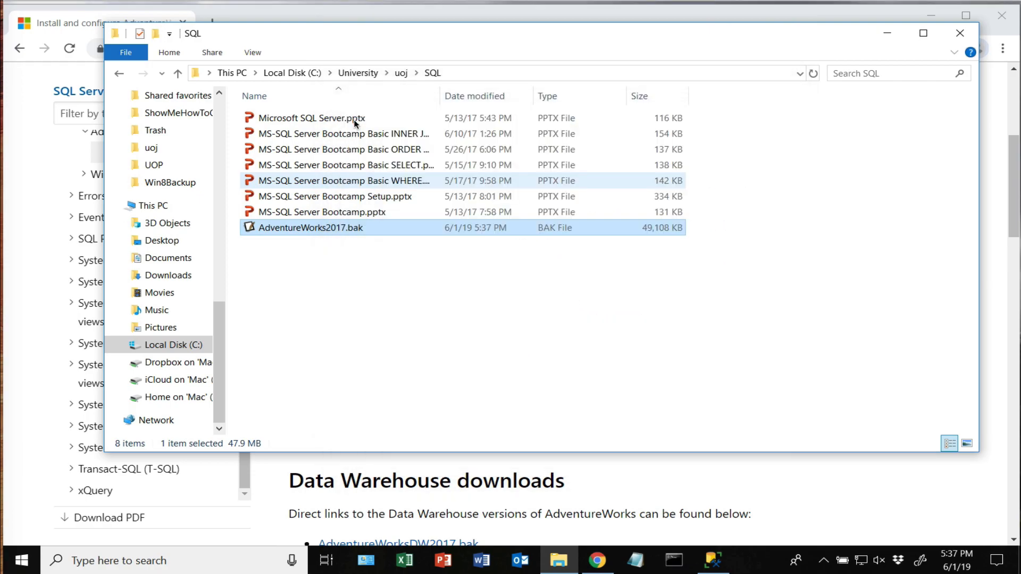
click(713, 559)
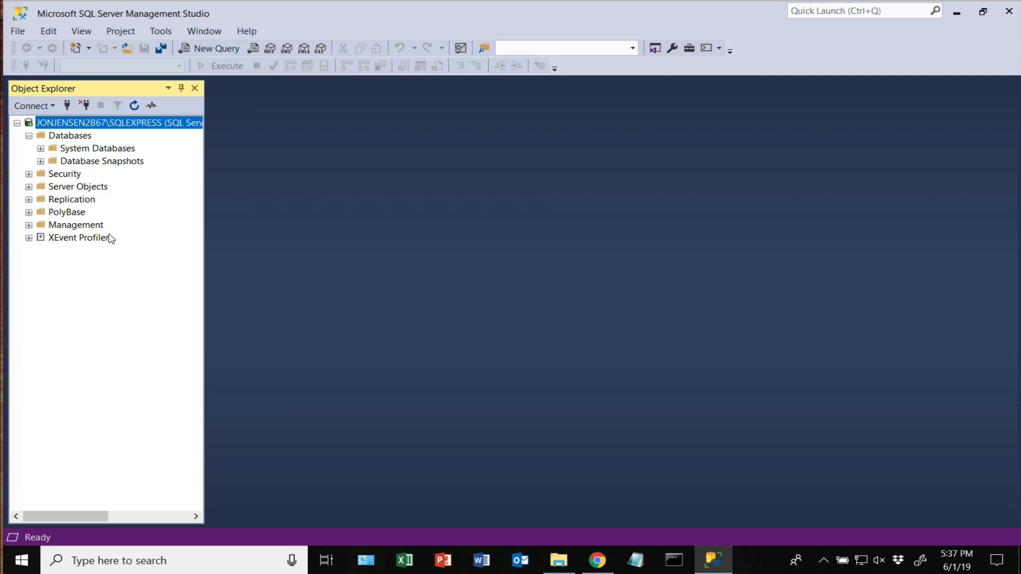
Bring up the Databases folder actions for SQLEXPRESS to reach Restore Database….
click(70, 136)
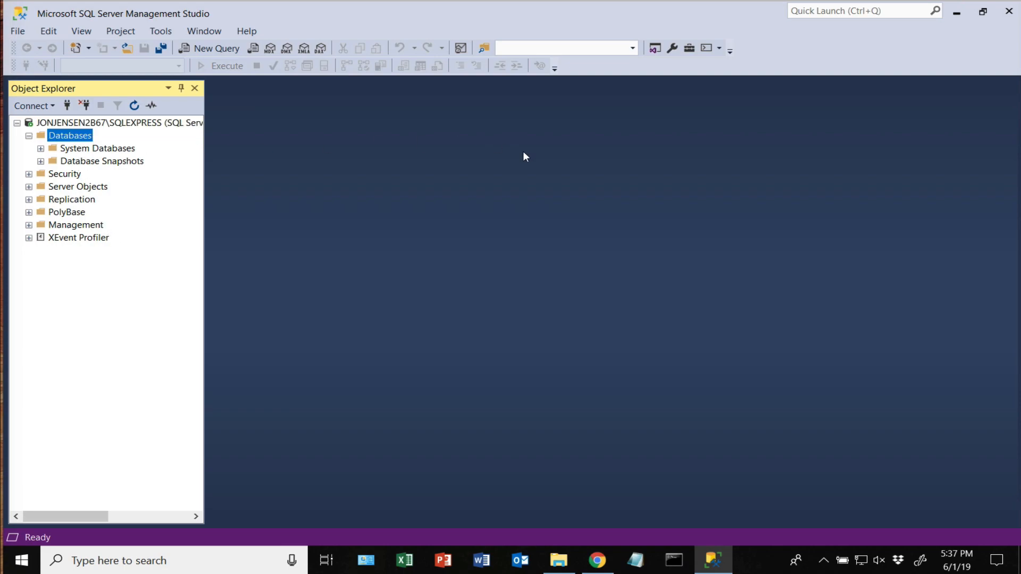
mouse_move(389, 173)
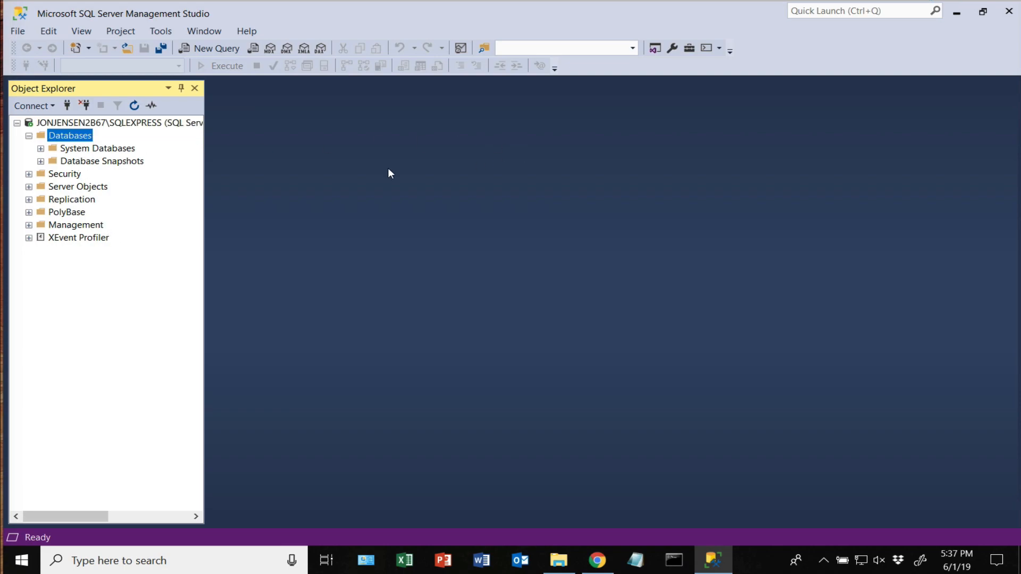
right_click(69, 136)
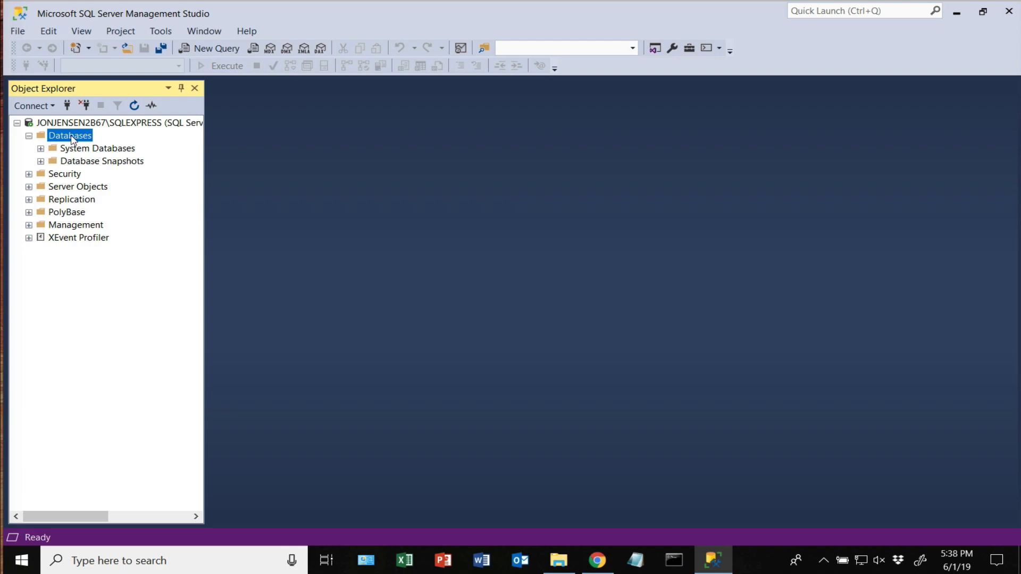
right_click(70, 136)
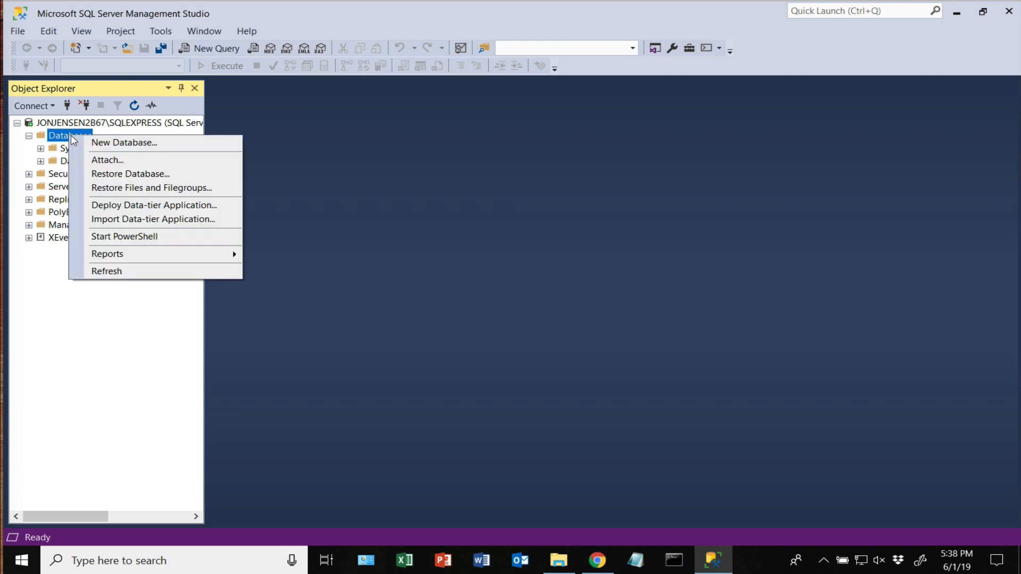
mouse_move(131, 175)
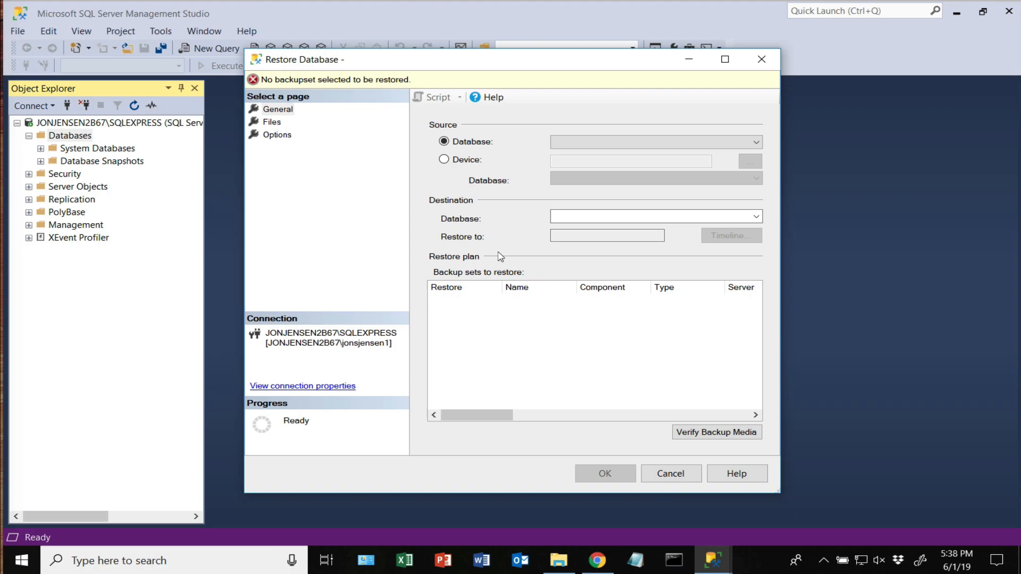
mouse_move(442, 160)
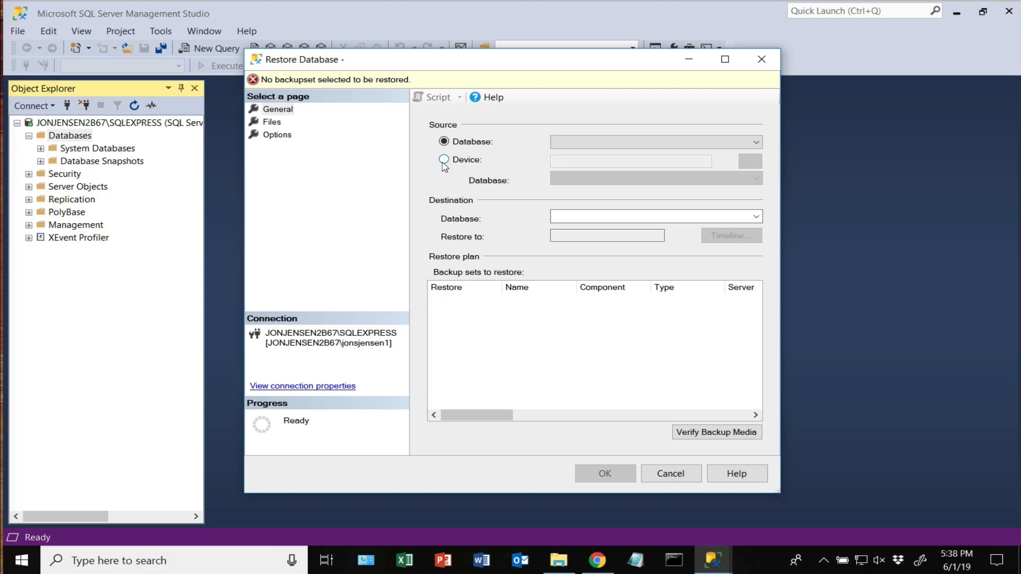
Set Device as the restore source and add a backup file to the media list.
click(440, 160)
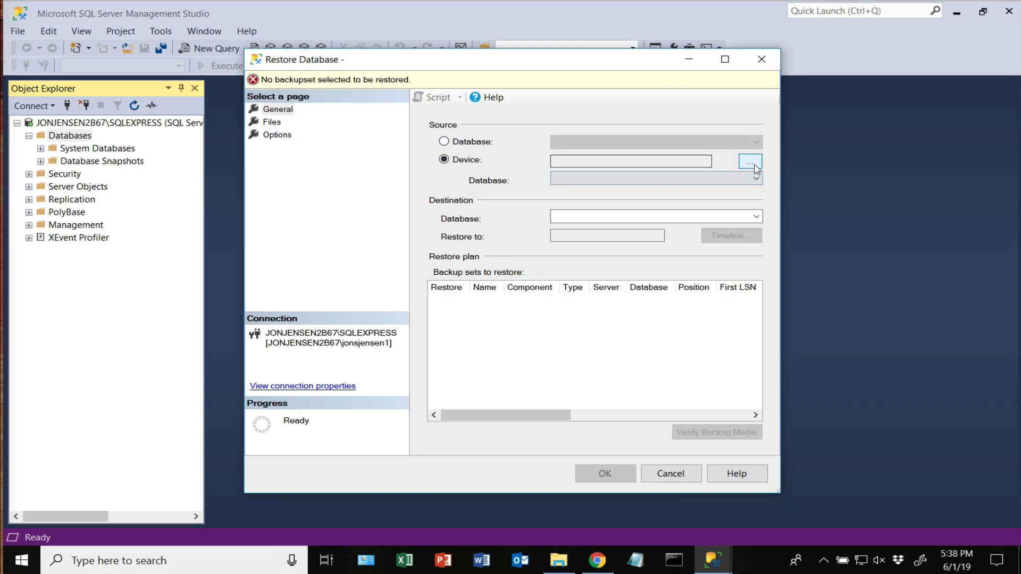
click(750, 162)
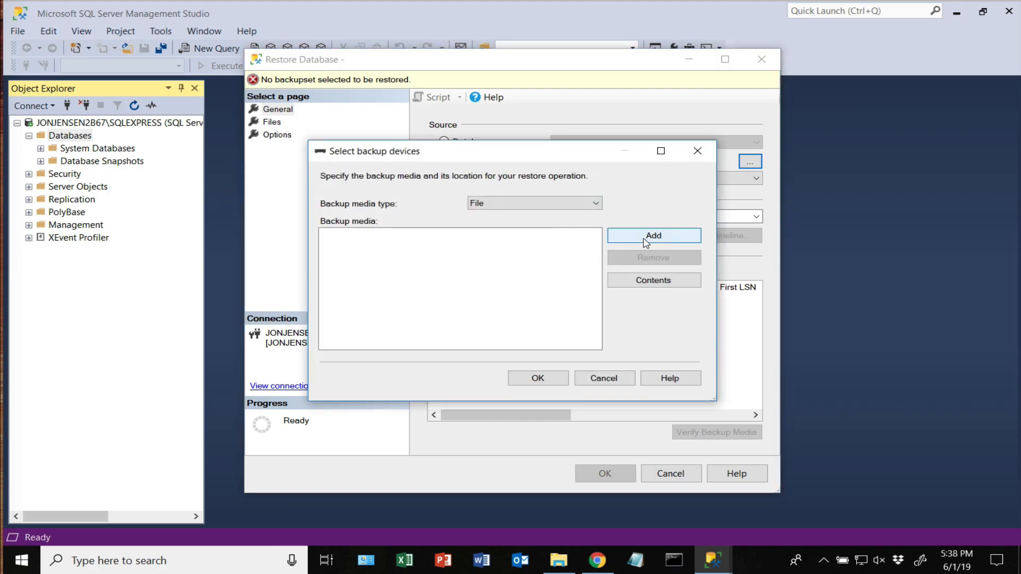
click(653, 235)
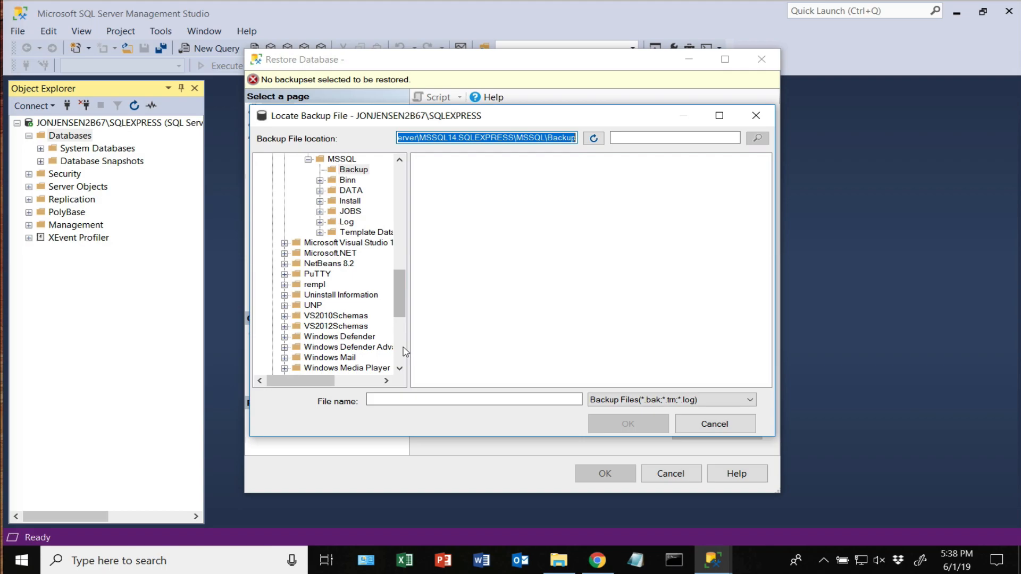
Select C:\University\uoj\SQL\AdventureWorks2017.bak as the backup media and view the Files page.
scroll(down, 3)
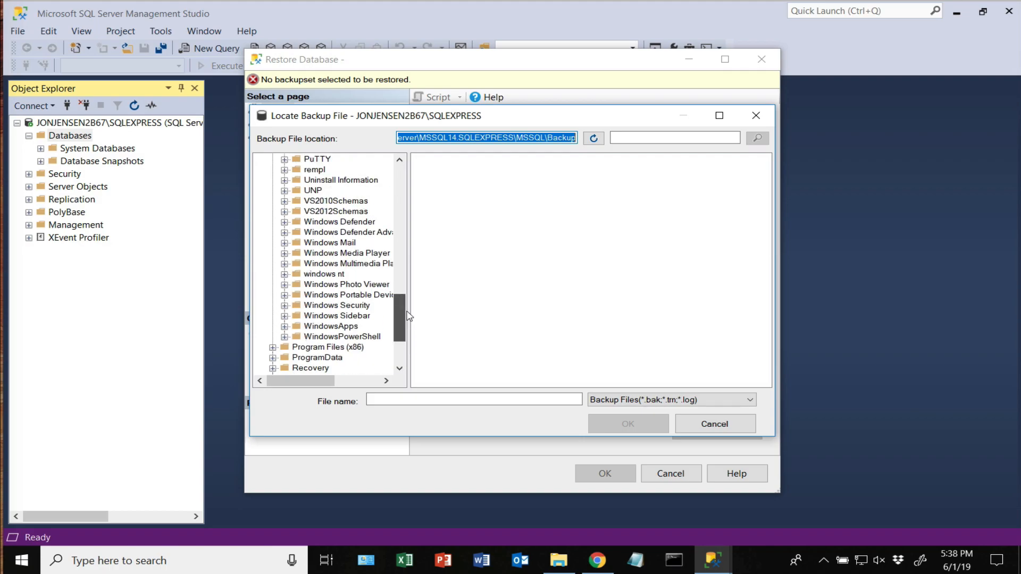
scroll(down, 3)
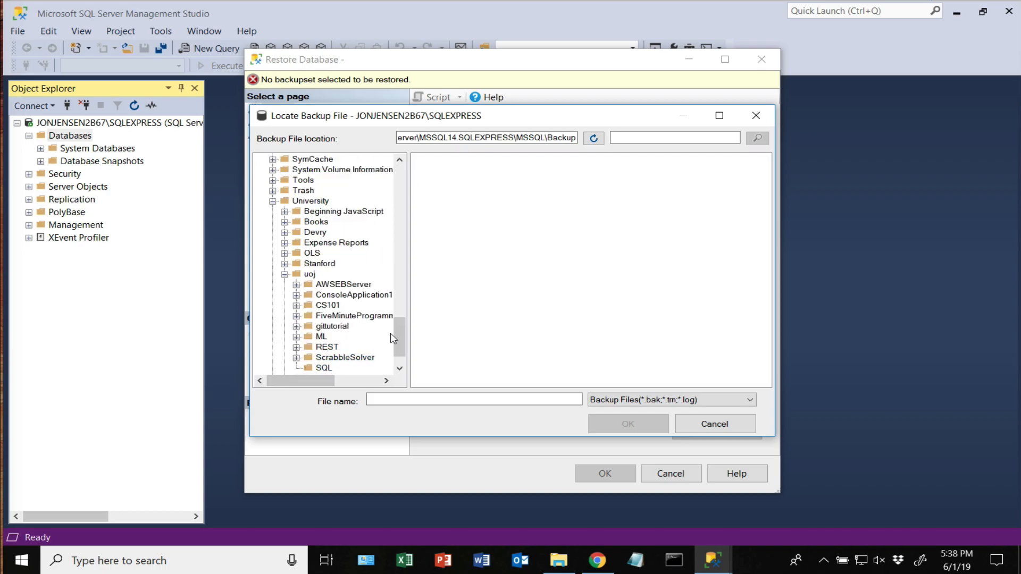
click(323, 368)
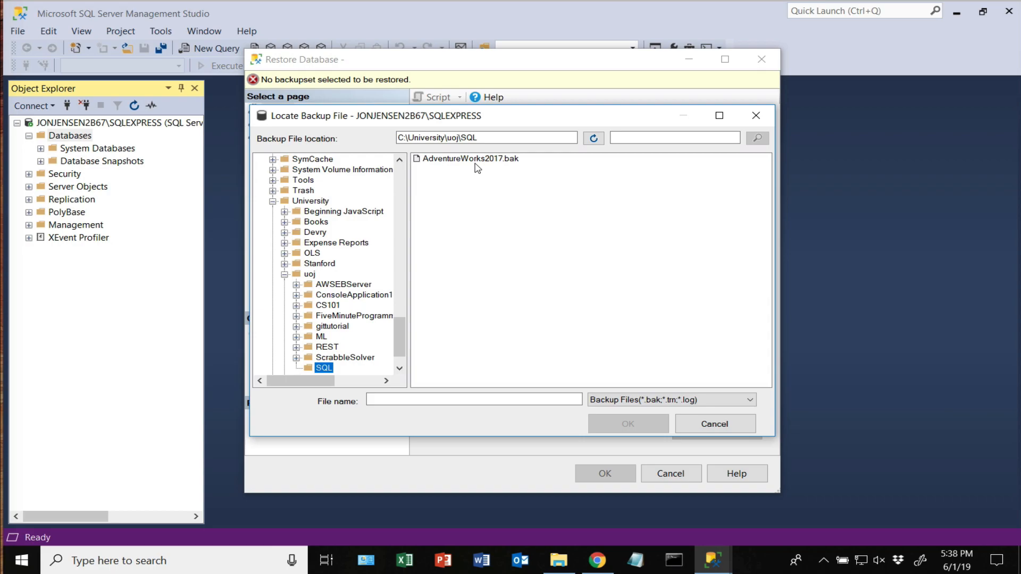
click(464, 160)
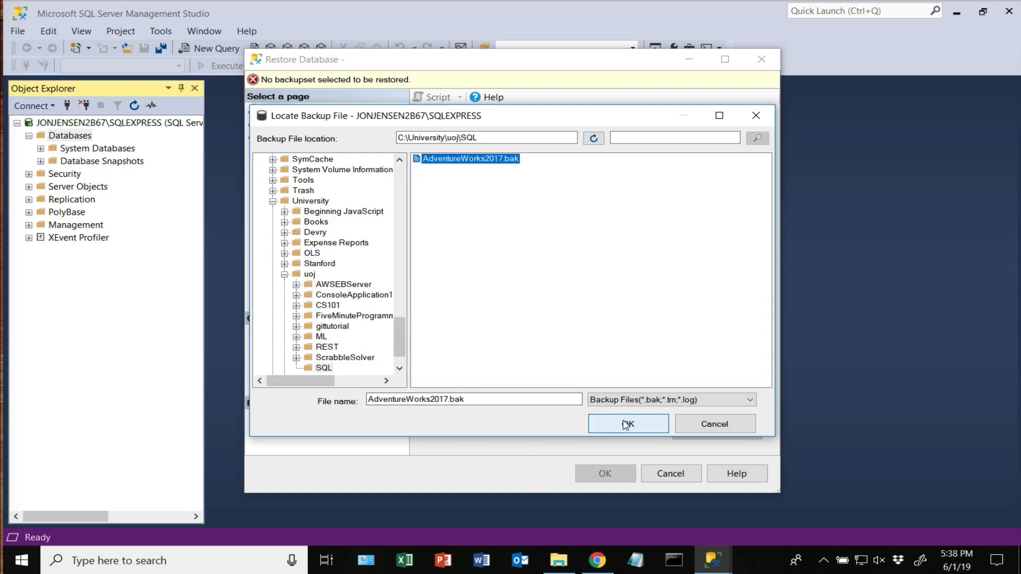
click(628, 423)
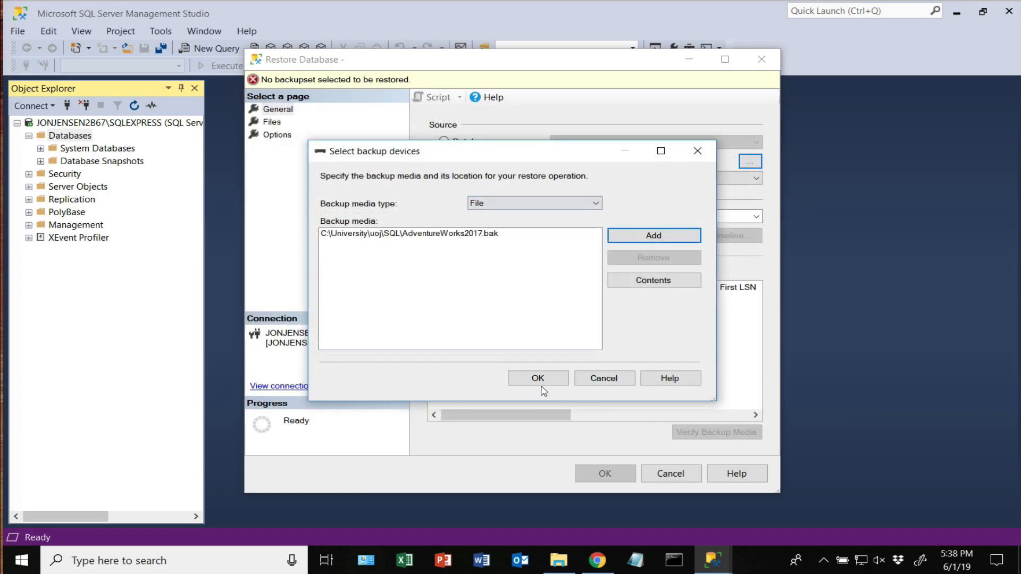
click(538, 379)
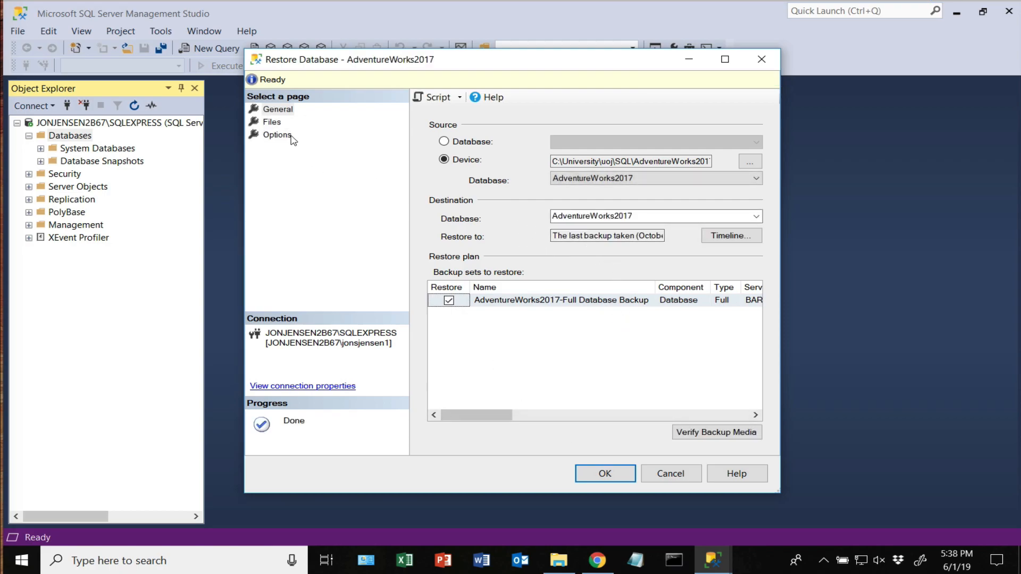
click(271, 121)
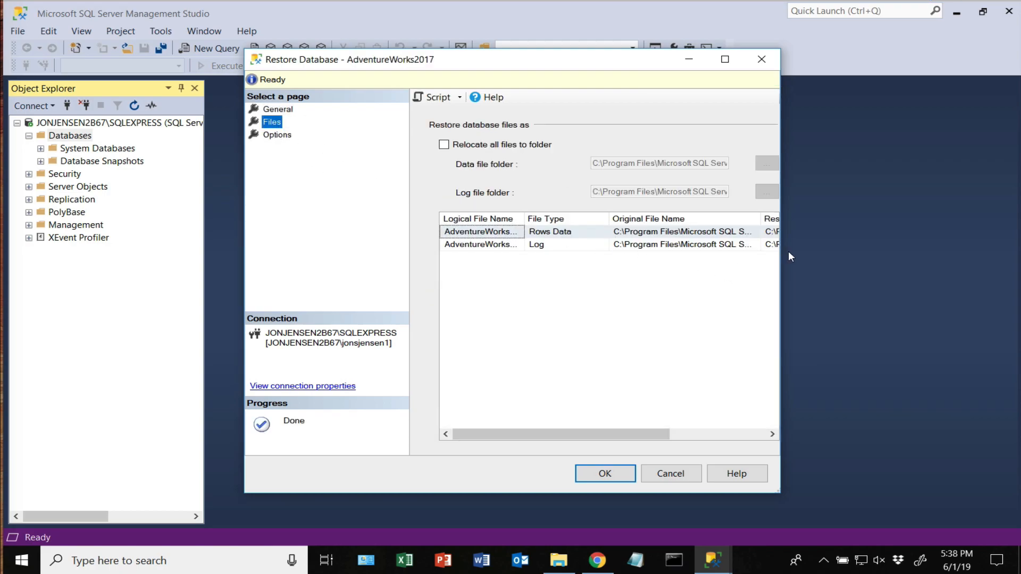
Enable overwriting the existing database in Options and run the AdventureWorks2017 restore.
drag(780, 253, 932, 254)
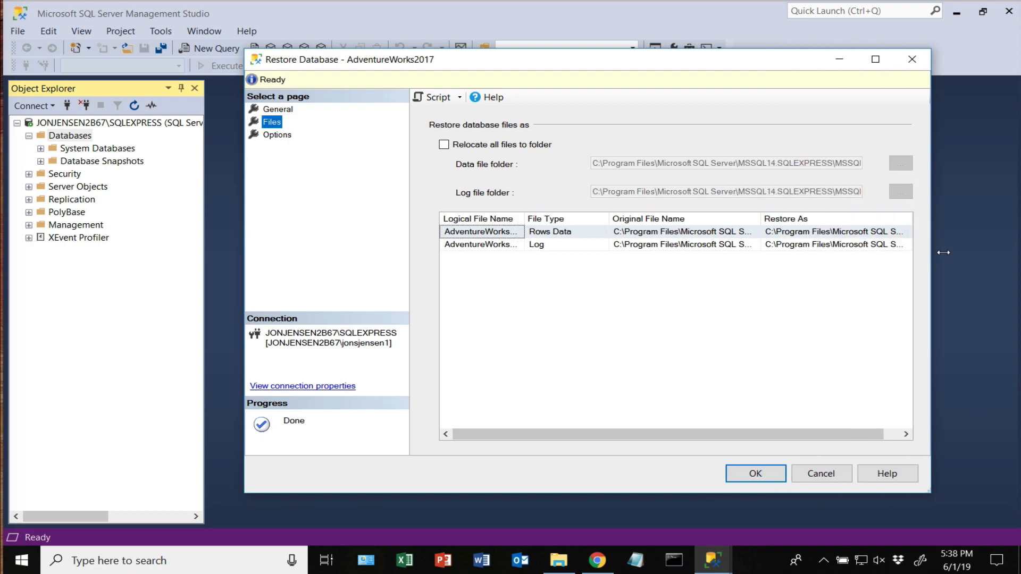
click(277, 135)
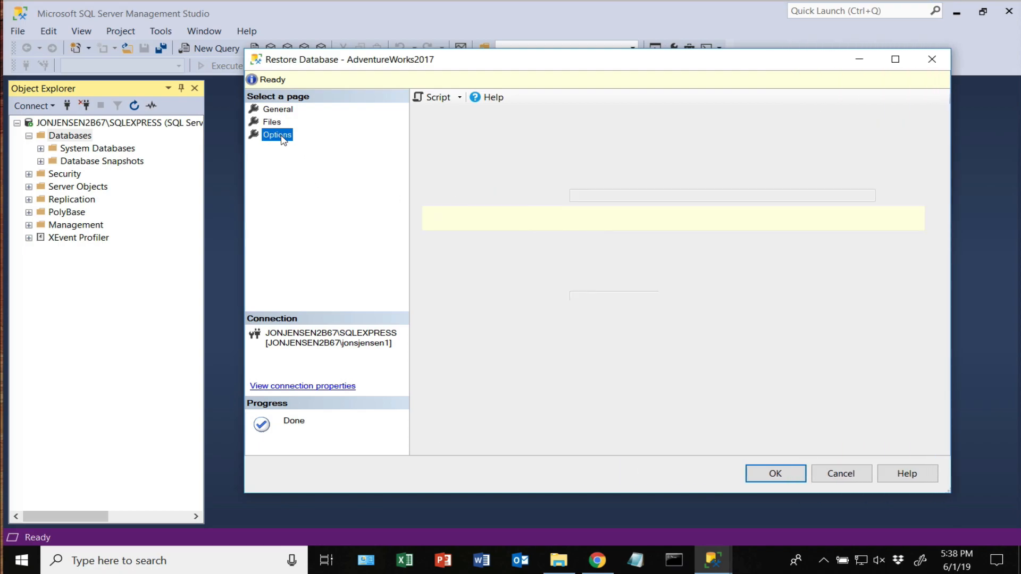
click(277, 135)
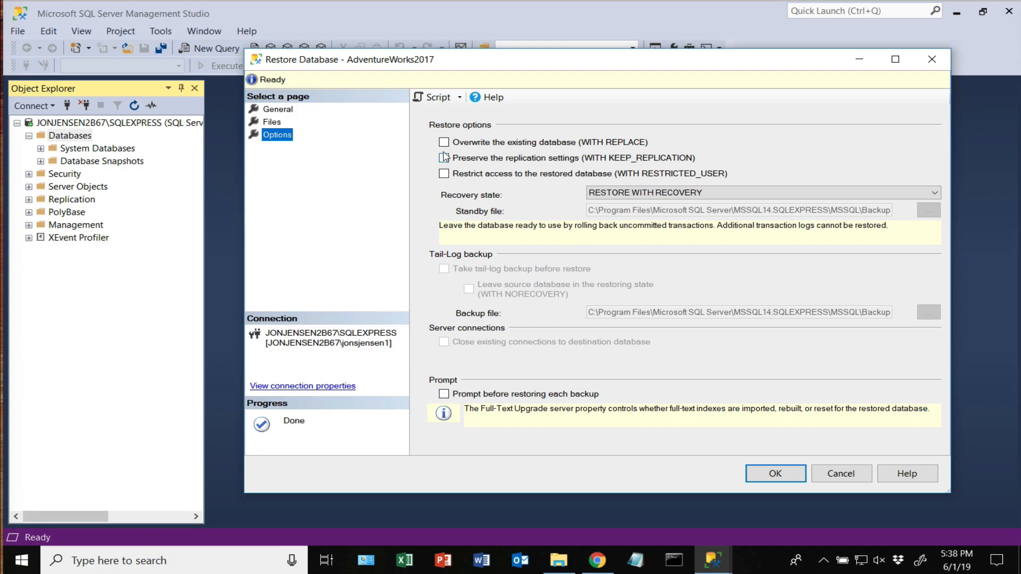
click(445, 143)
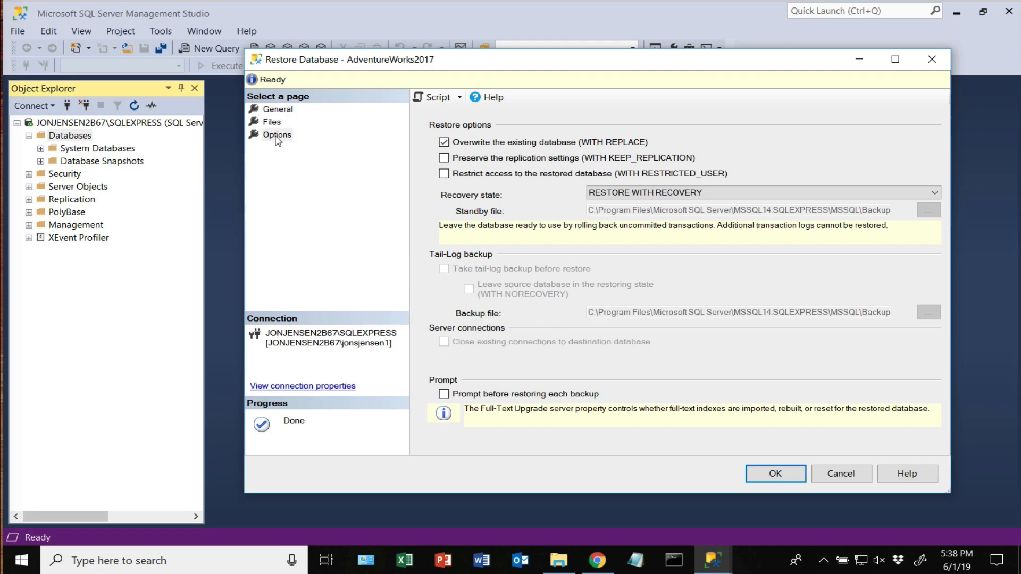
click(277, 108)
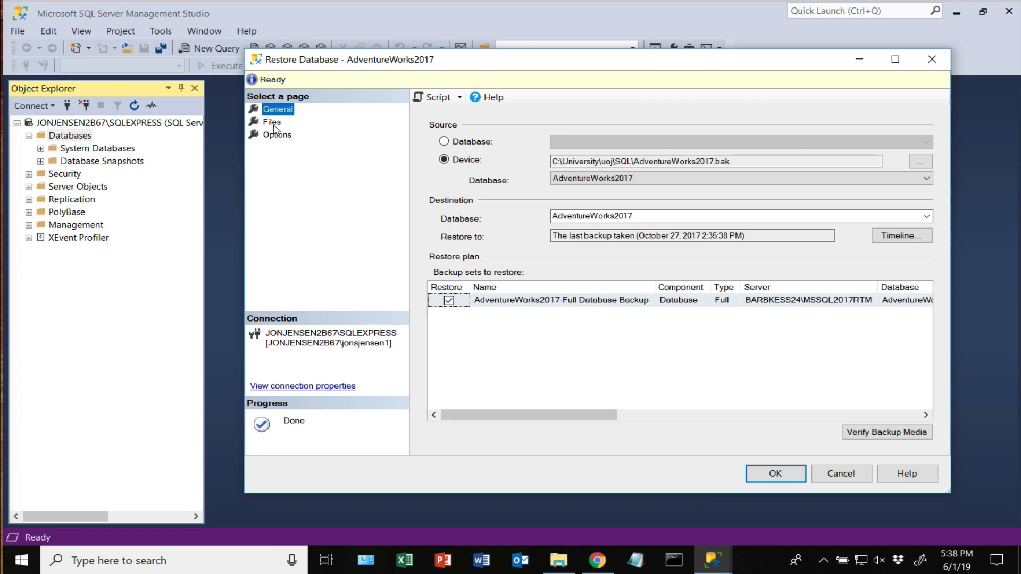
mouse_move(603, 258)
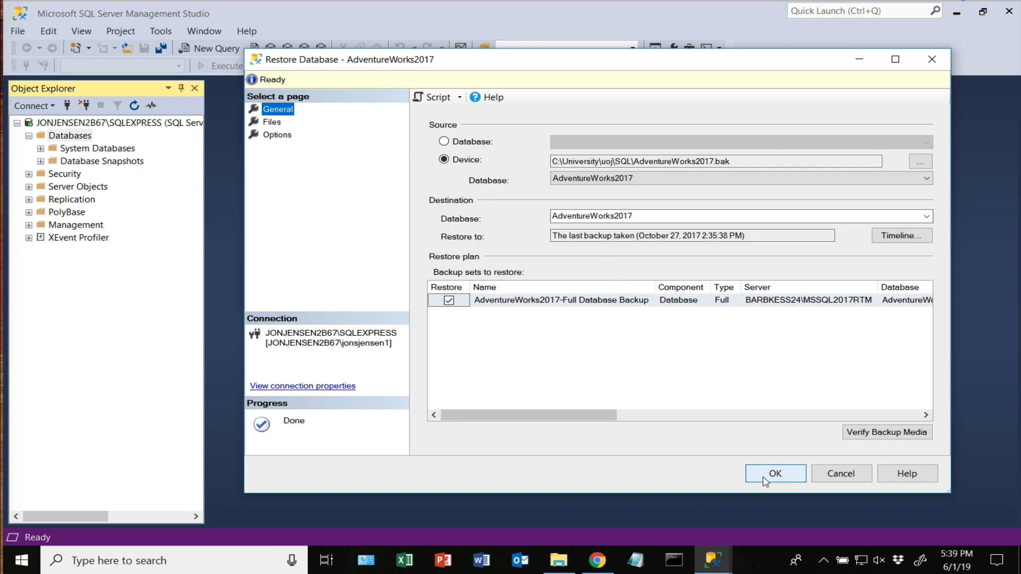
click(776, 473)
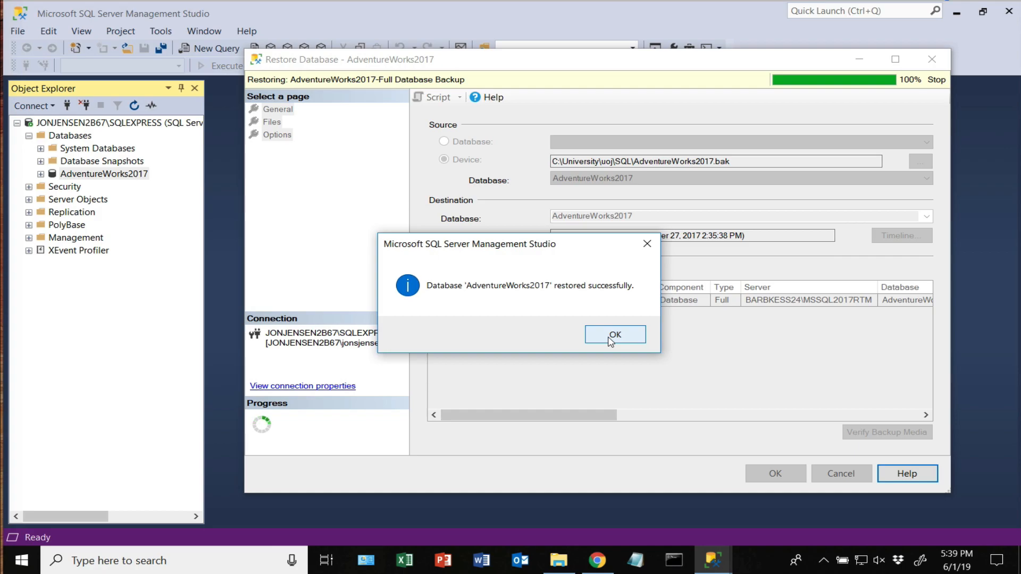
Acknowledge the successful restore, expand AdventureWorks2017's tables and bring up Person.Person's actions.
click(615, 334)
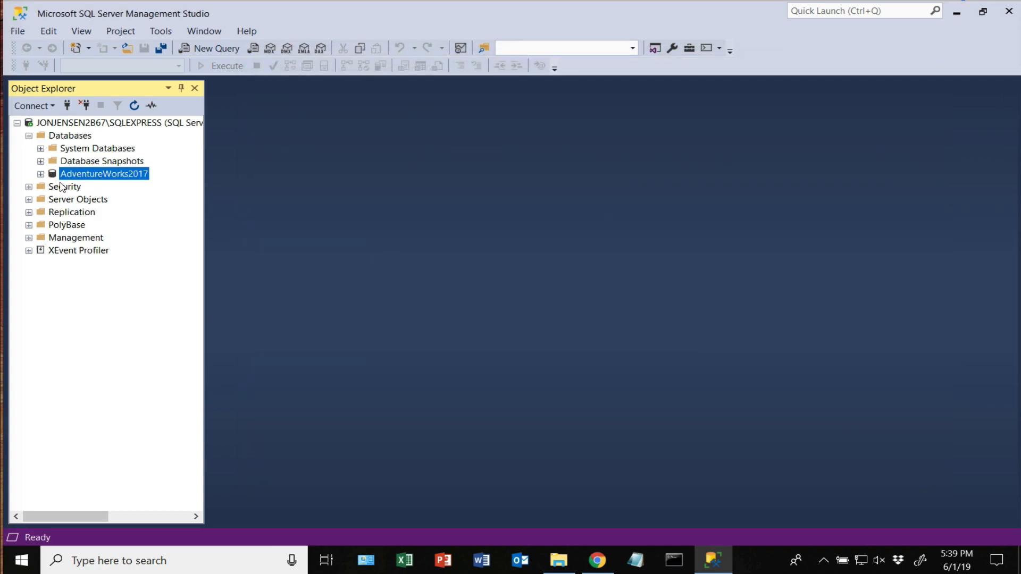
click(38, 174)
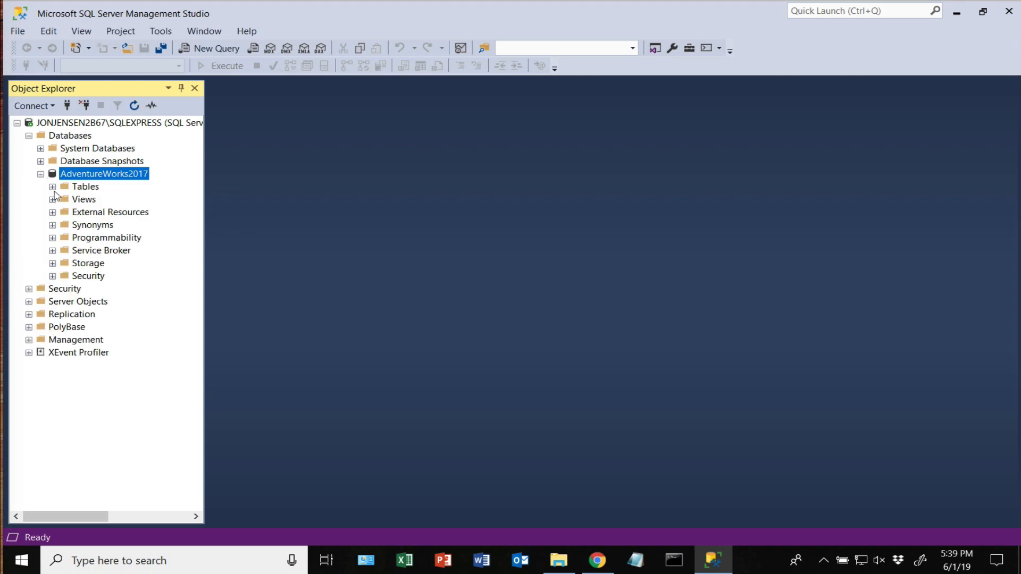
click(52, 187)
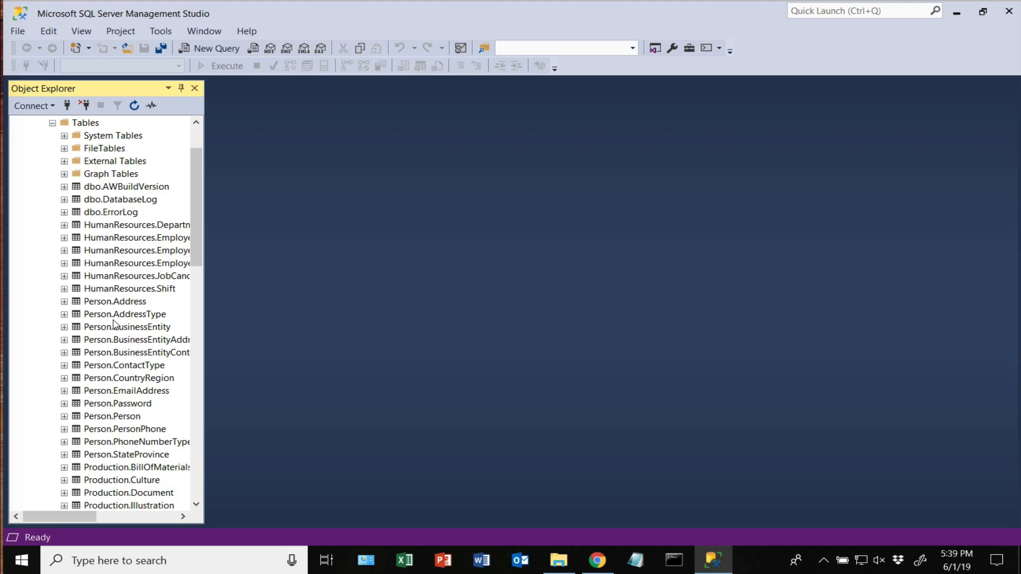
click(111, 416)
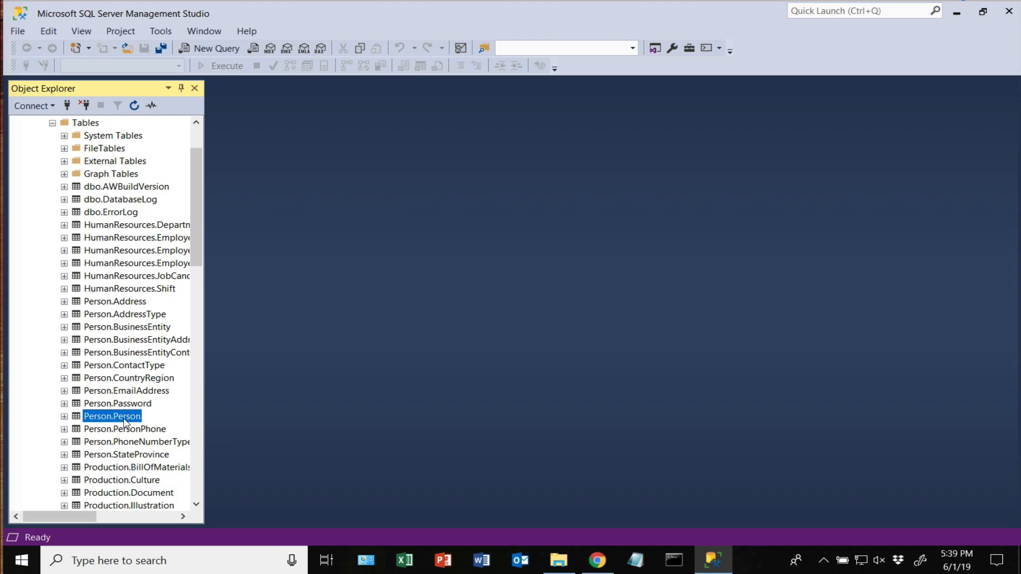
right_click(111, 417)
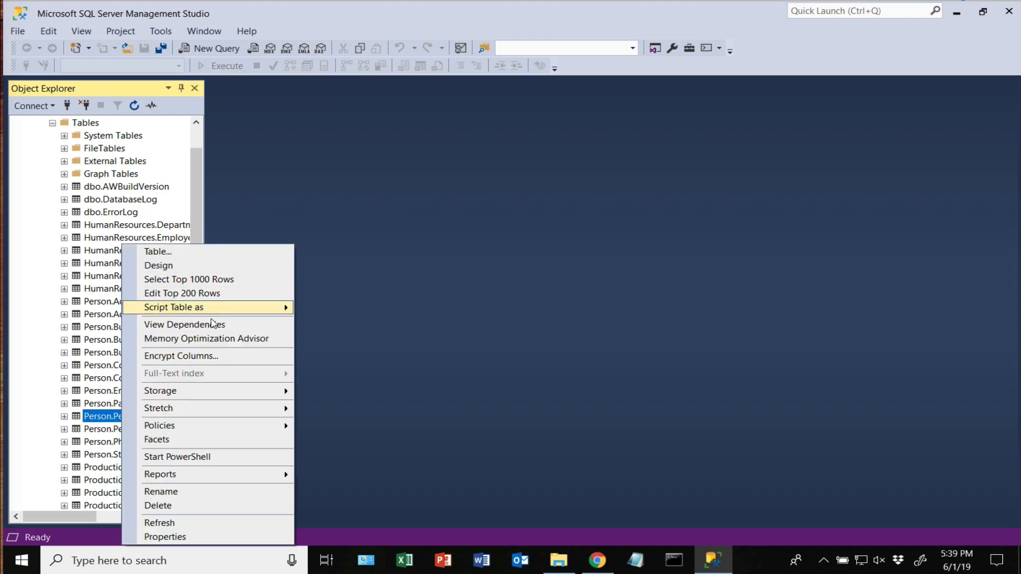
mouse_move(204, 284)
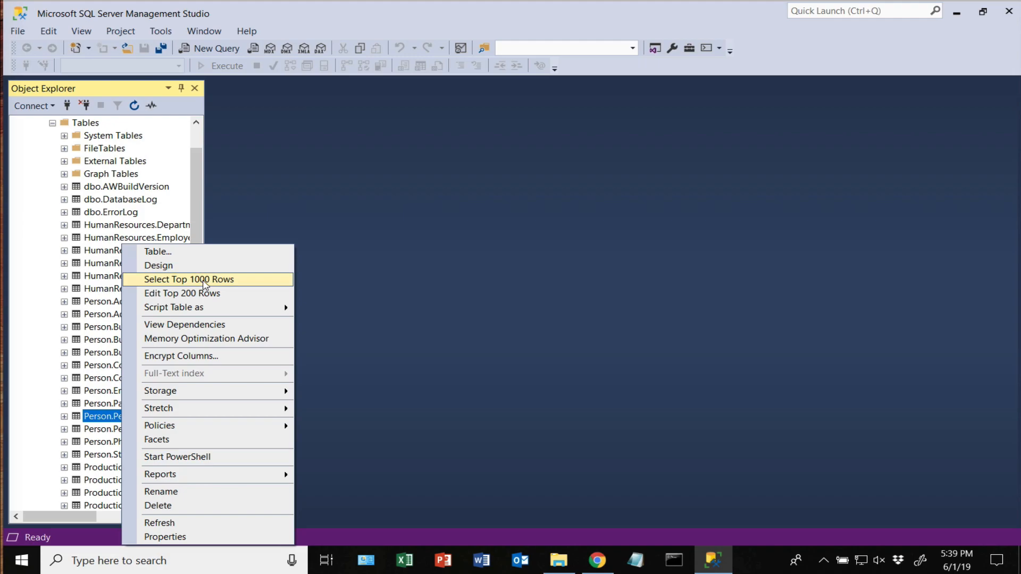
Generate the Select Top 1000 Rows query for Person.Person and delete its TOP (1000) clause.
click(189, 278)
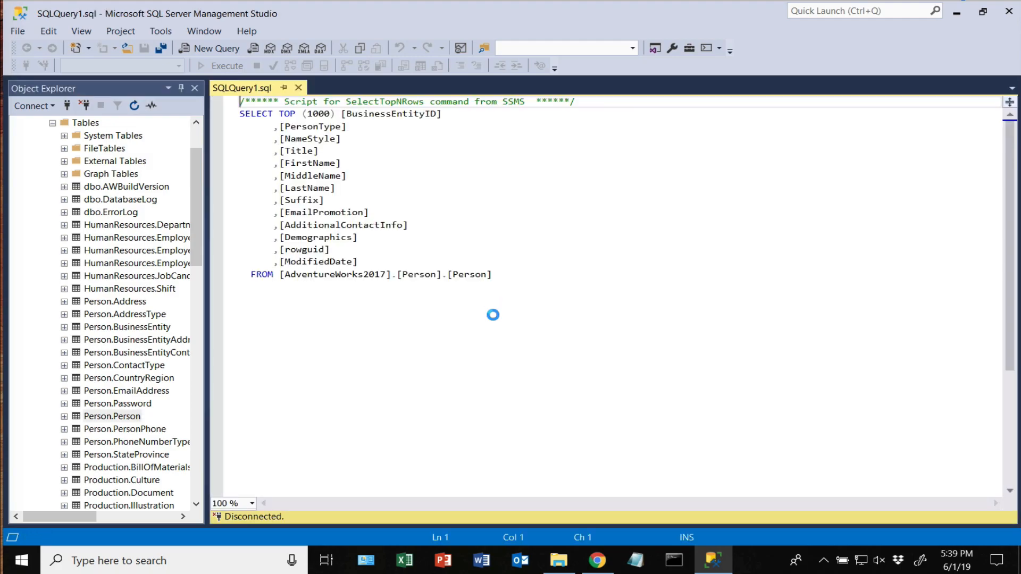
click(219, 66)
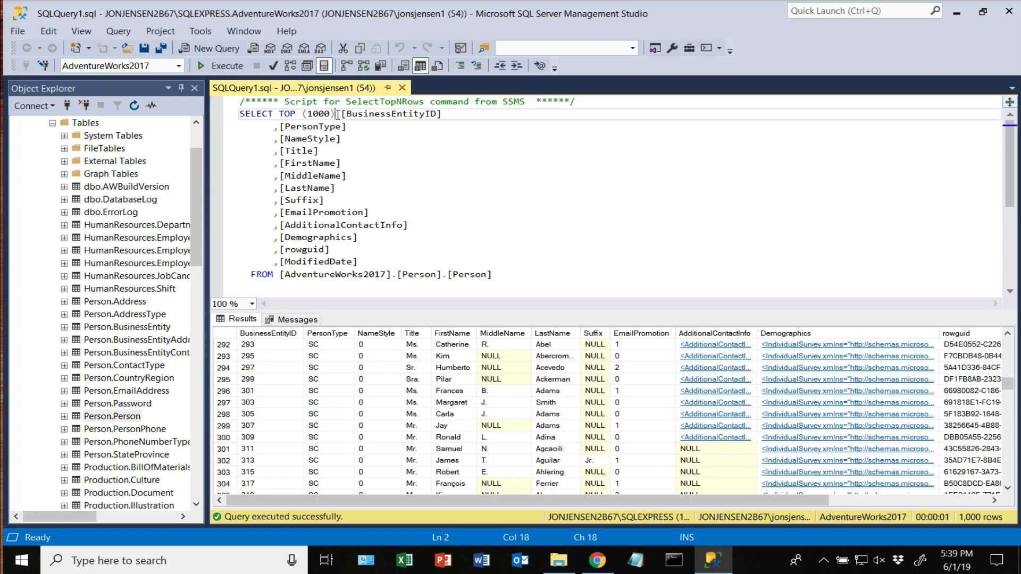
mouse_move(313, 127)
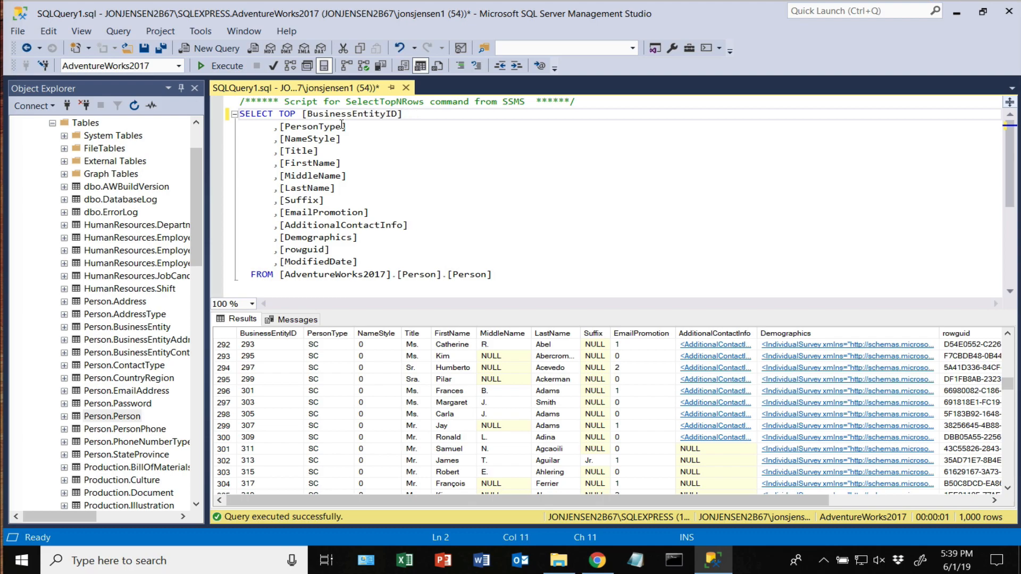
key(Delete)
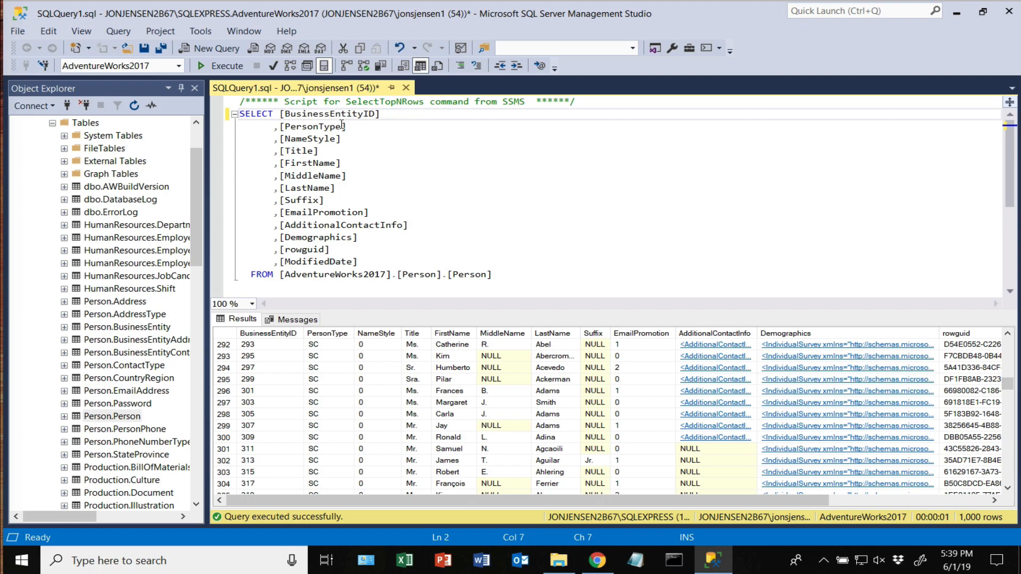
Execute the unlimited Person.Person query returning 19,972 rows, then select all its text.
click(334, 189)
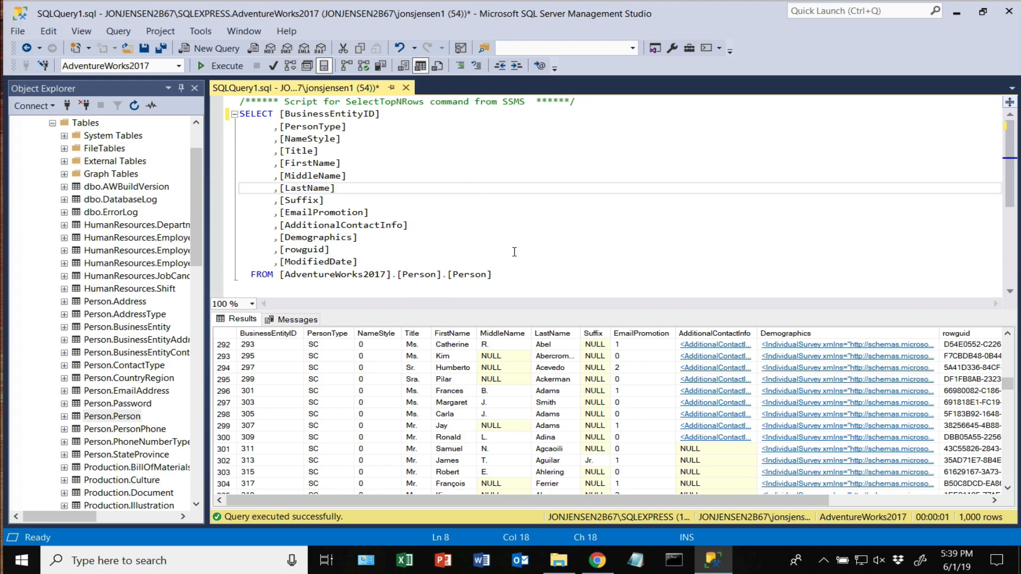
mouse_move(491, 241)
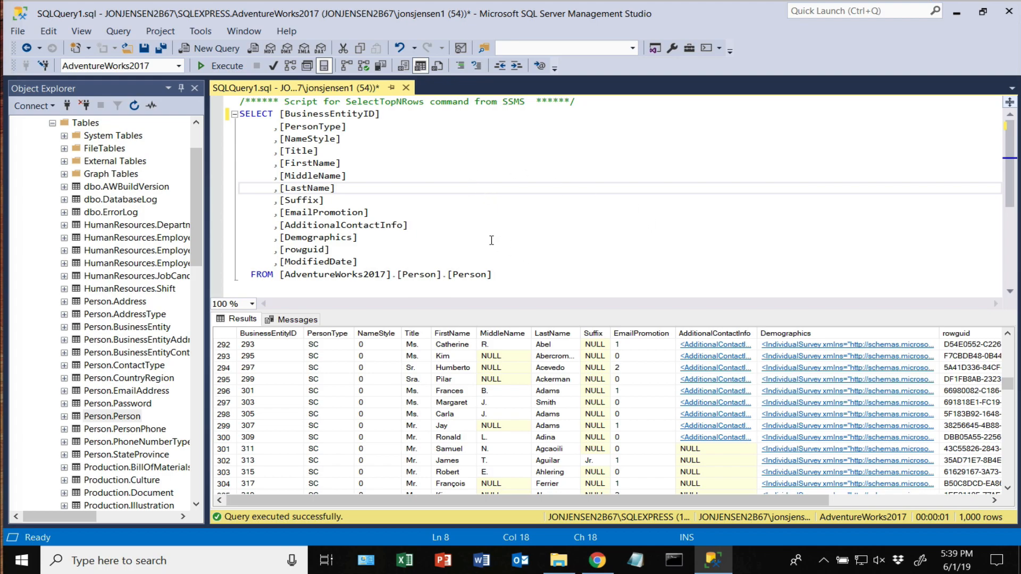
mouse_move(273, 66)
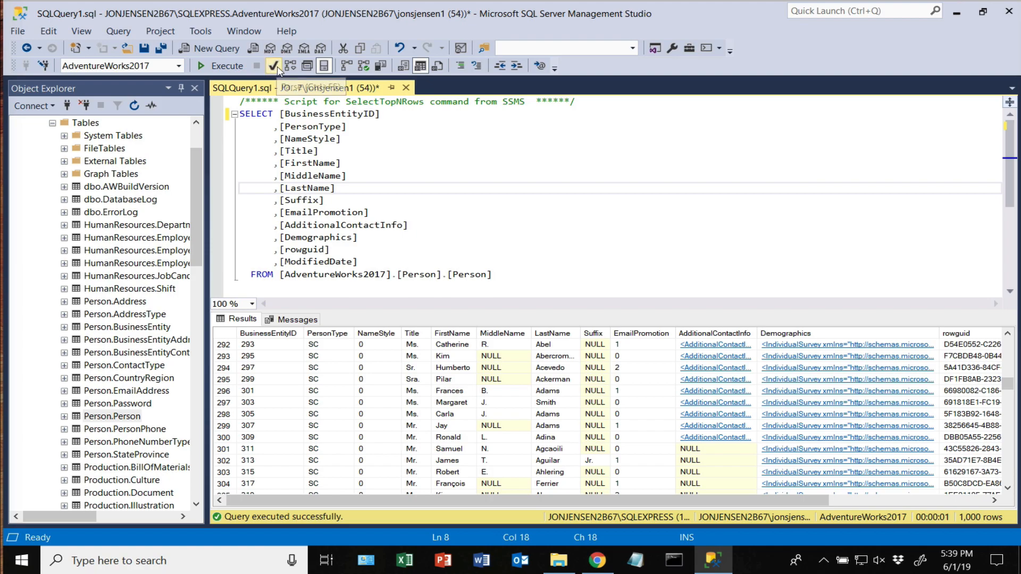
mouse_move(228, 69)
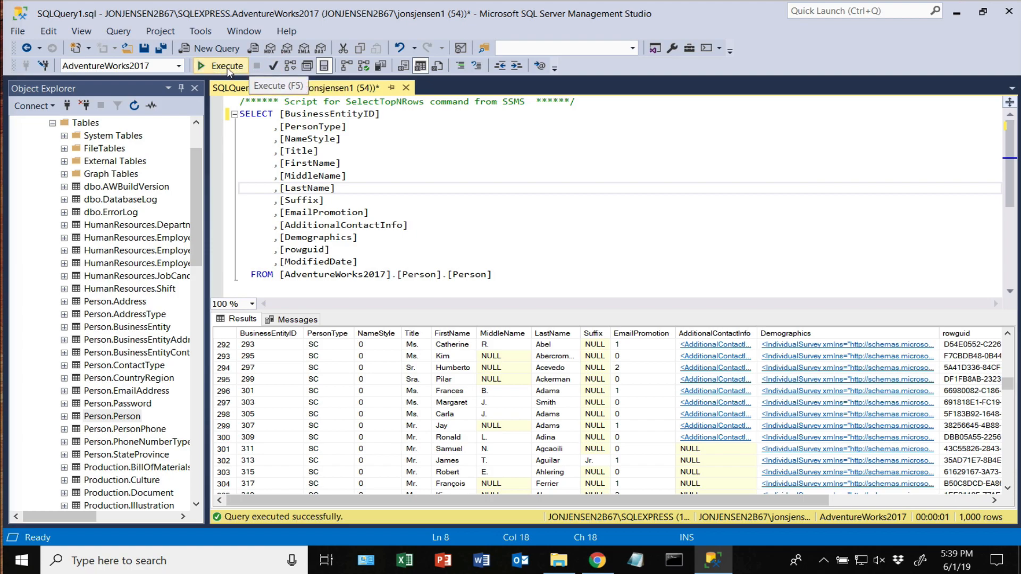
click(220, 66)
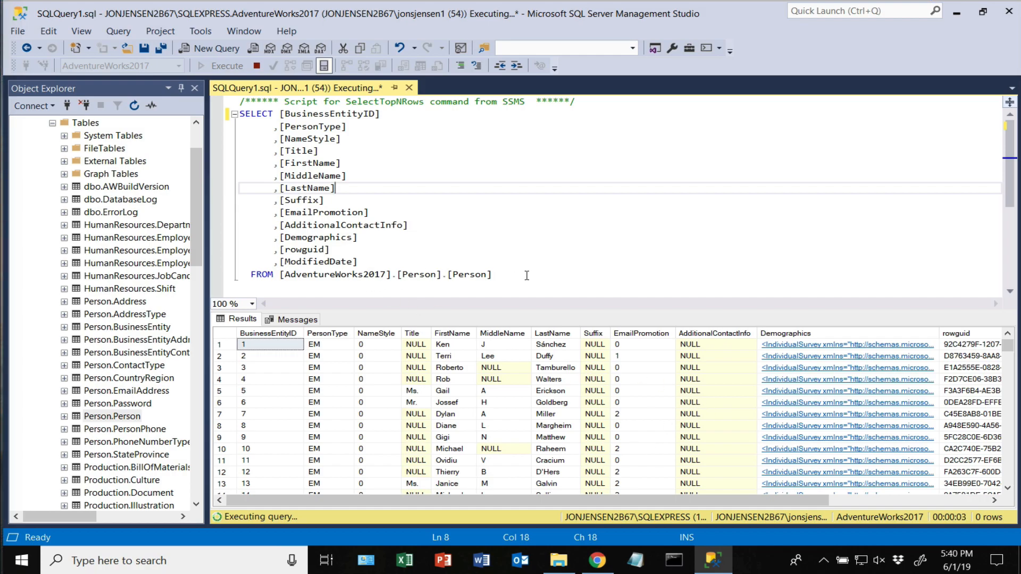
key(ctrl+a)
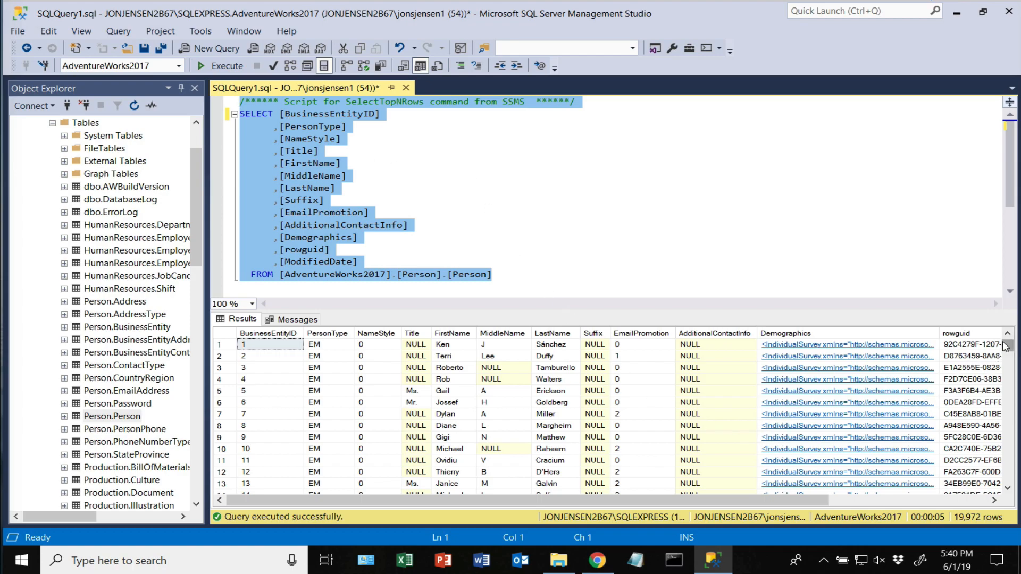
Insert Count(*) after SELECT and execute, raising an invalid-column error on the remaining column list.
click(307, 164)
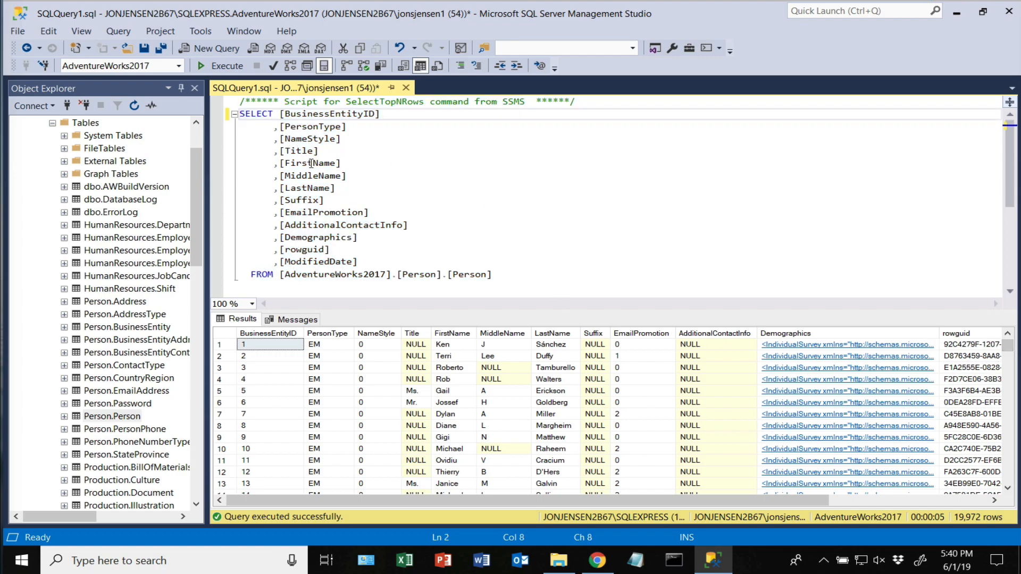
text(Count)
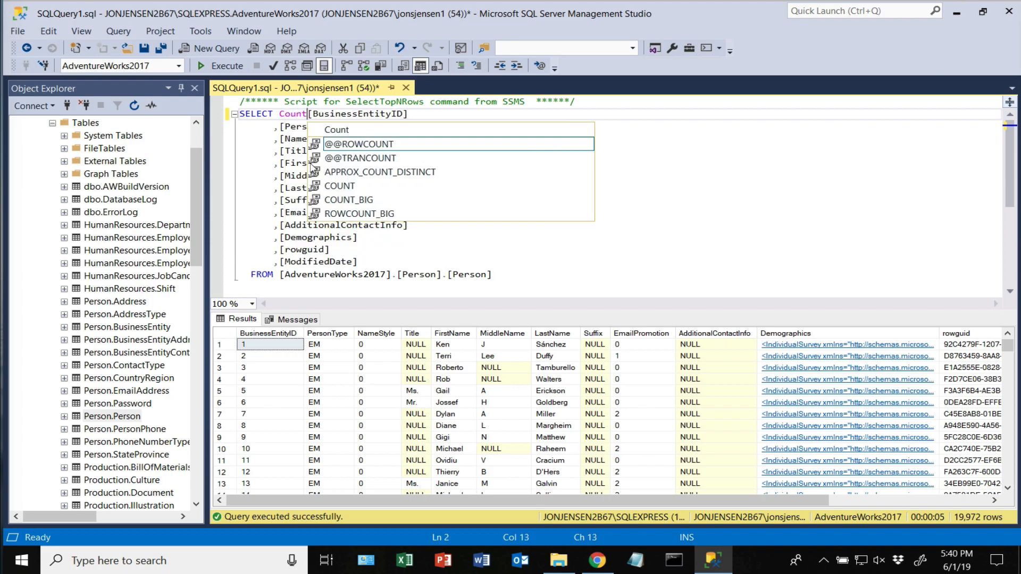
text((*))
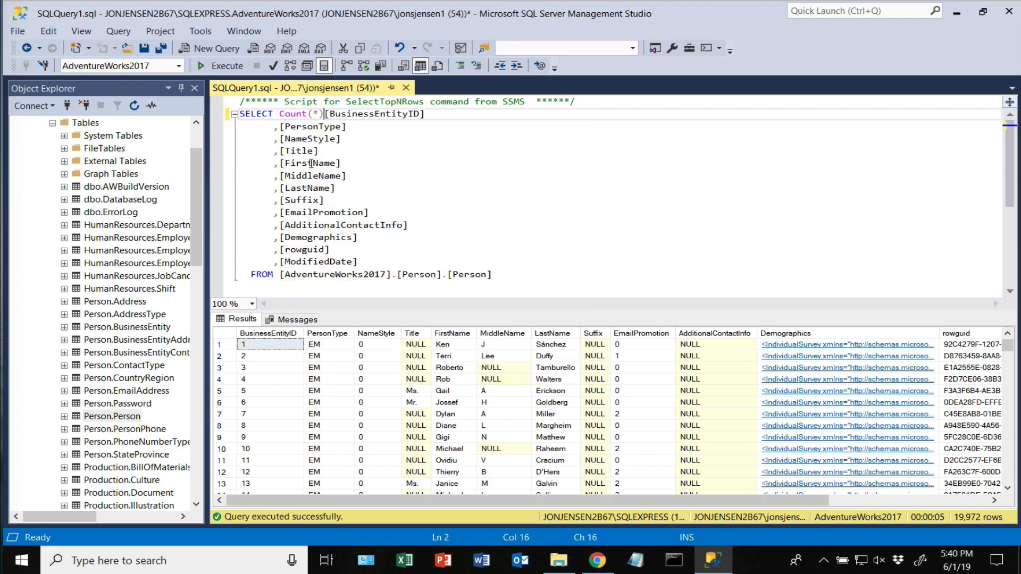
text(" ")
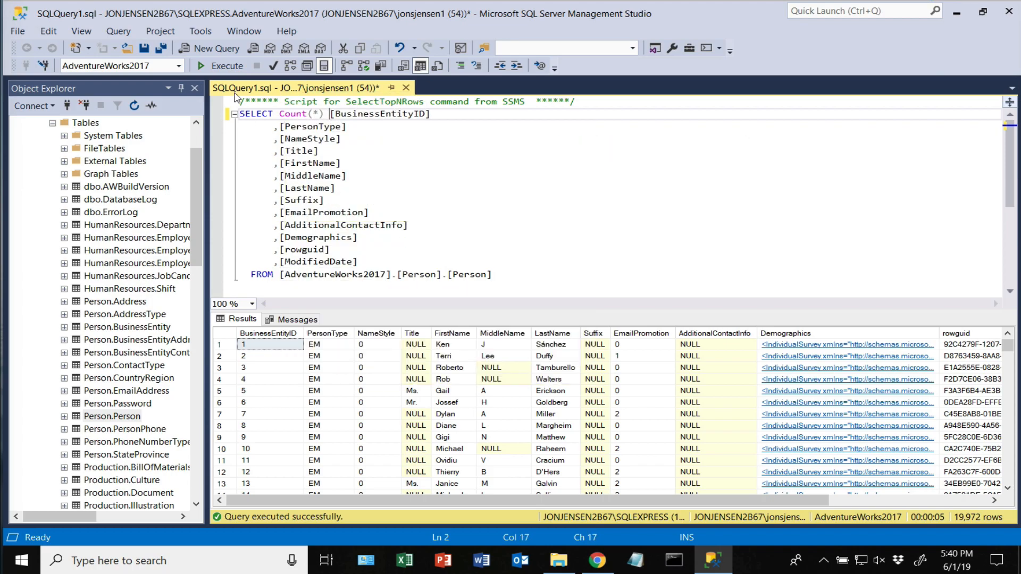
click(200, 66)
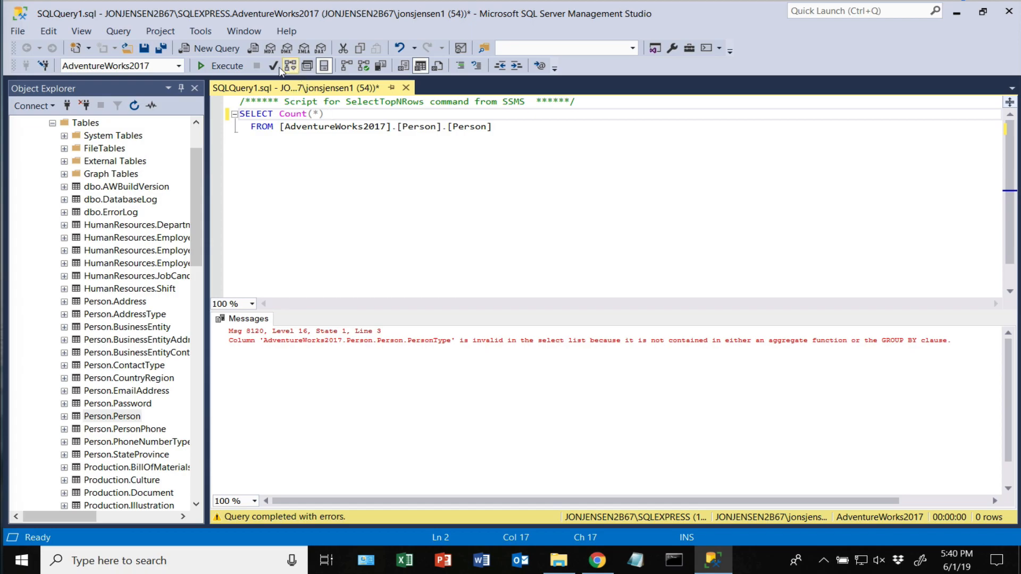
Execute SELECT Count(*) FROM Person.Person, returning the single value 19972.
click(200, 66)
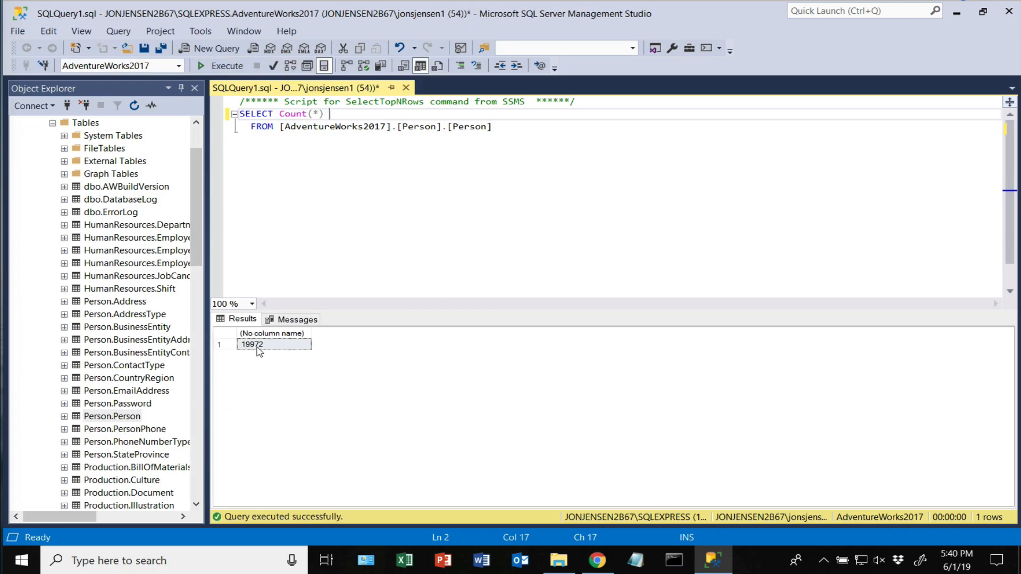
scroll(down, 3)
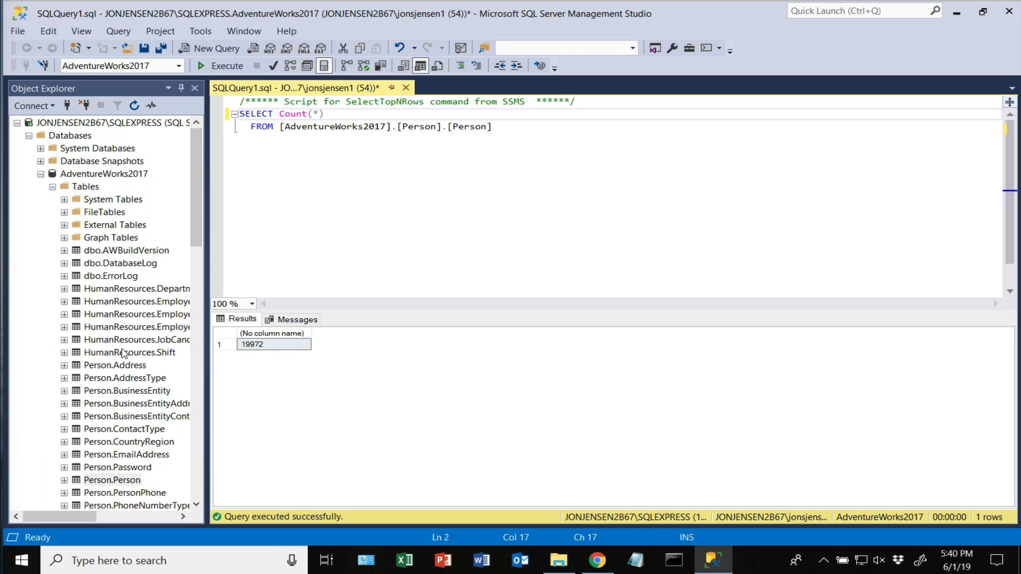
scroll(down, 3)
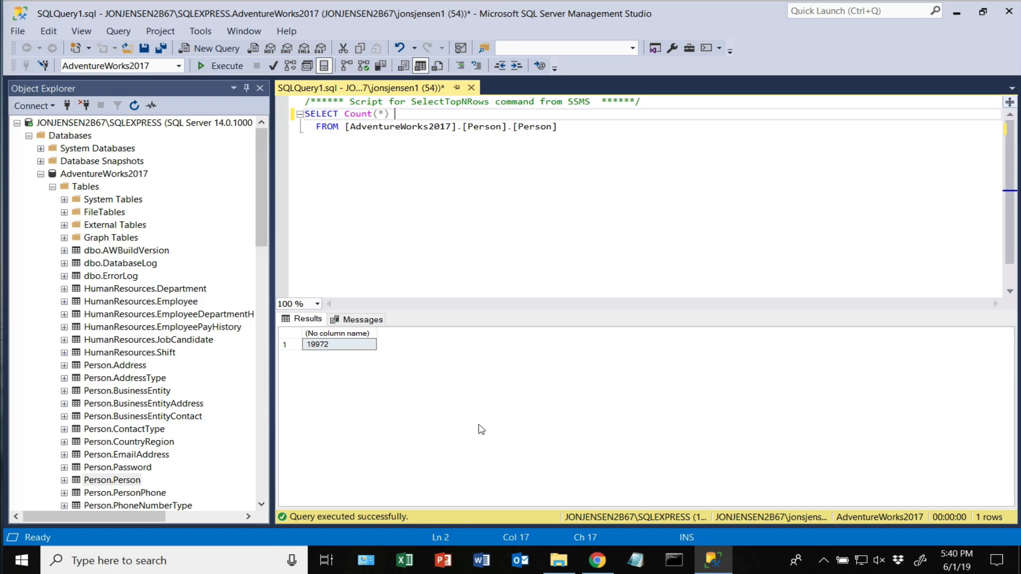
mouse_move(482, 414)
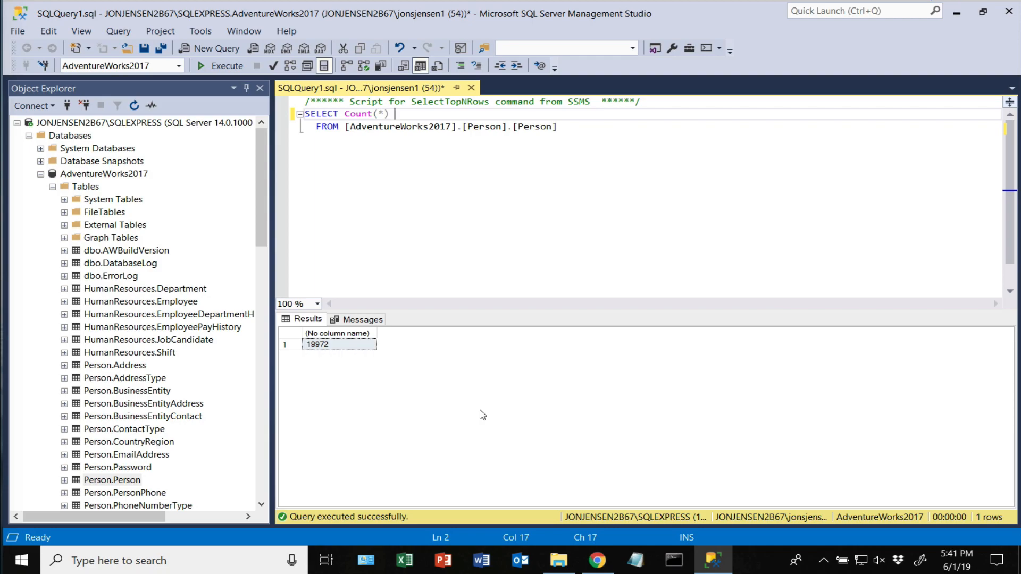
mouse_move(984, 40)
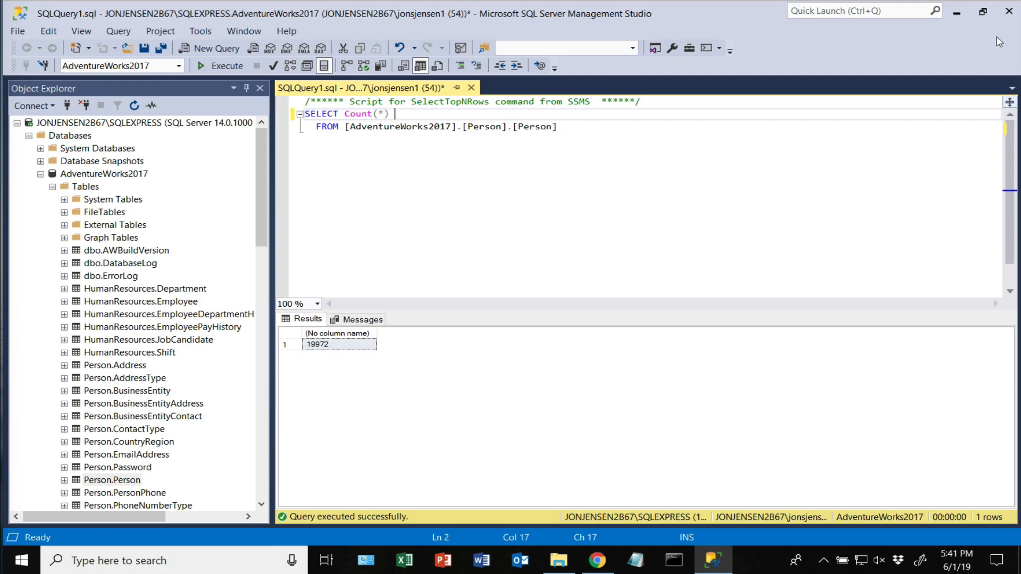